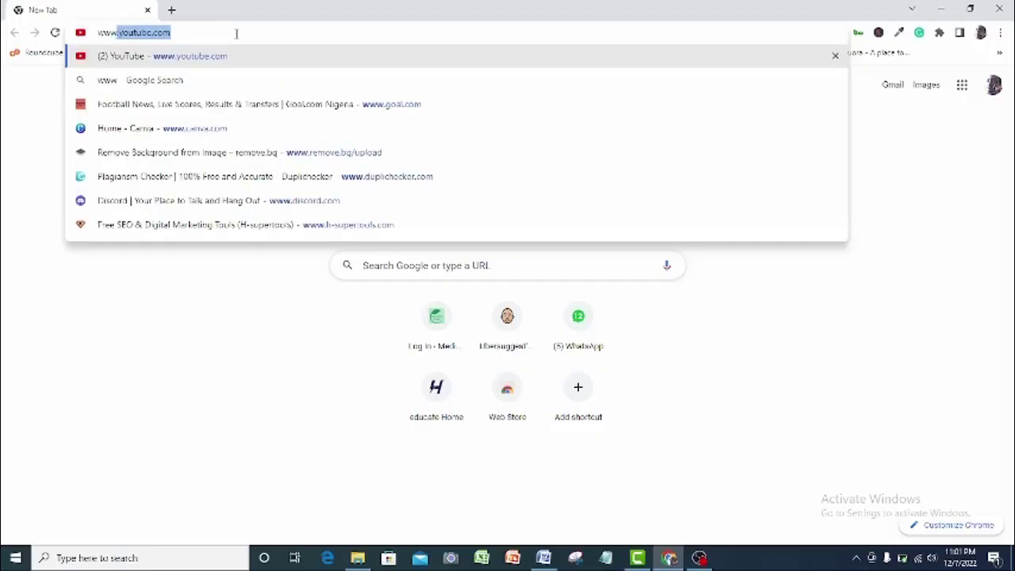
pyautogui.write('www.incauthor')
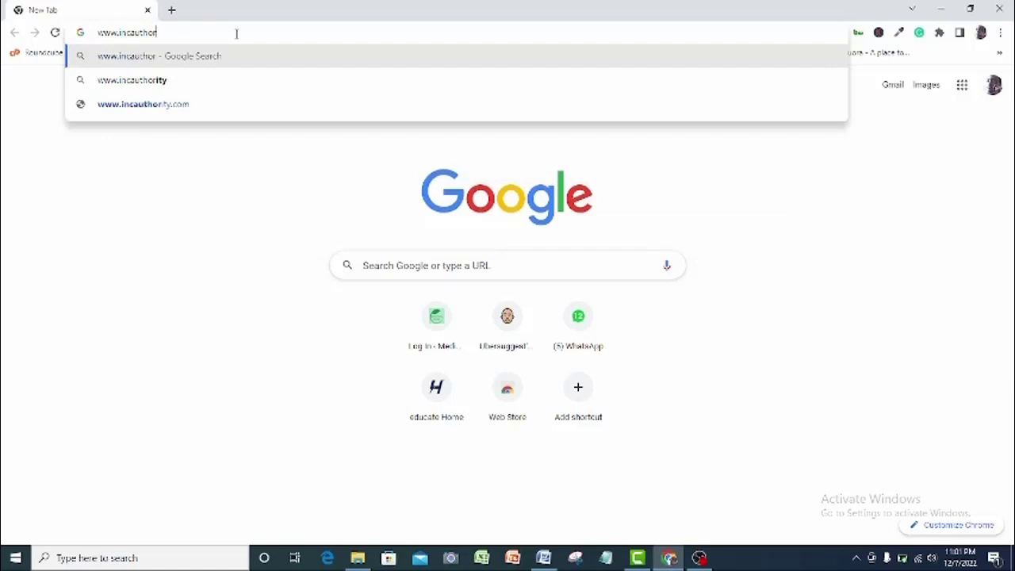
pyautogui.write('ity.c')
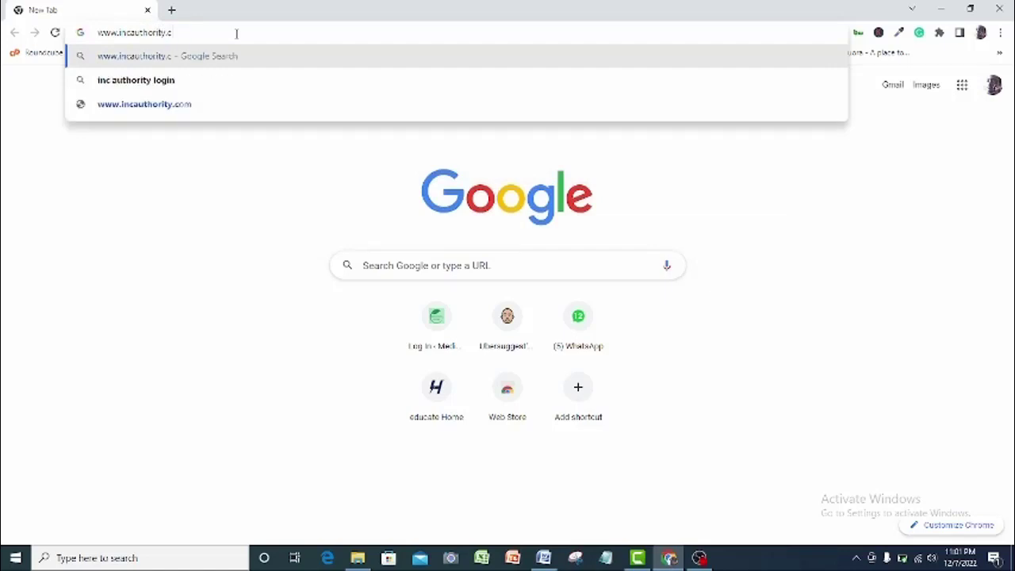
pyautogui.click(144, 104)
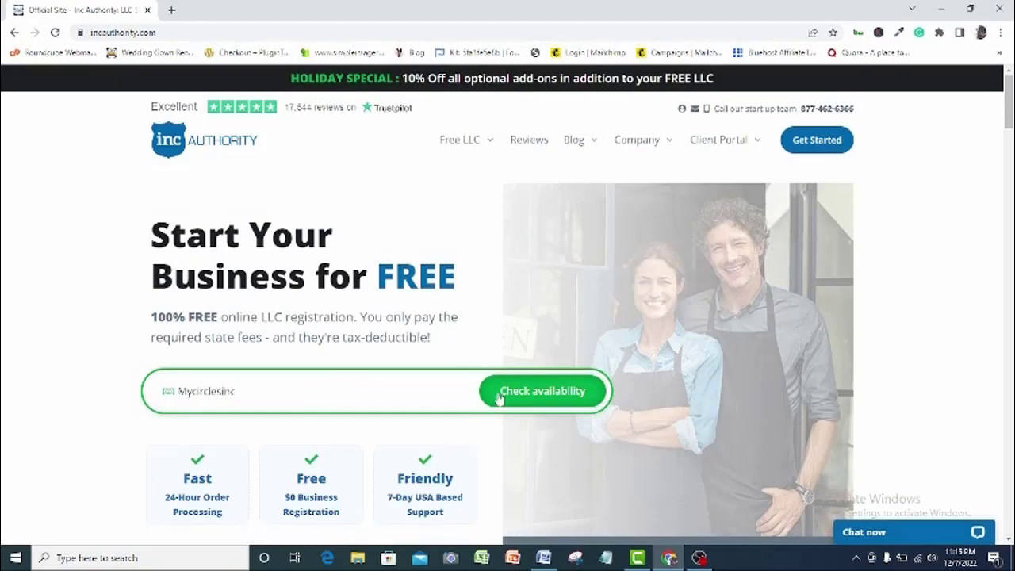
# Confirm Mycirclesinc is available and choose Colorado as the LLC's registration state
pyautogui.click(542, 390)
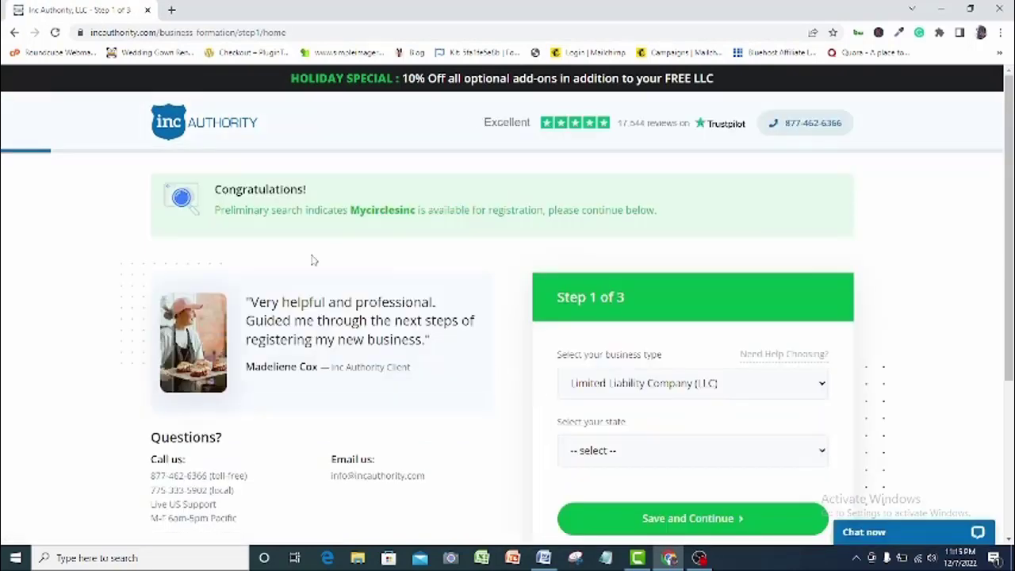
pyautogui.moveTo(669, 507)
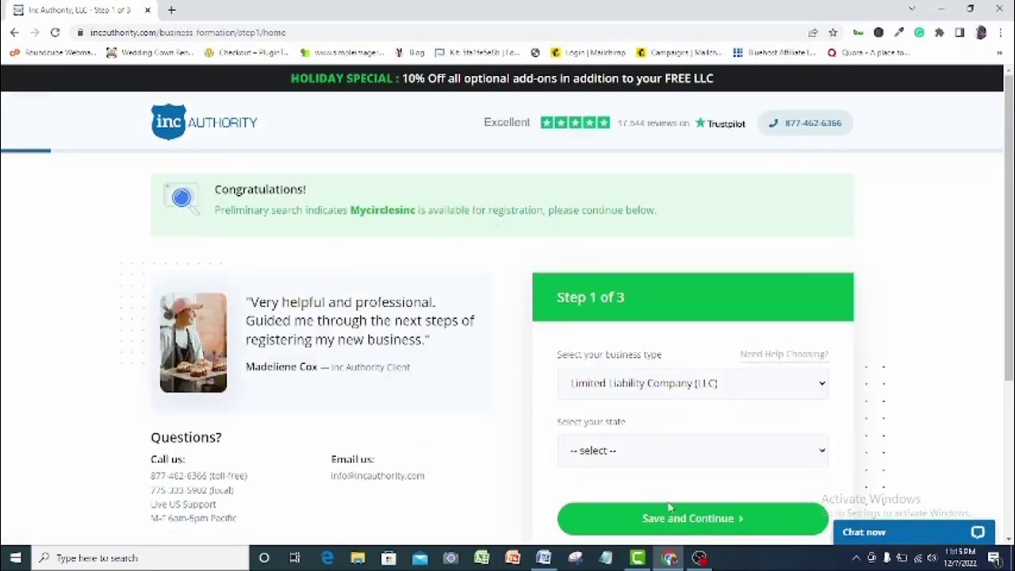
pyautogui.scroll(-3)
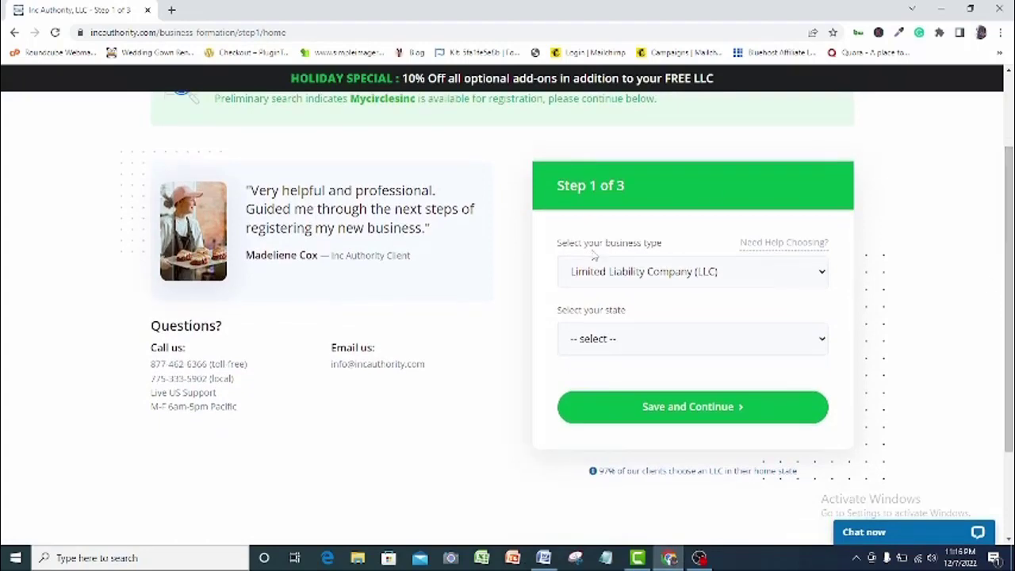
pyautogui.moveTo(637, 280)
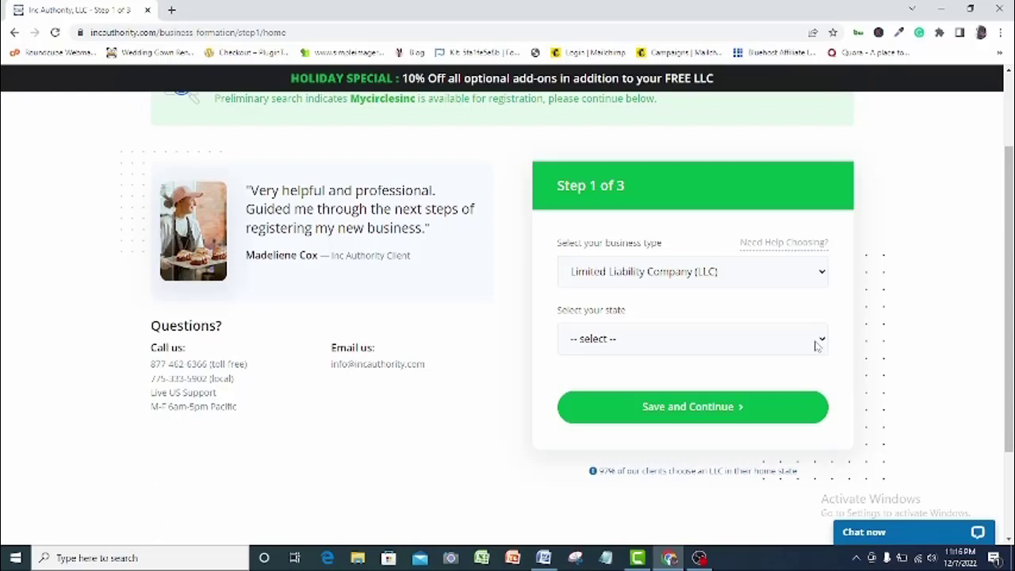
pyautogui.click(691, 339)
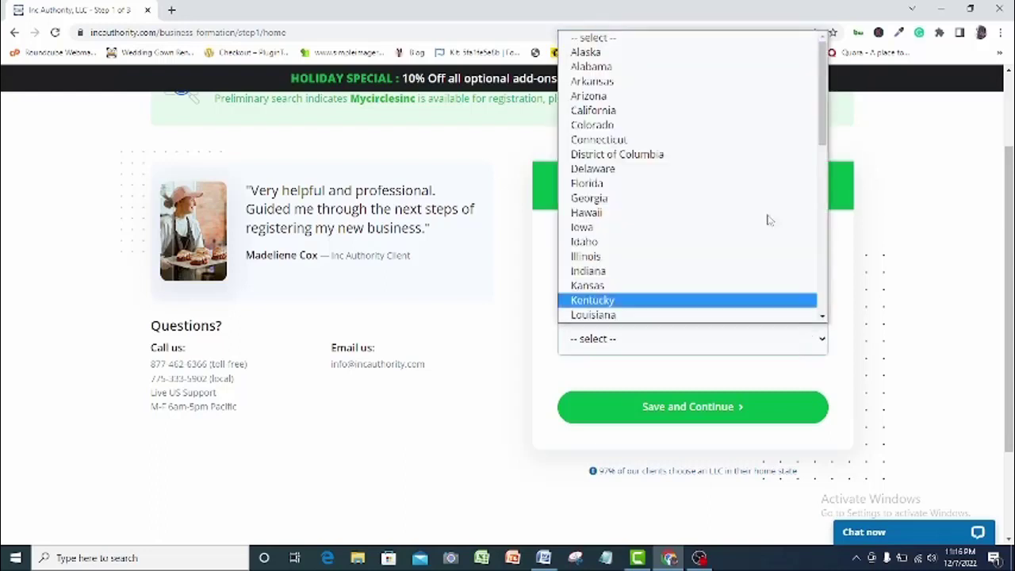
pyautogui.moveTo(670, 125)
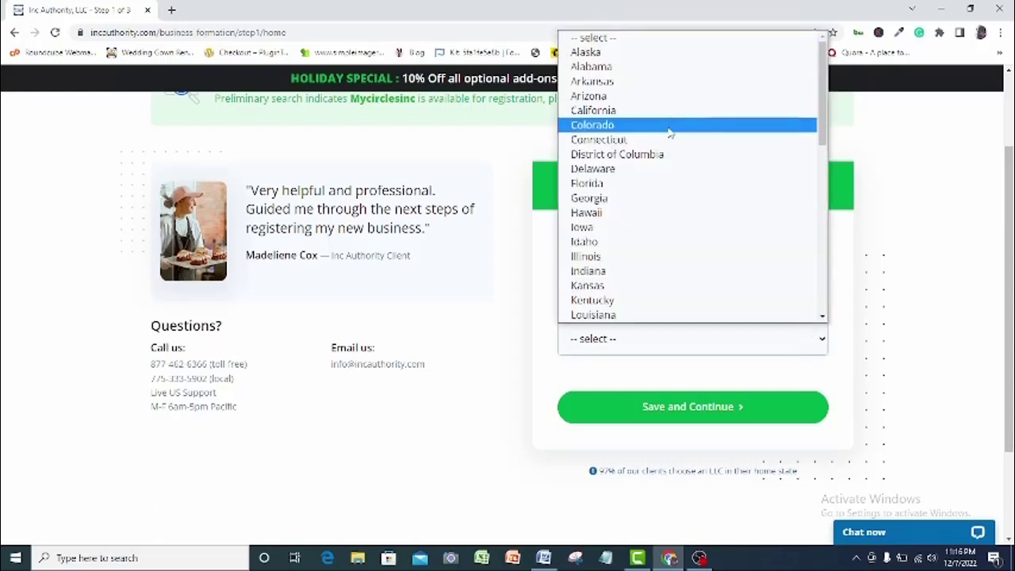
pyautogui.click(592, 124)
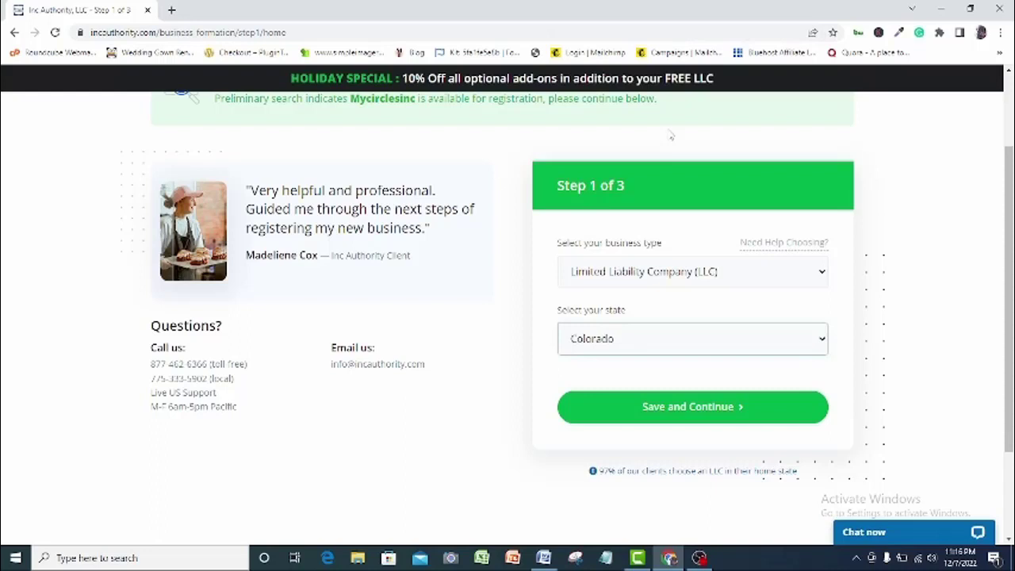
pyautogui.moveTo(712, 260)
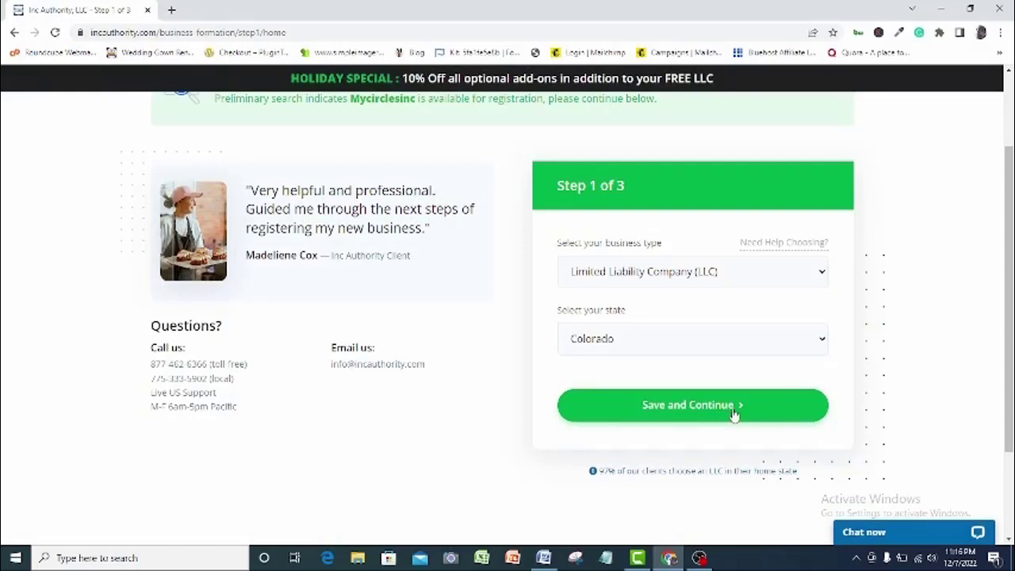
# Answer Yes to first business, No to retirement funding, and already open
pyautogui.click(691, 405)
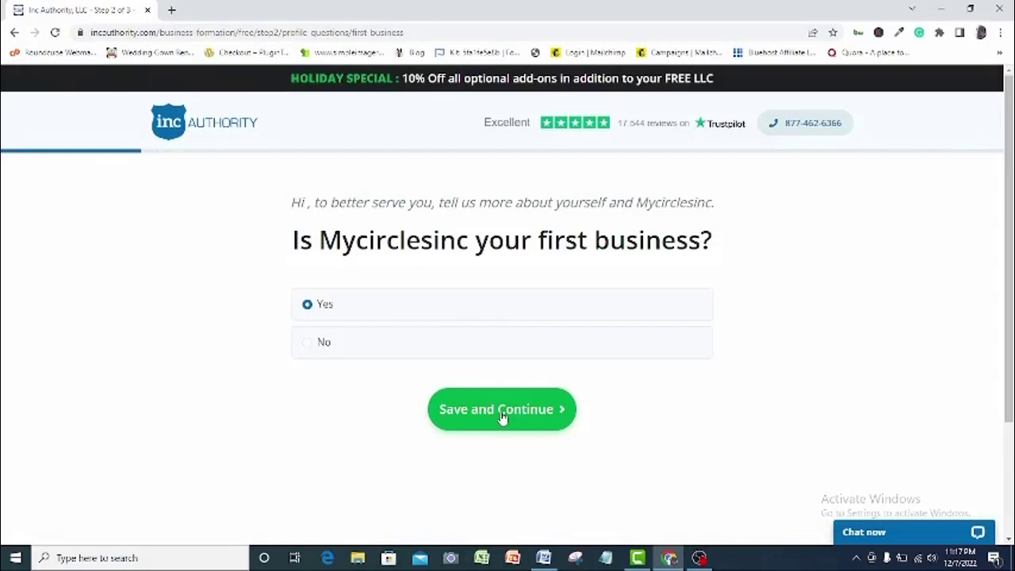
pyautogui.click(501, 408)
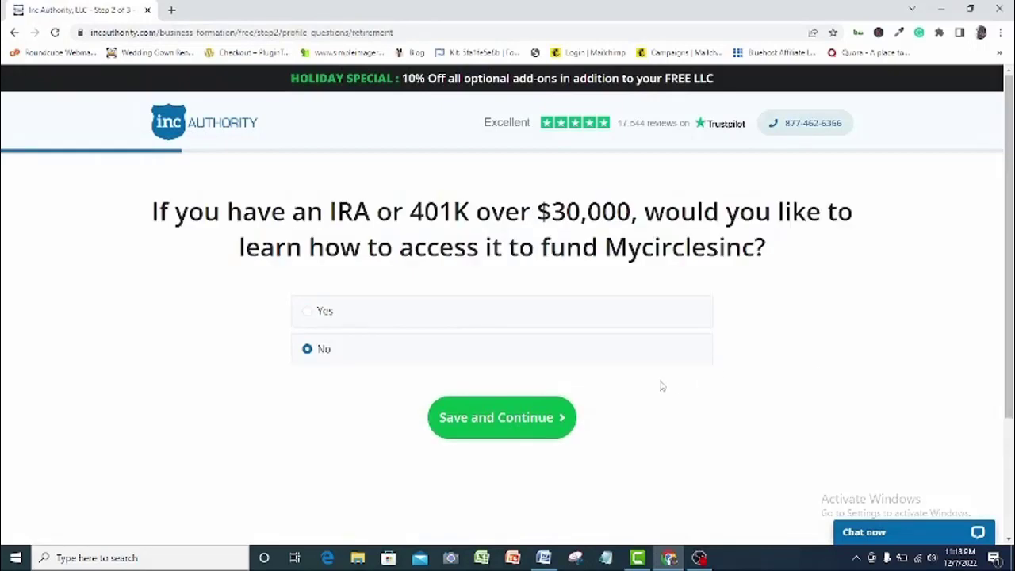
pyautogui.click(501, 415)
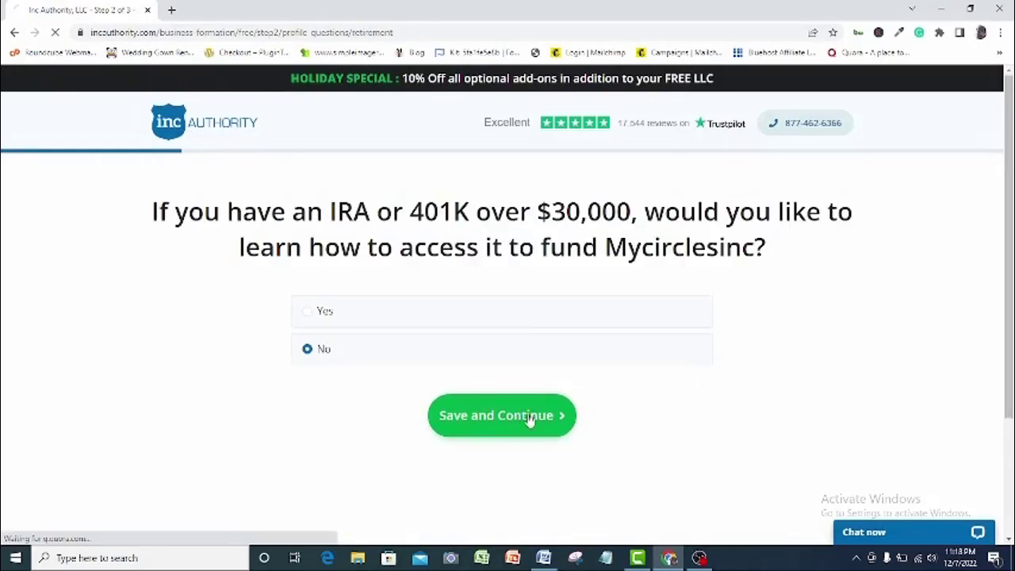
pyautogui.click(501, 415)
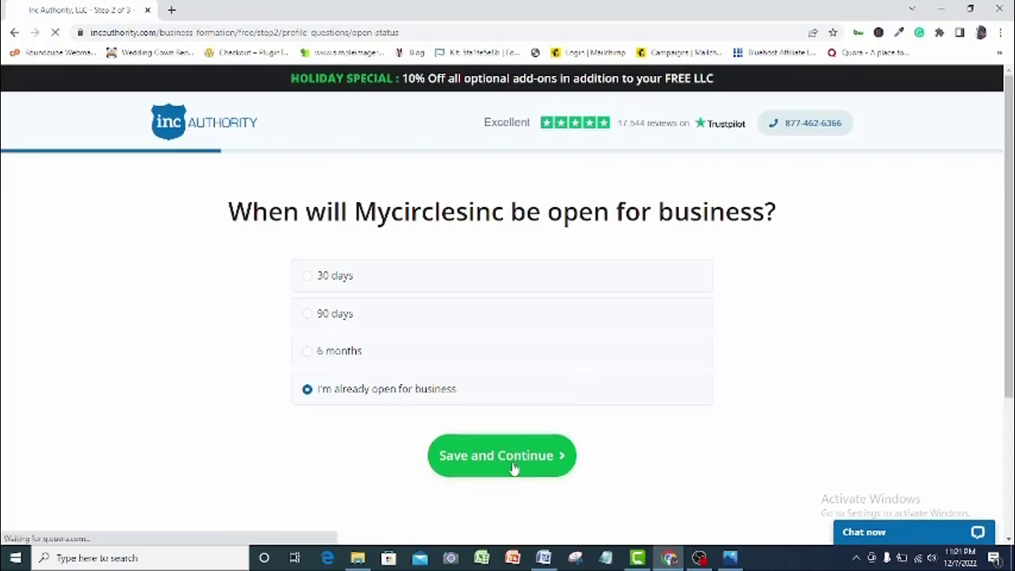
pyautogui.click(501, 455)
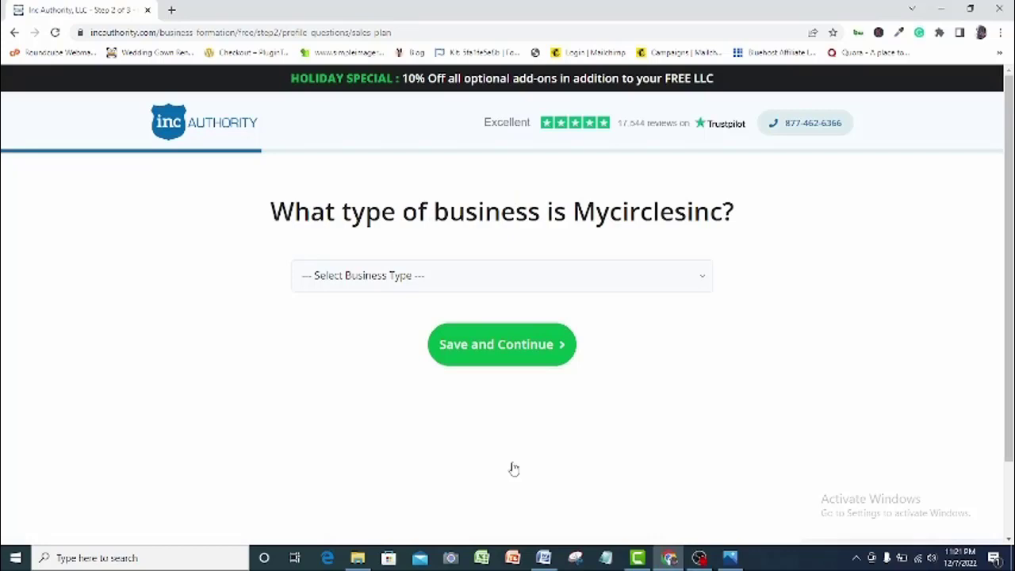
pyautogui.moveTo(686, 328)
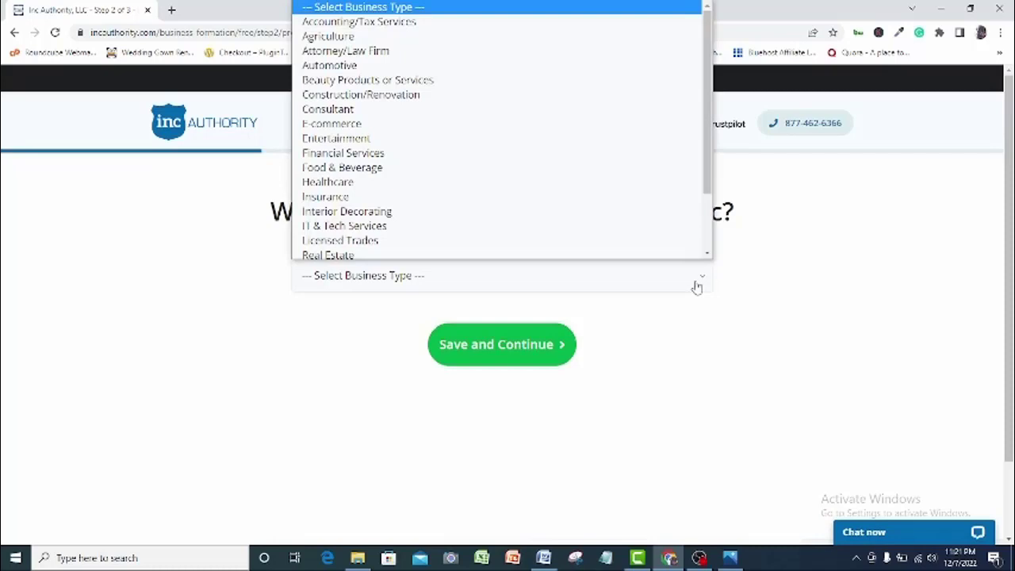
pyautogui.moveTo(327, 177)
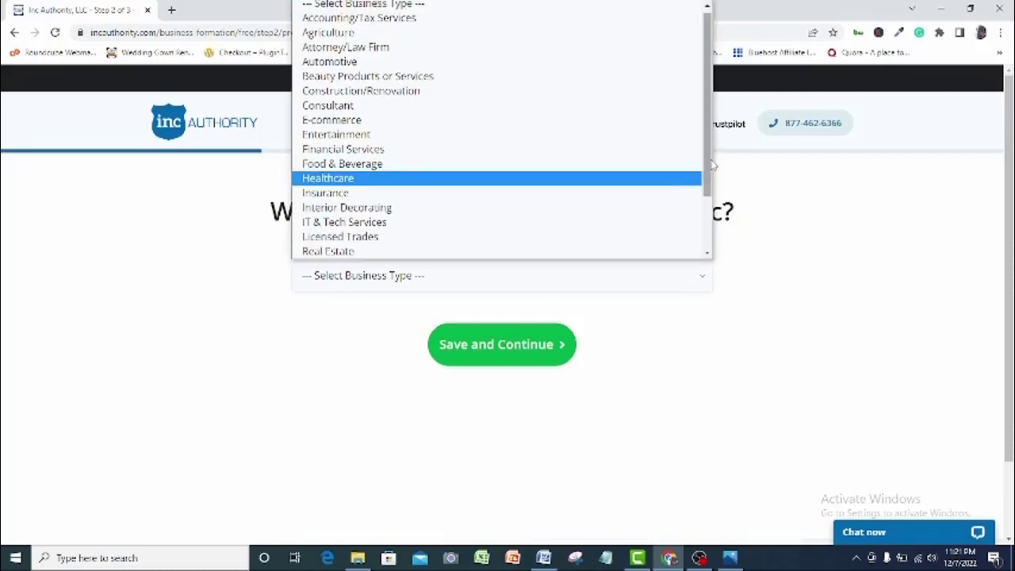
# Choose Writing Services, then answer No to hiring employees and No to card payments
pyautogui.scroll(-3)
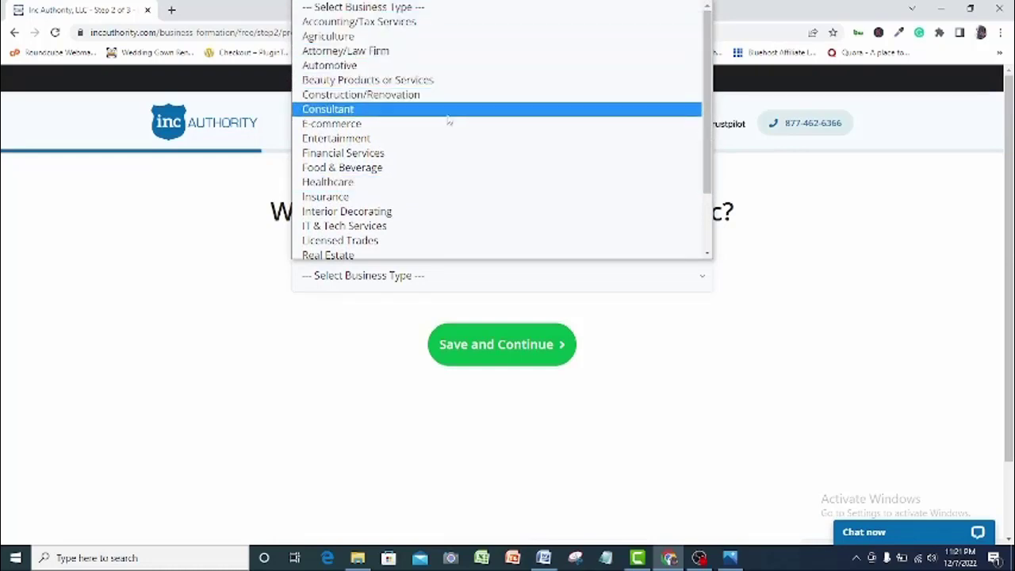
pyautogui.click(501, 275)
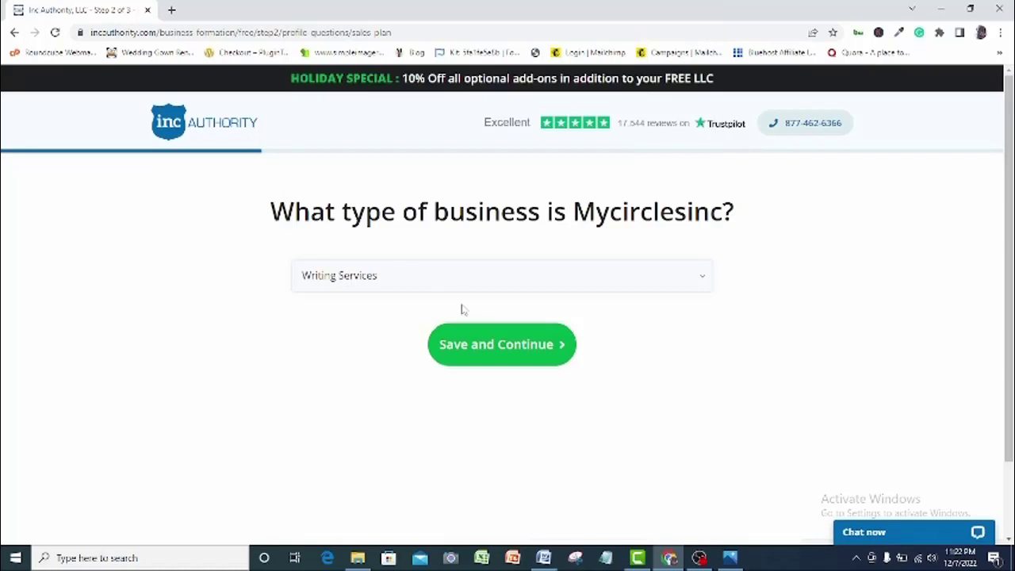
pyautogui.click(501, 342)
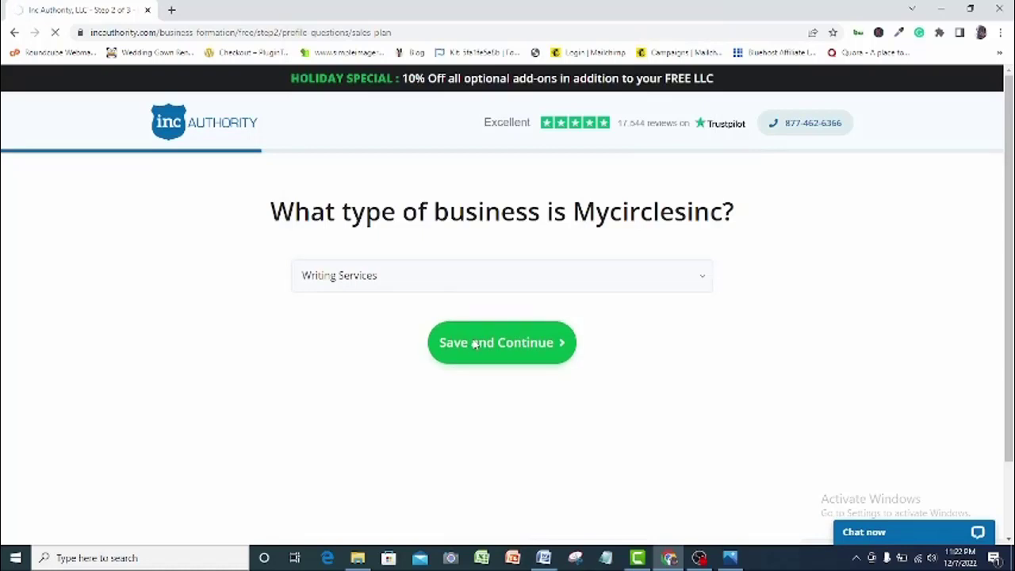
pyautogui.click(501, 342)
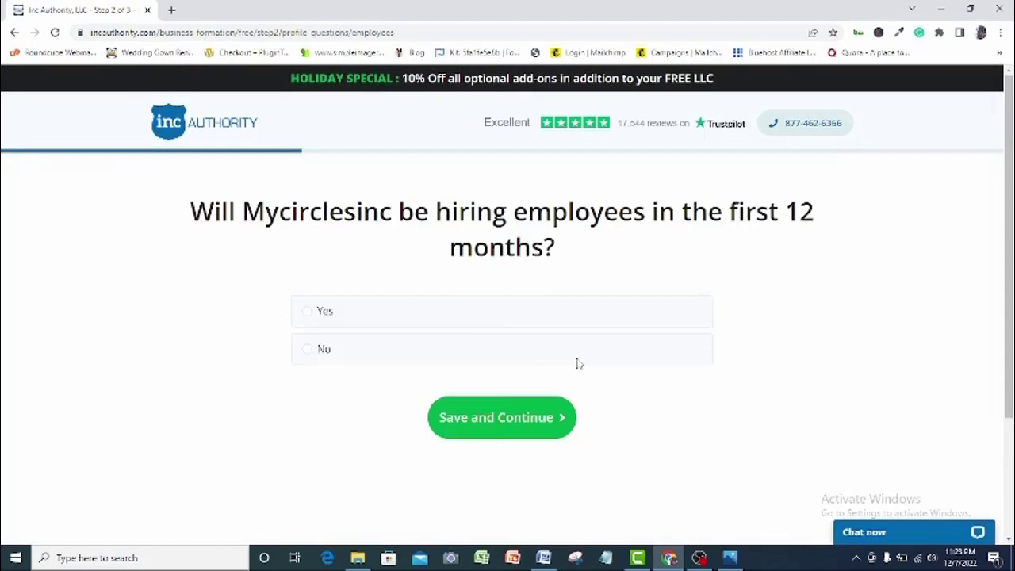
pyautogui.moveTo(316, 356)
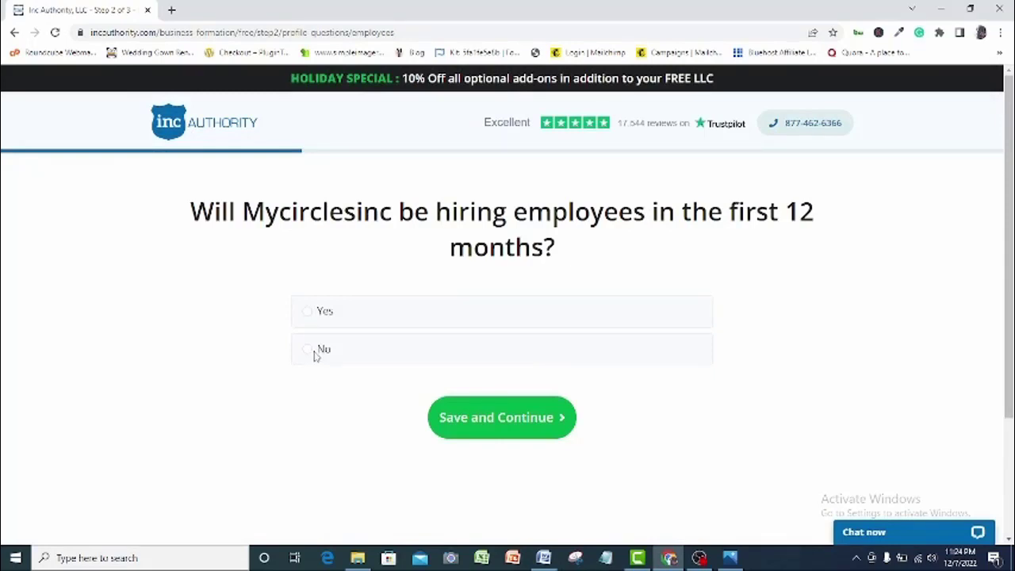
pyautogui.click(307, 349)
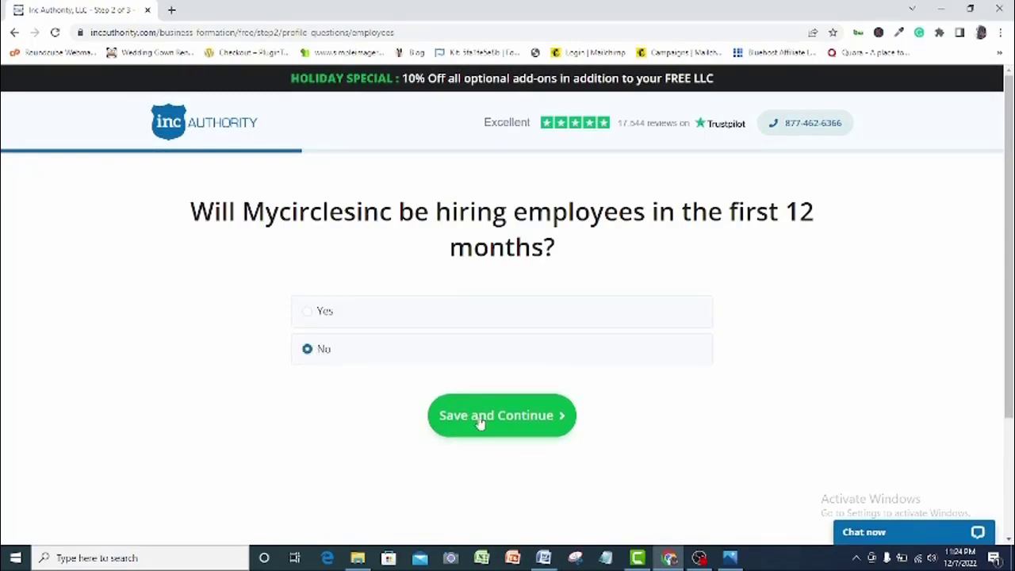
pyautogui.moveTo(545, 446)
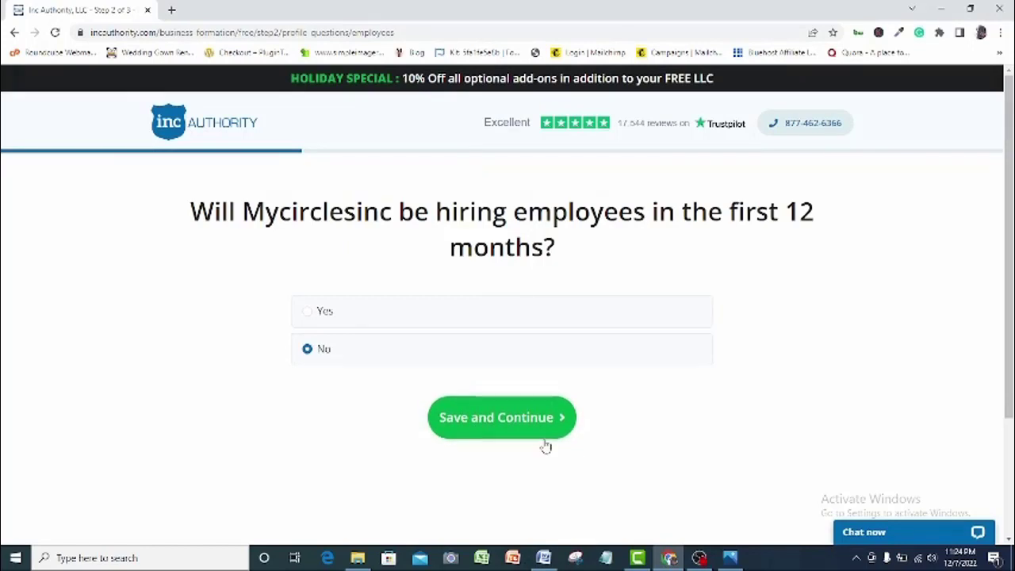
pyautogui.click(501, 417)
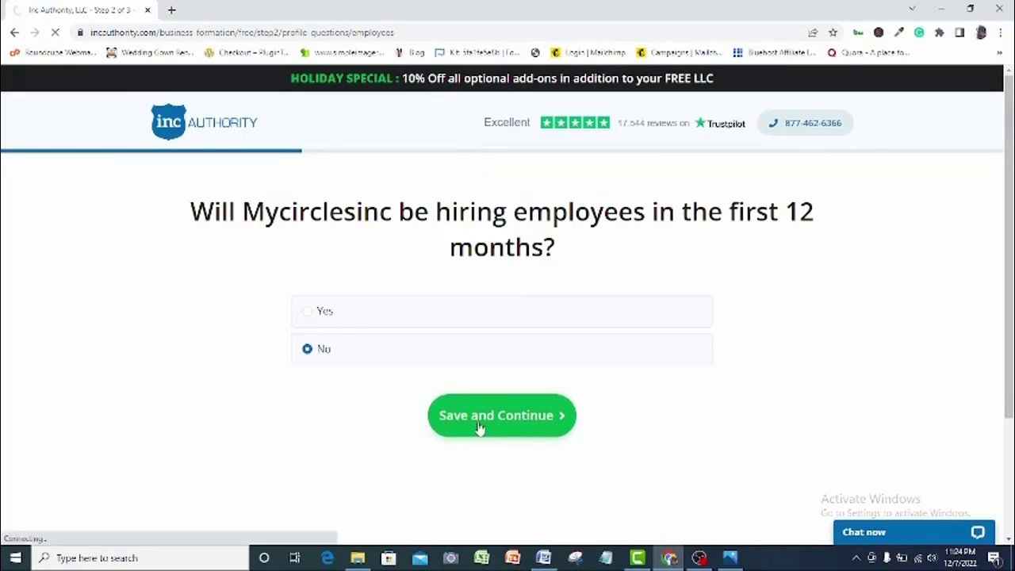
pyautogui.click(501, 414)
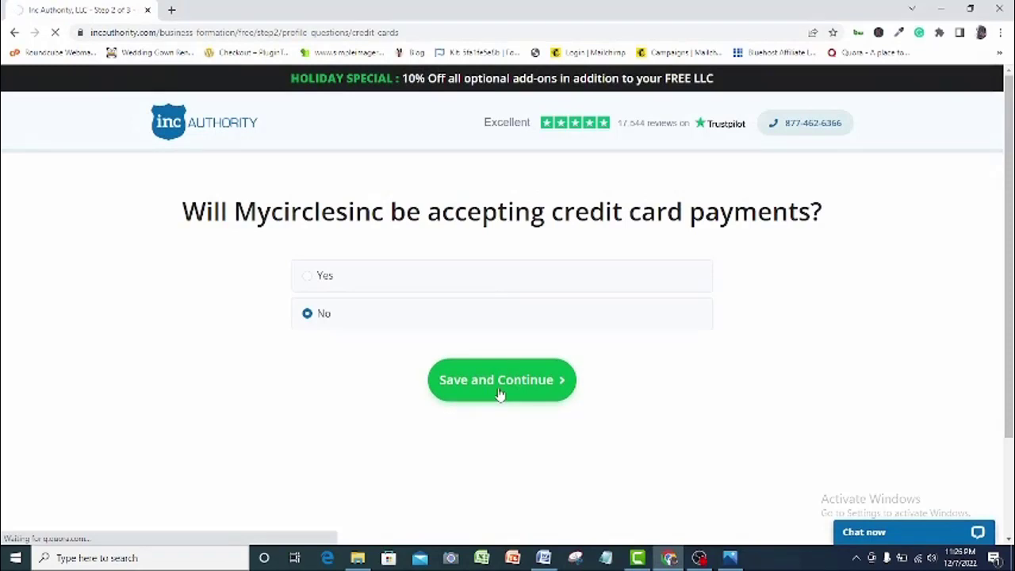
pyautogui.click(501, 380)
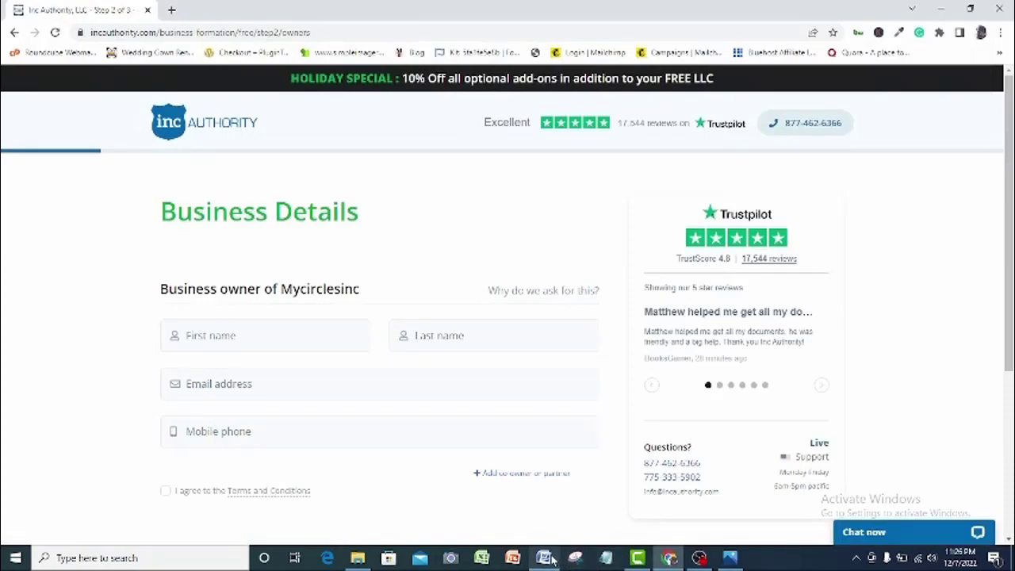
# Autofill the owner's name and email, and clear the mobile phone number
pyautogui.scroll(-3)
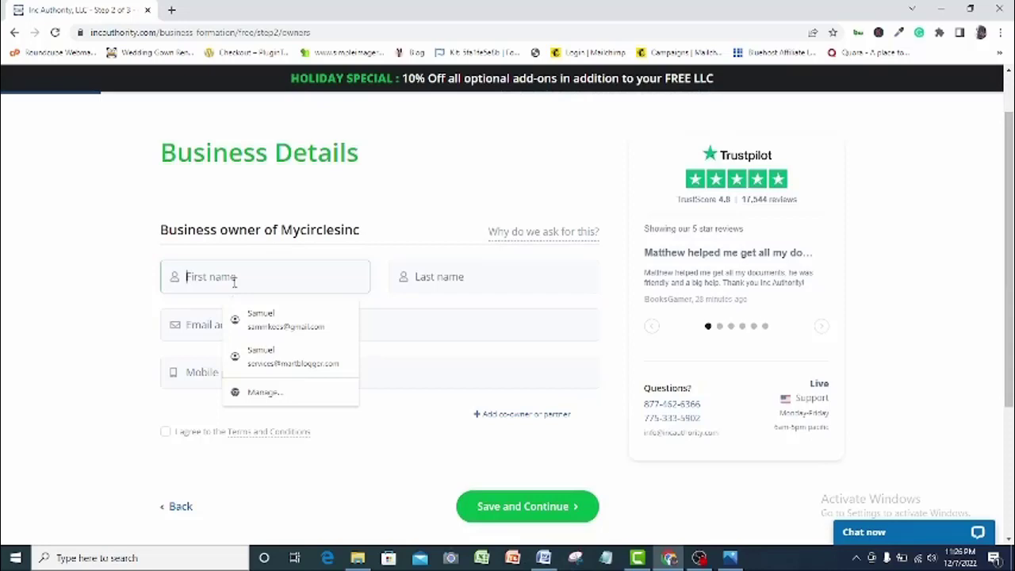
pyautogui.click(285, 319)
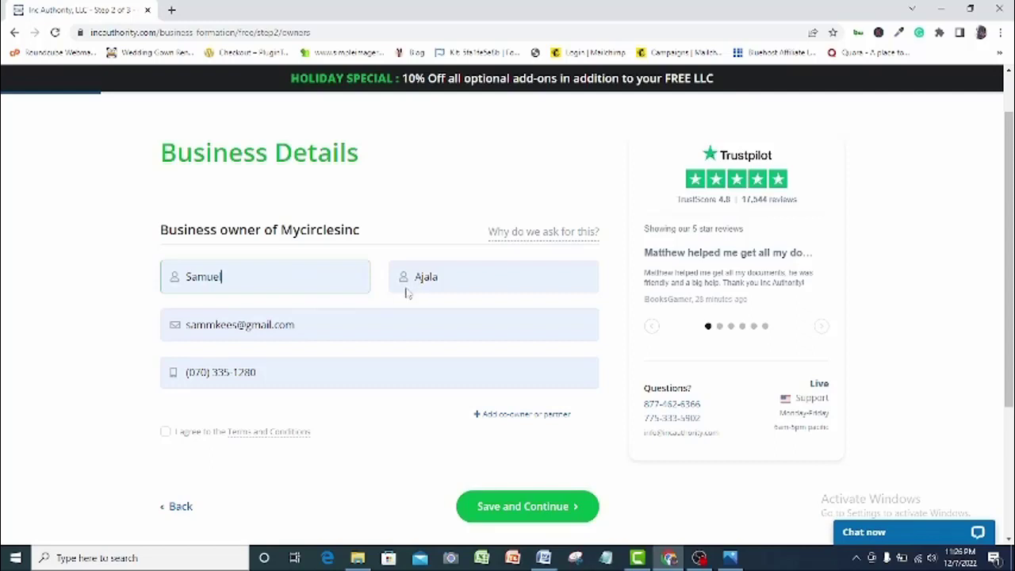
pyautogui.click(378, 372)
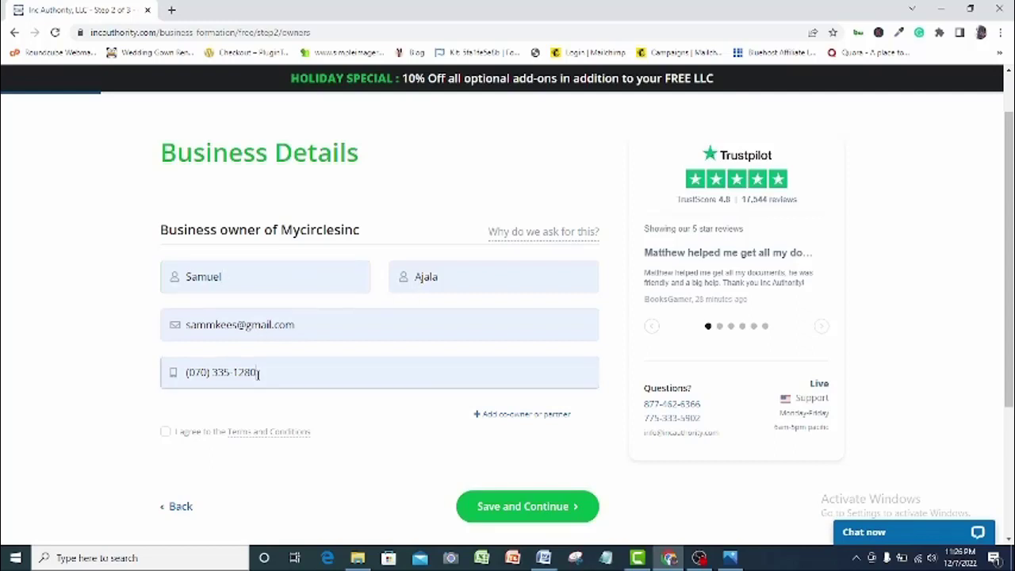
pyautogui.tripleClick(379, 372)
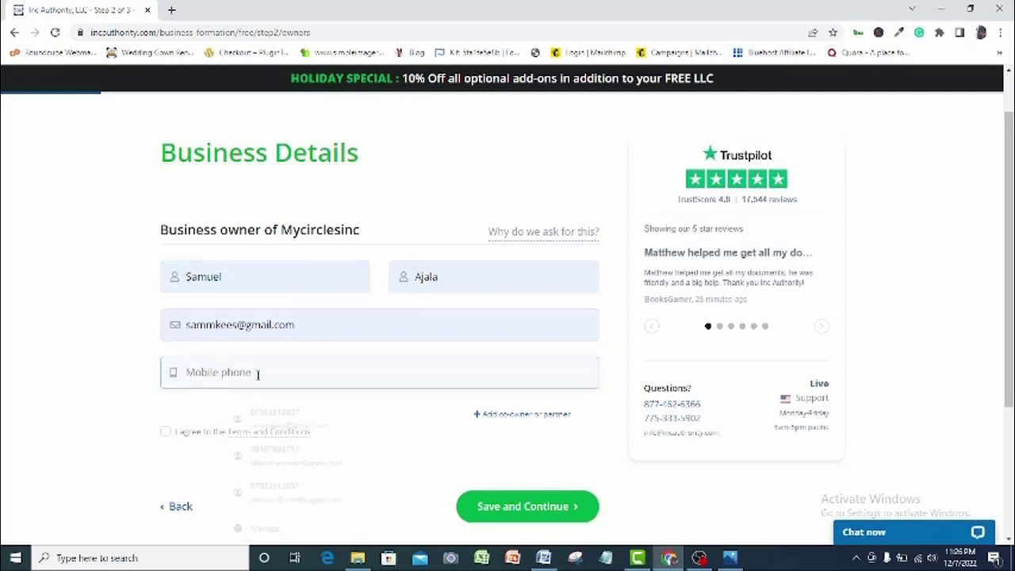
pyautogui.click(527, 506)
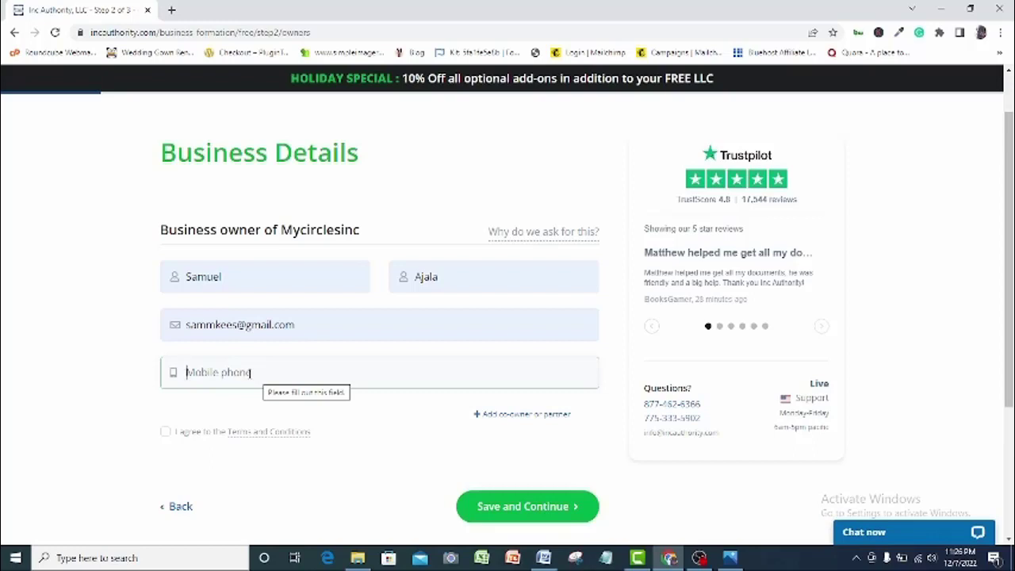
pyautogui.click(230, 9)
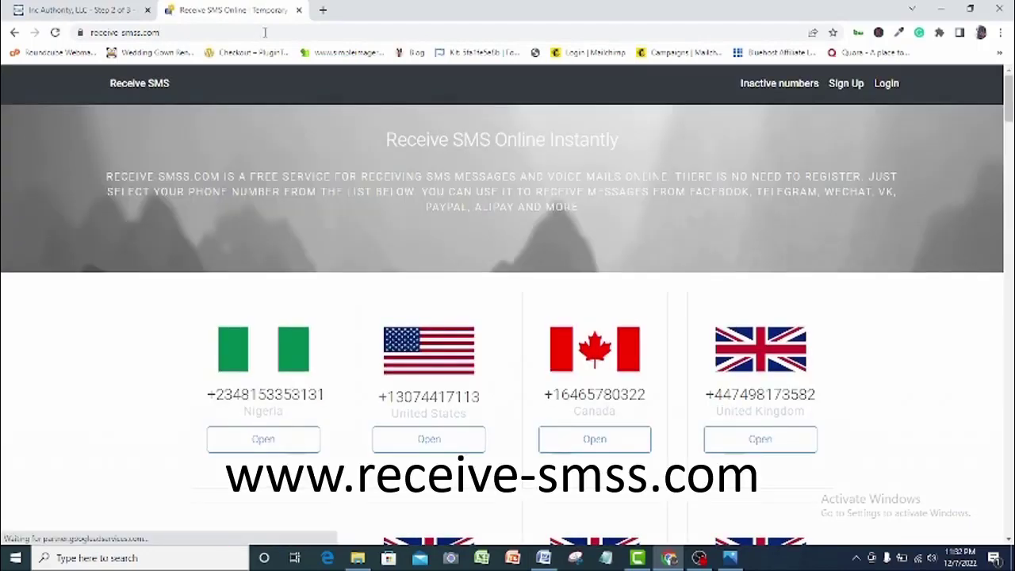
pyautogui.scroll(-3)
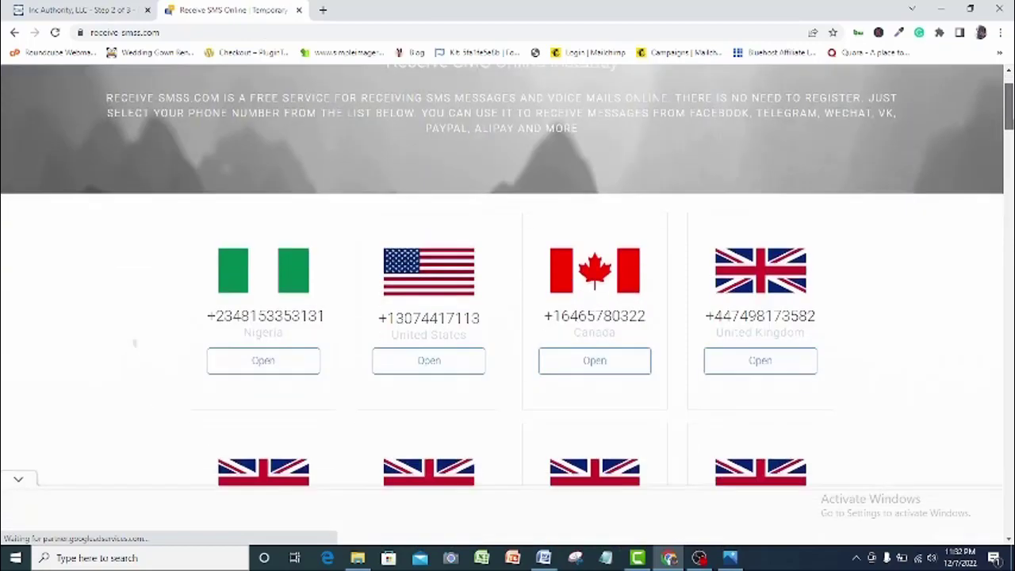
pyautogui.scroll(-3)
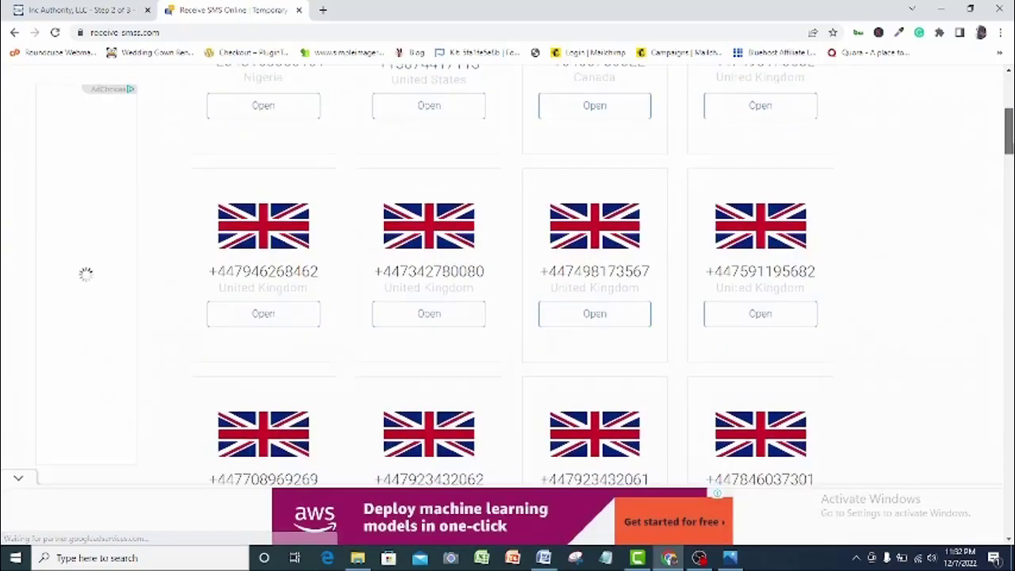
pyautogui.scroll(-3)
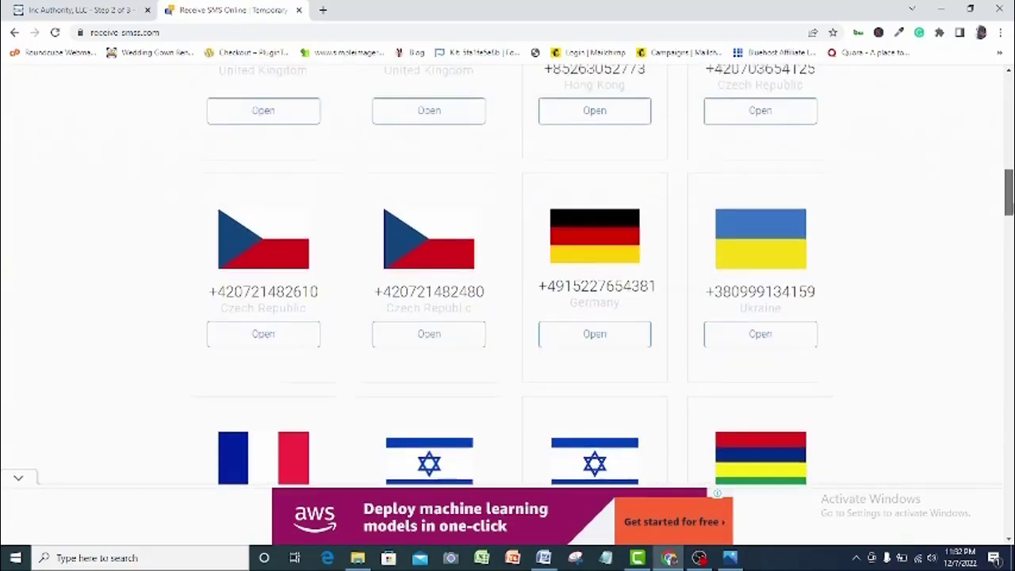
pyautogui.scroll(3)
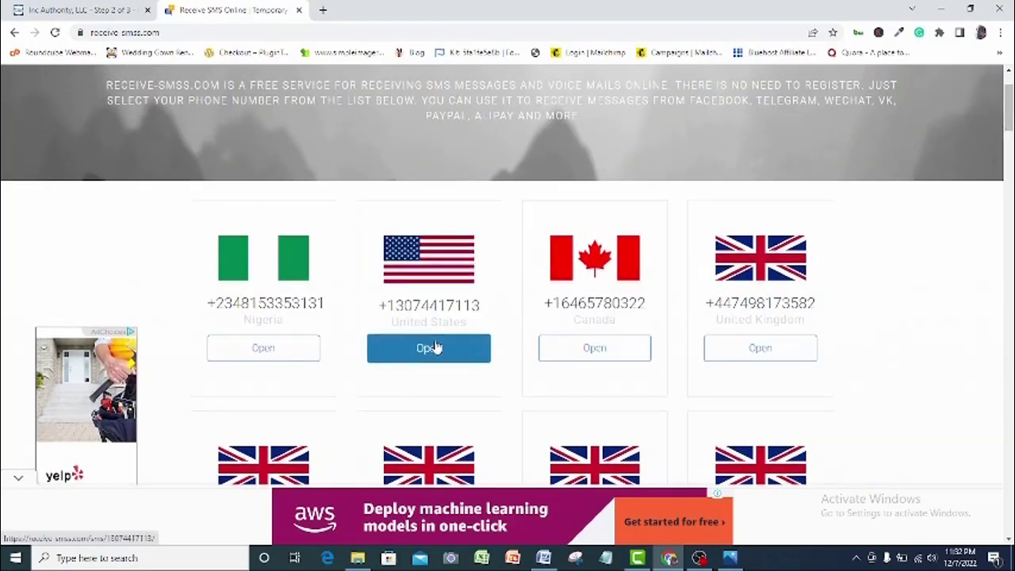
pyautogui.click(428, 347)
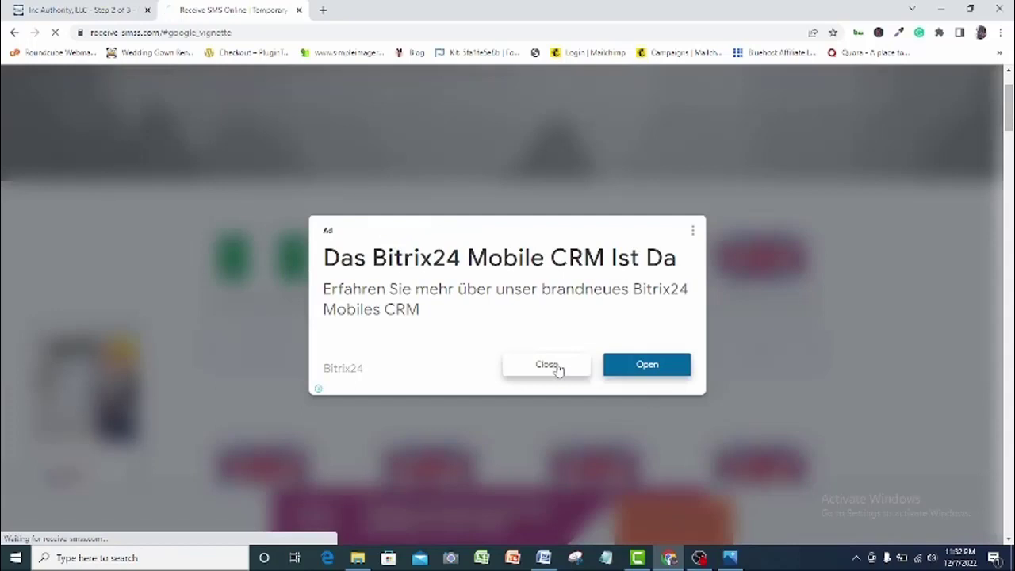
pyautogui.click(546, 364)
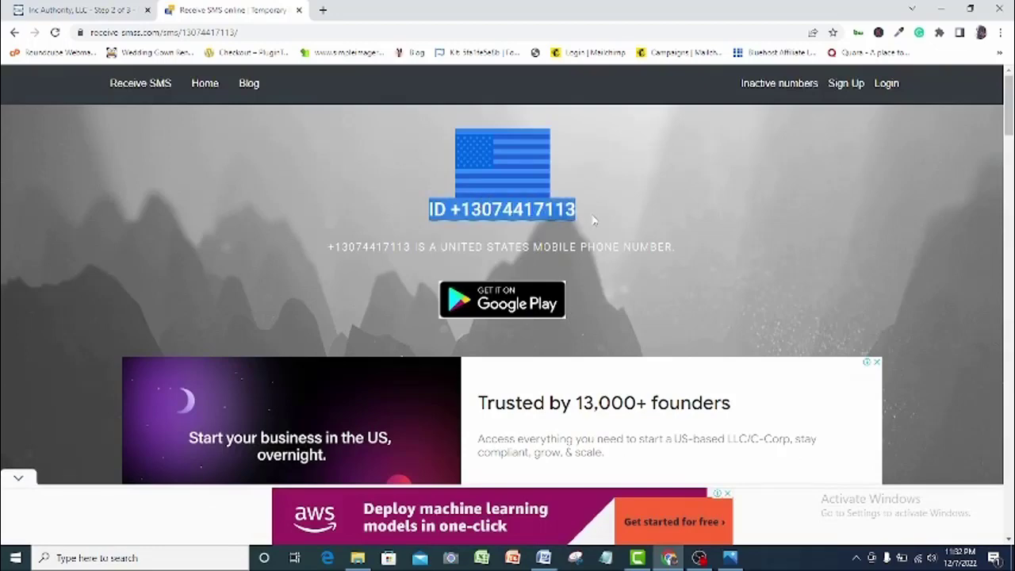
pyautogui.moveTo(625, 215)
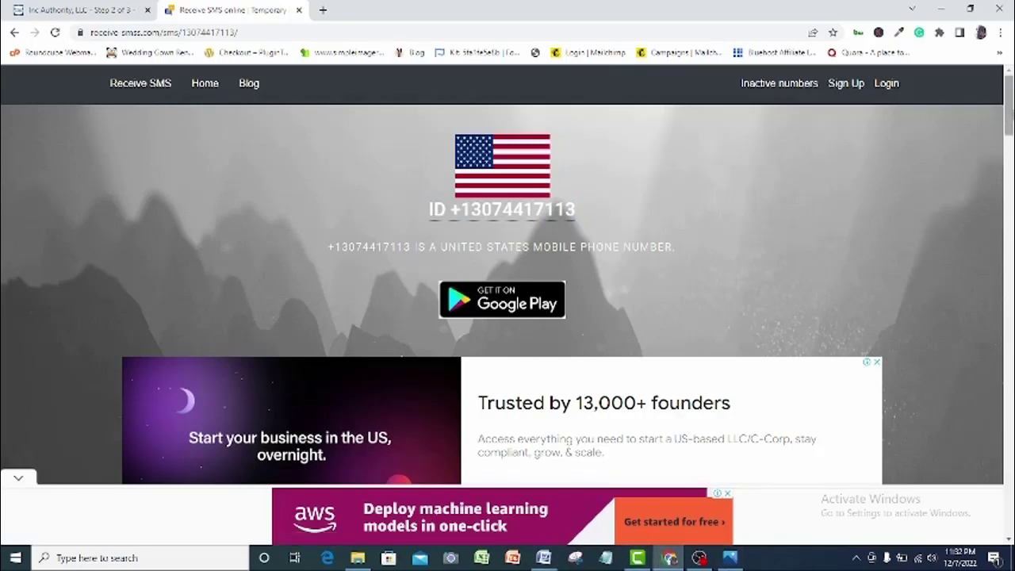
pyautogui.scroll(-3)
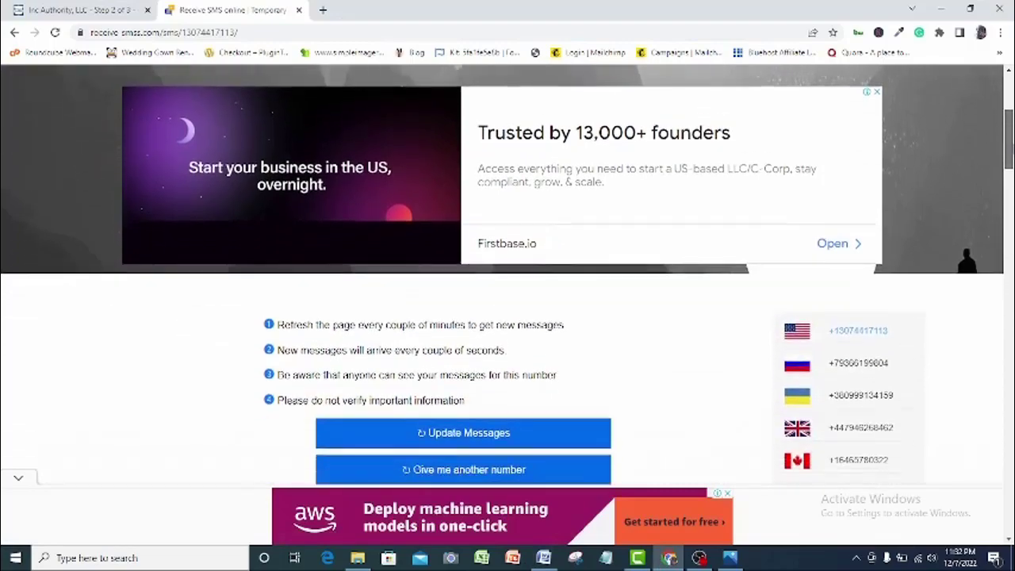
pyautogui.scroll(-3)
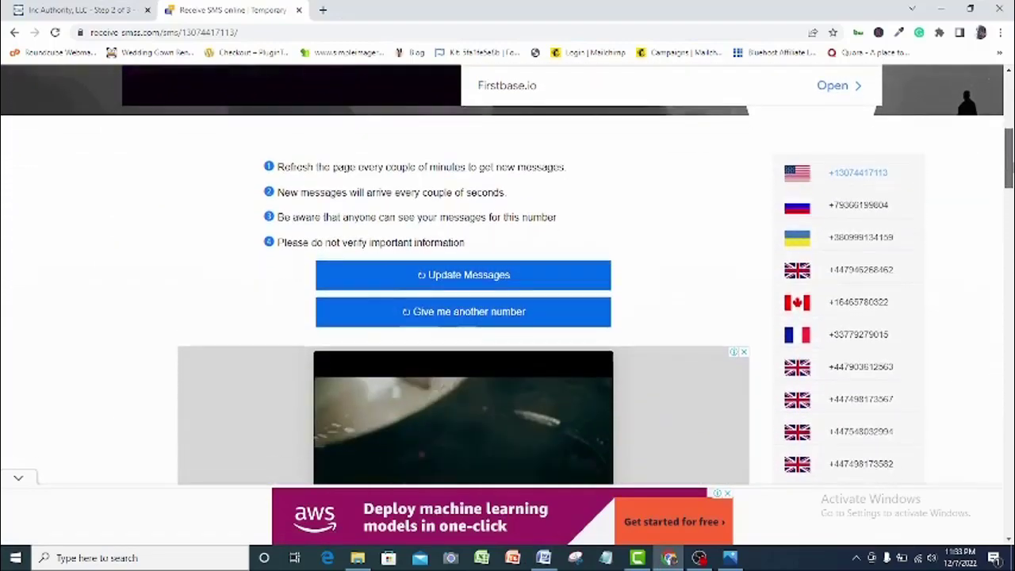
pyautogui.scroll(3)
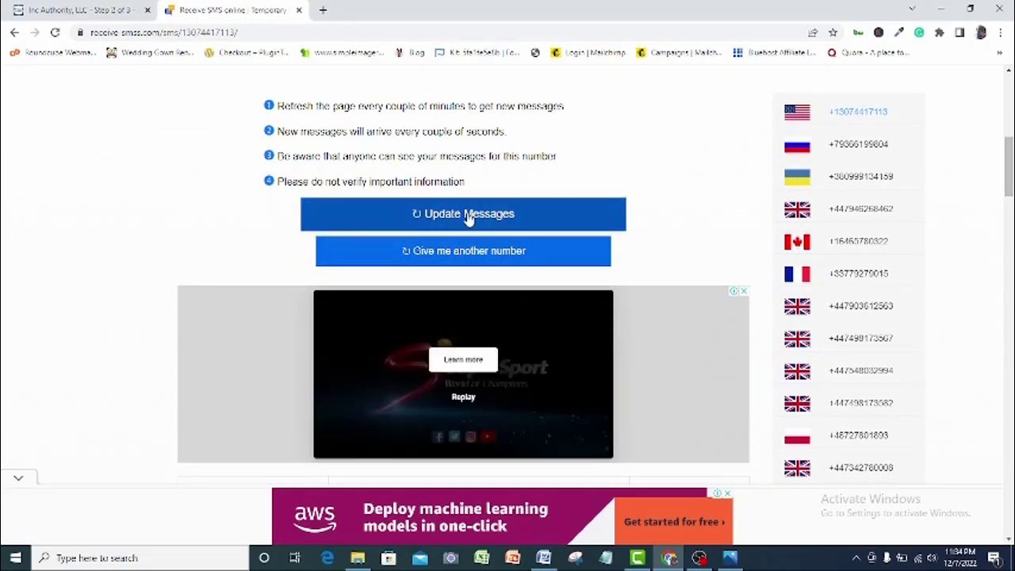
pyautogui.click(463, 213)
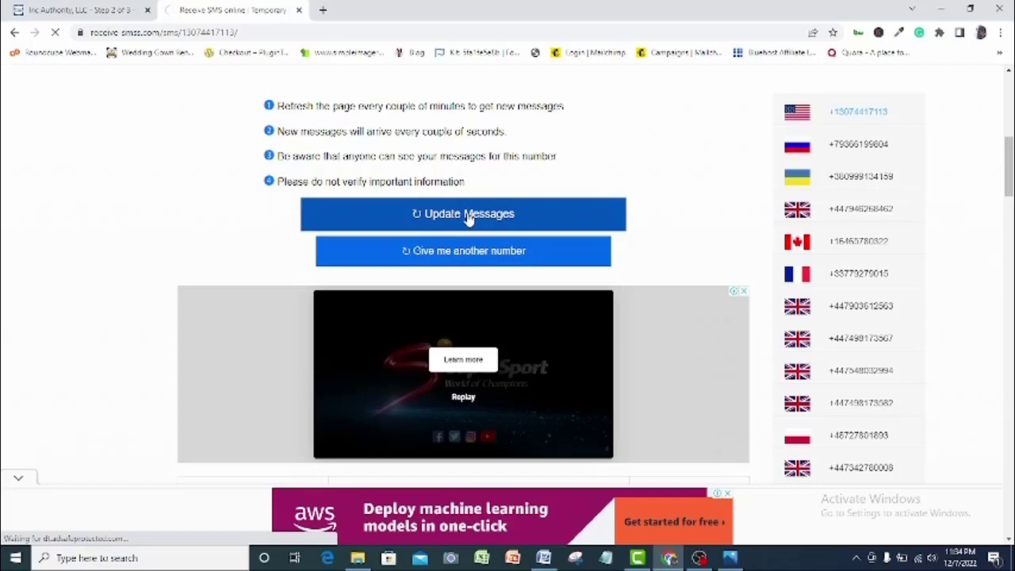
pyautogui.click(462, 213)
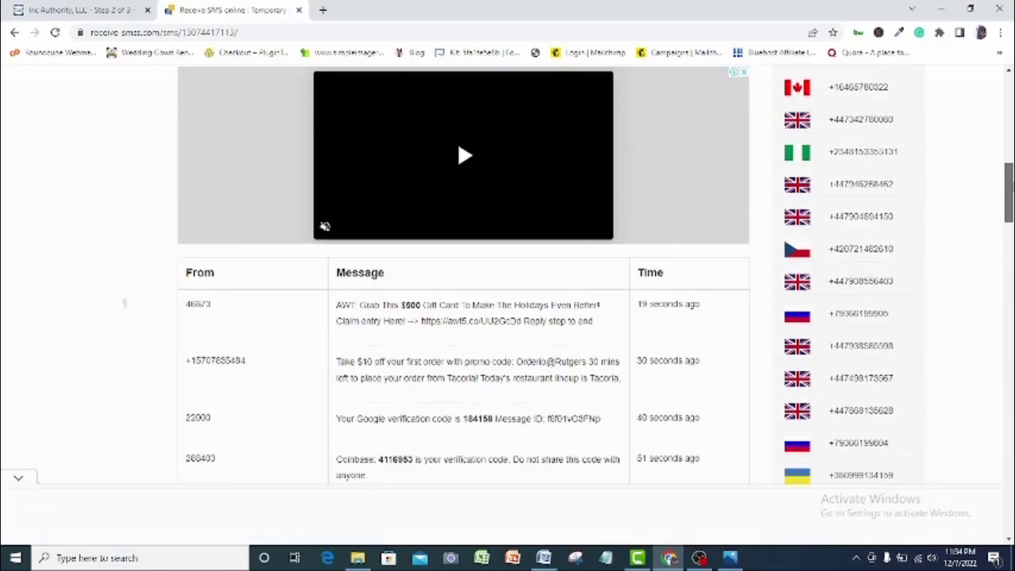
pyautogui.scroll(-3)
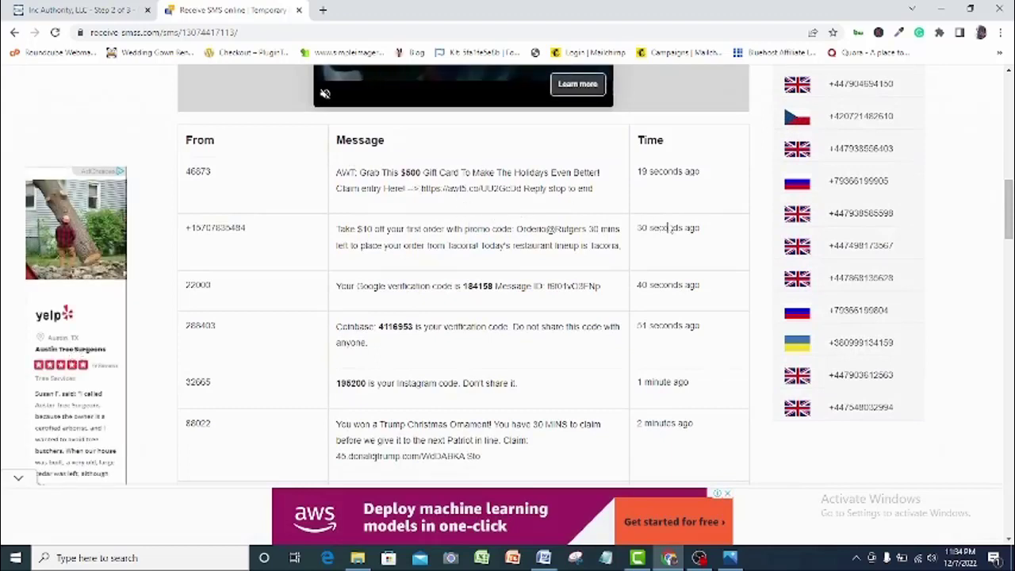
pyautogui.moveTo(617, 416)
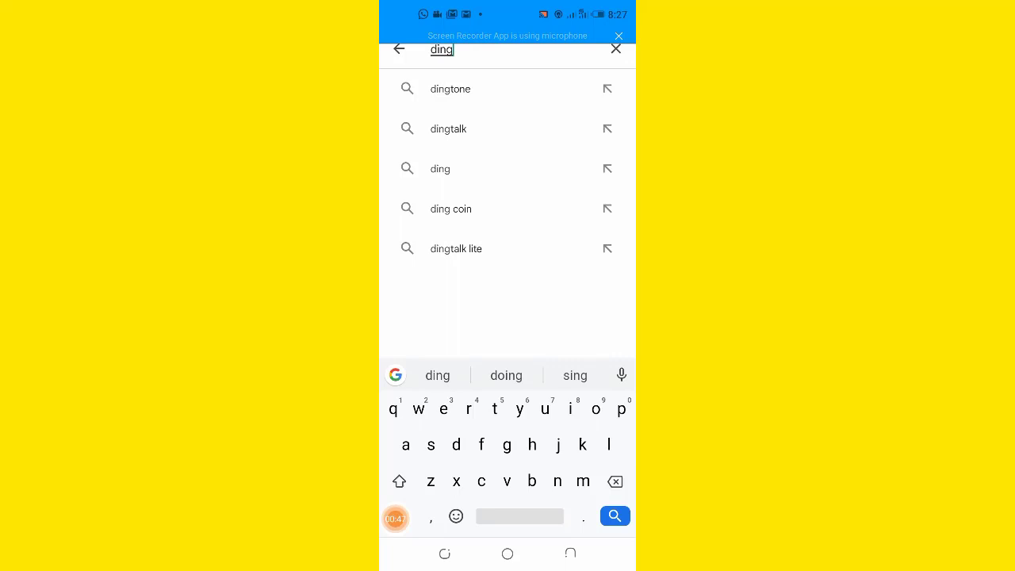
# Search Play Store for dingtone and install the Dingtone app
pyautogui.click(450, 89)
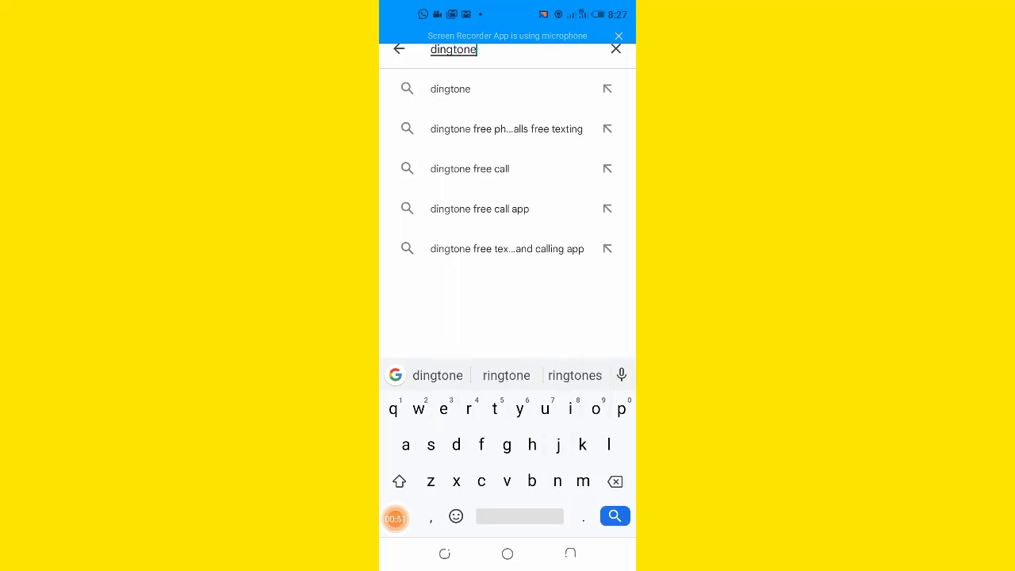
pyautogui.click(614, 516)
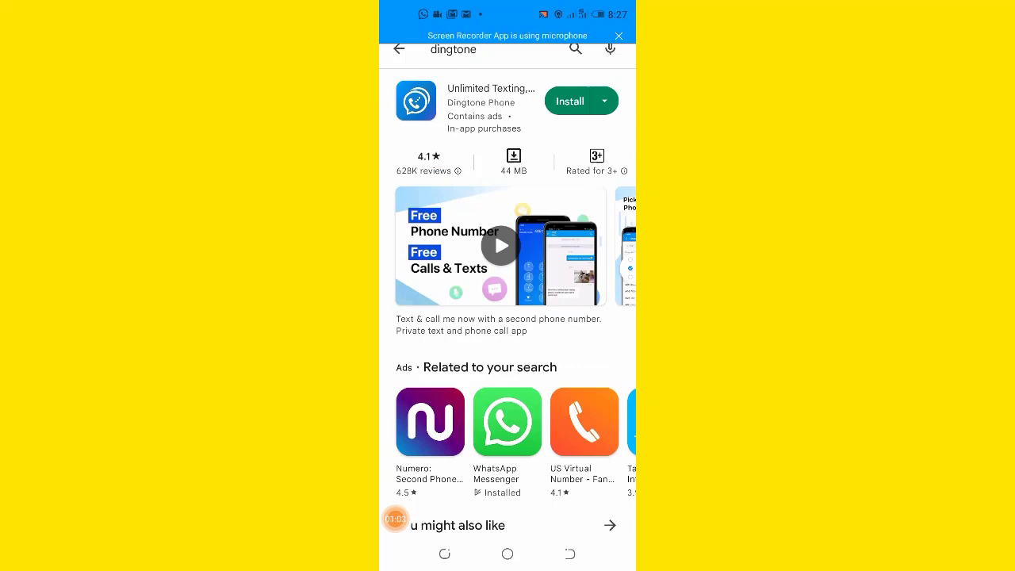
pyautogui.click(569, 100)
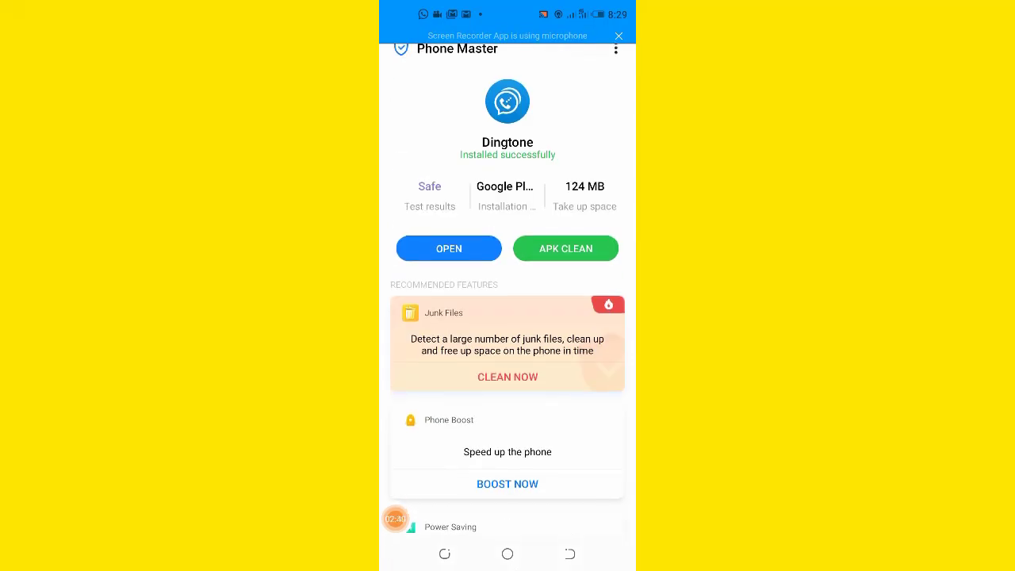
# Launch Dingtone, begin sign-up, and accept the storage and phone permission prompts
pyautogui.click(448, 248)
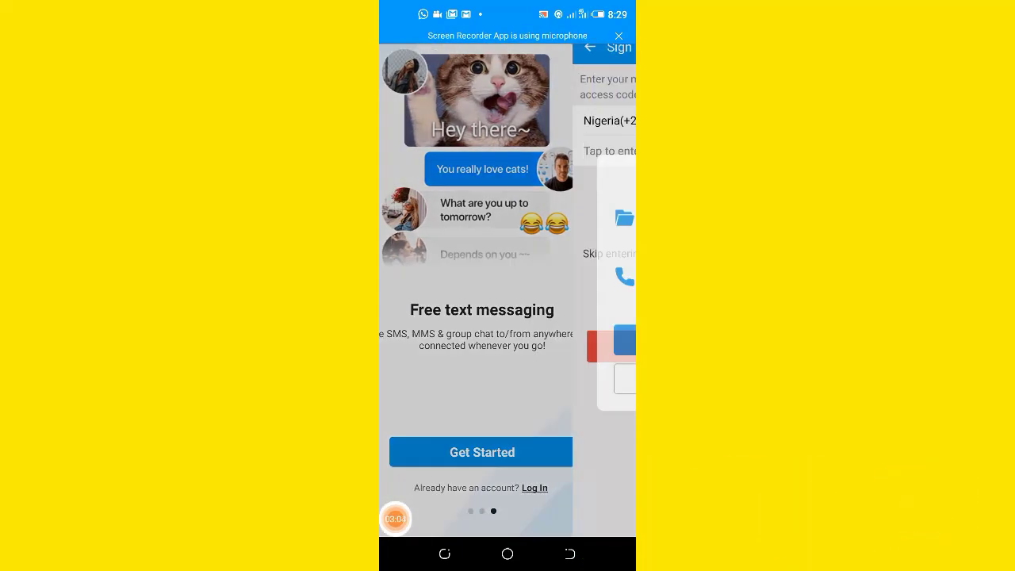
pyautogui.click(480, 452)
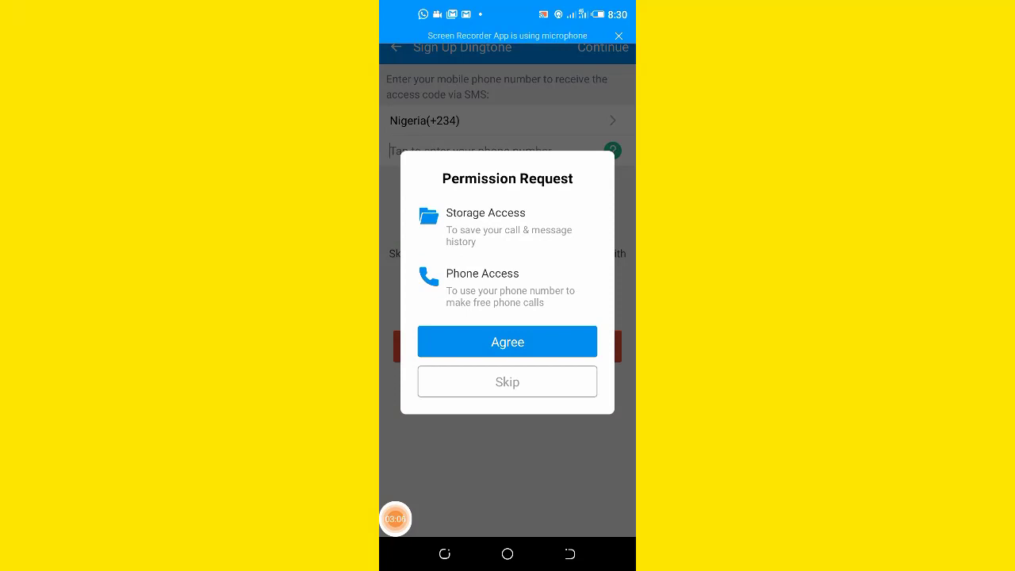
pyautogui.click(506, 341)
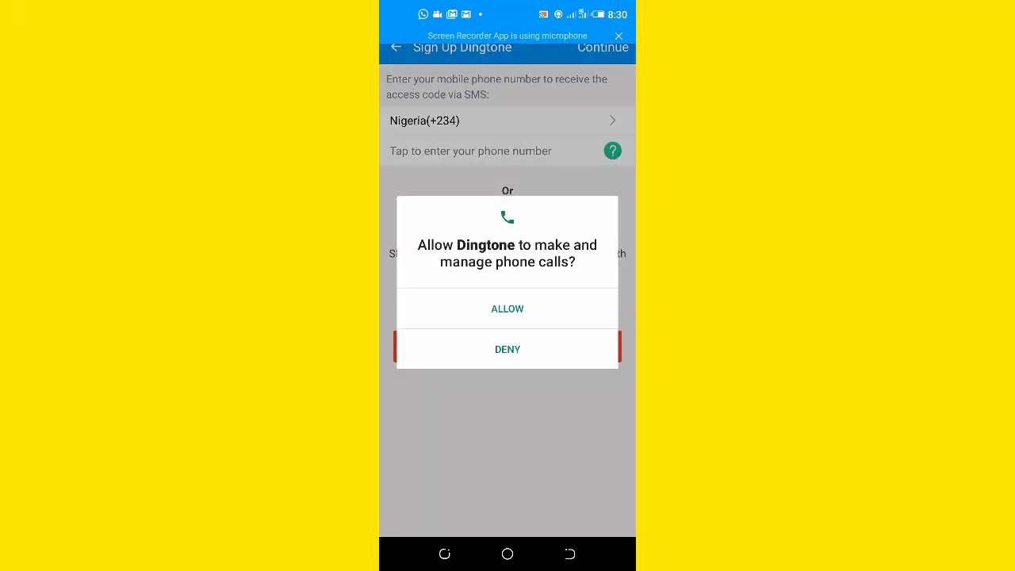
pyautogui.click(507, 308)
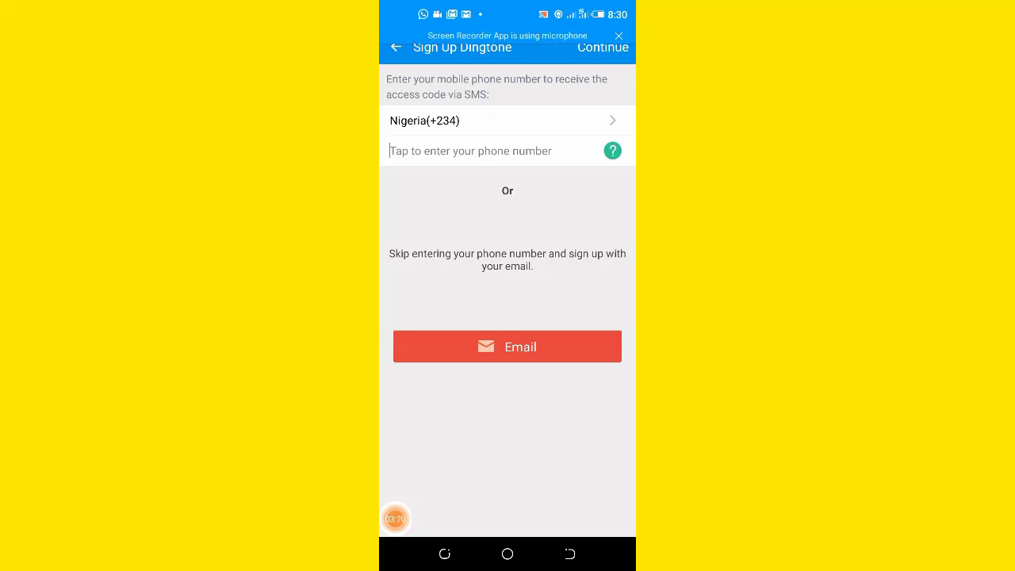
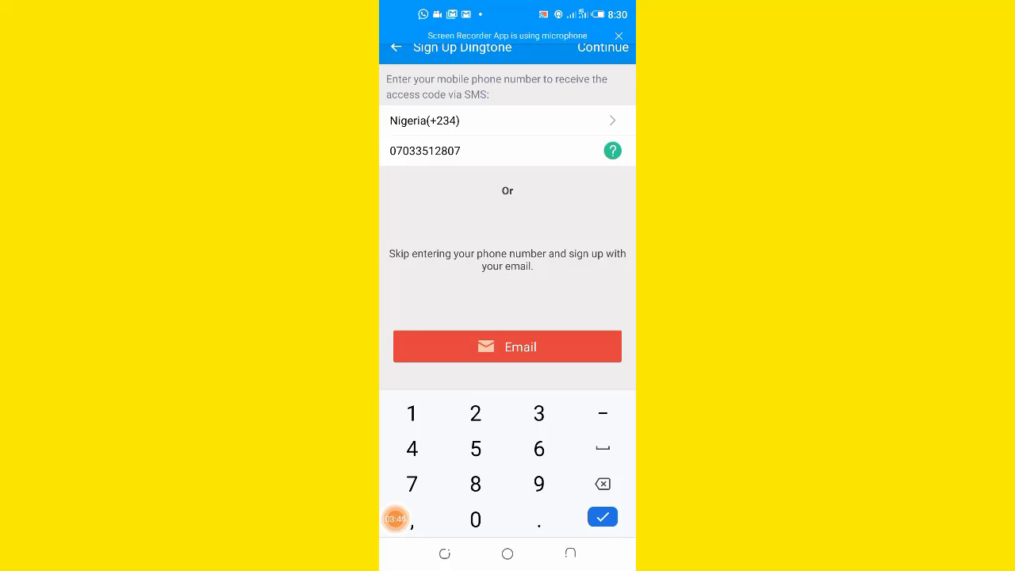
# Sign up by email, confirm verification, and allow Dingtone contacts access
pyautogui.click(507, 347)
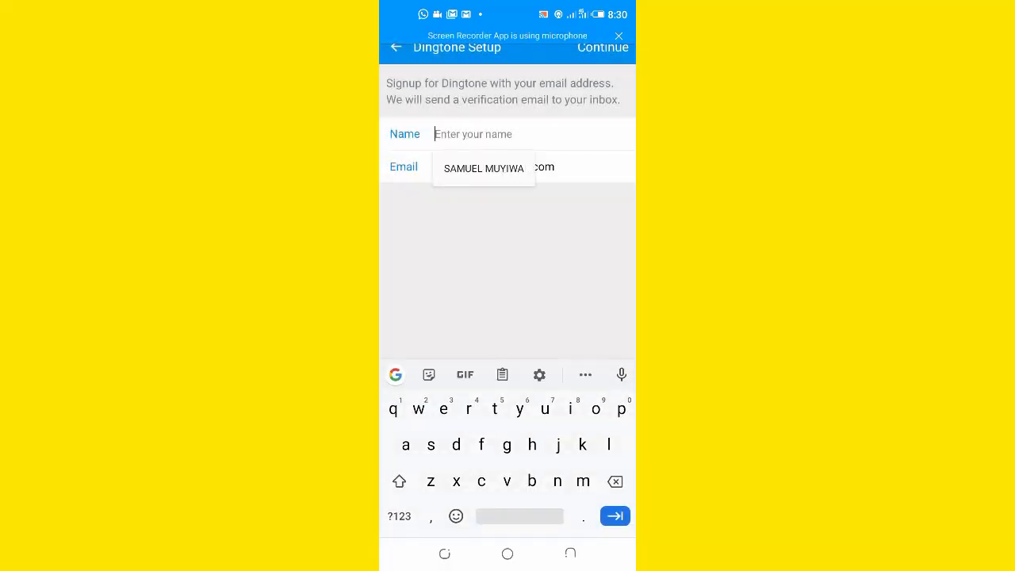
pyautogui.click(483, 168)
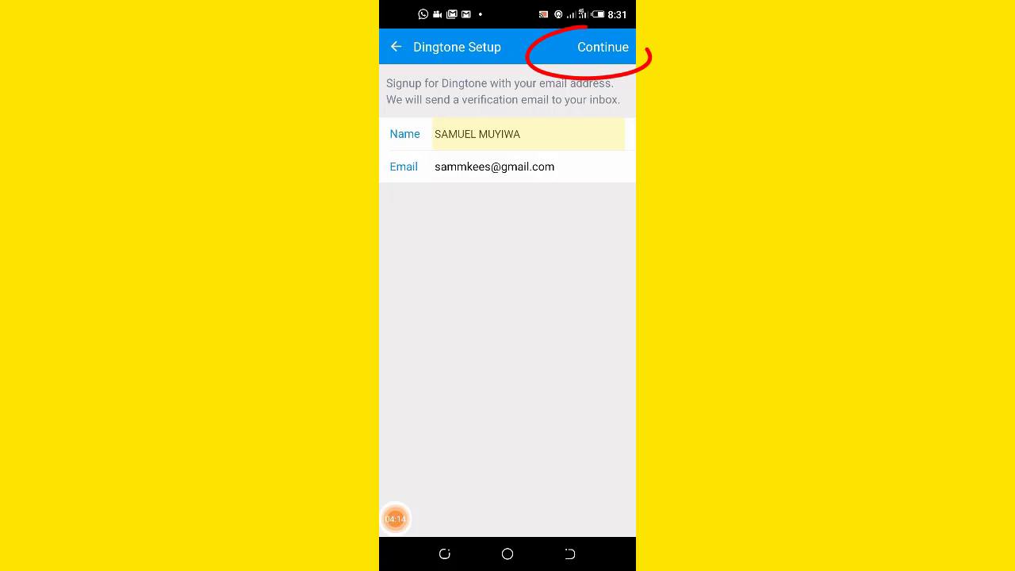
pyautogui.click(603, 47)
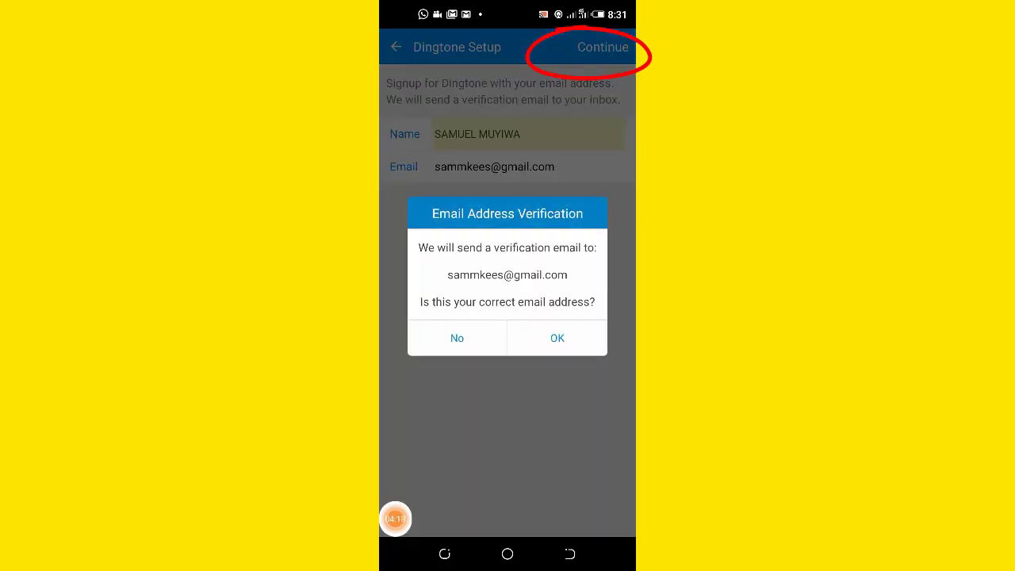
pyautogui.click(556, 338)
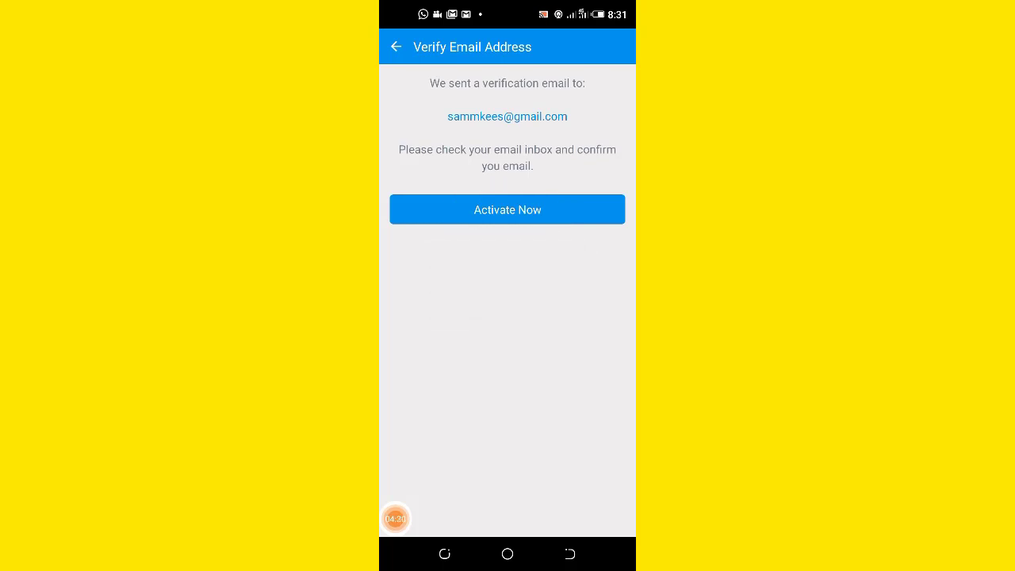
pyautogui.click(506, 209)
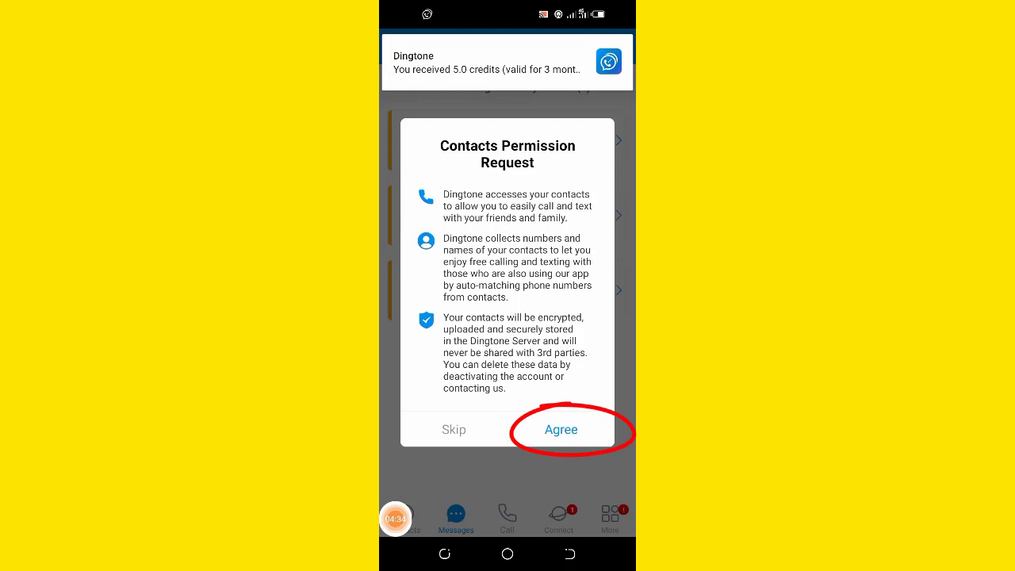
pyautogui.click(560, 429)
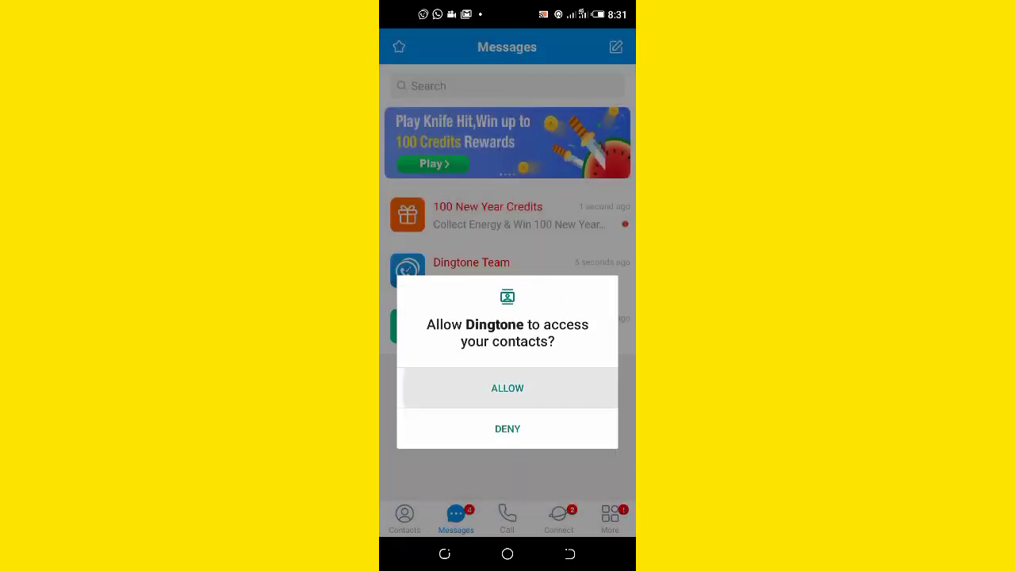
pyautogui.click(507, 388)
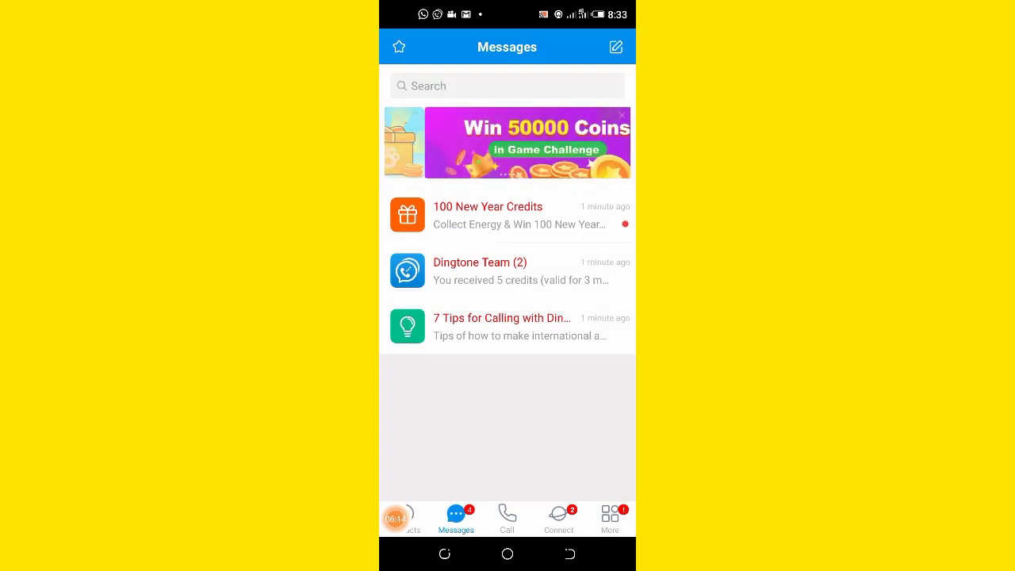
# Request the offered US number on the $1.99/month yearly plan
pyautogui.click(558, 520)
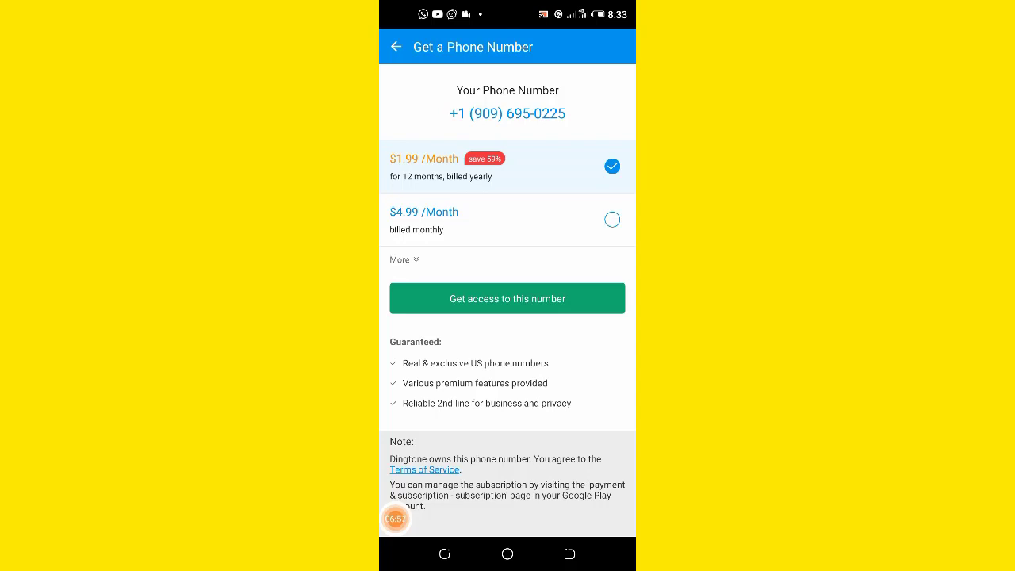
pyautogui.click(507, 298)
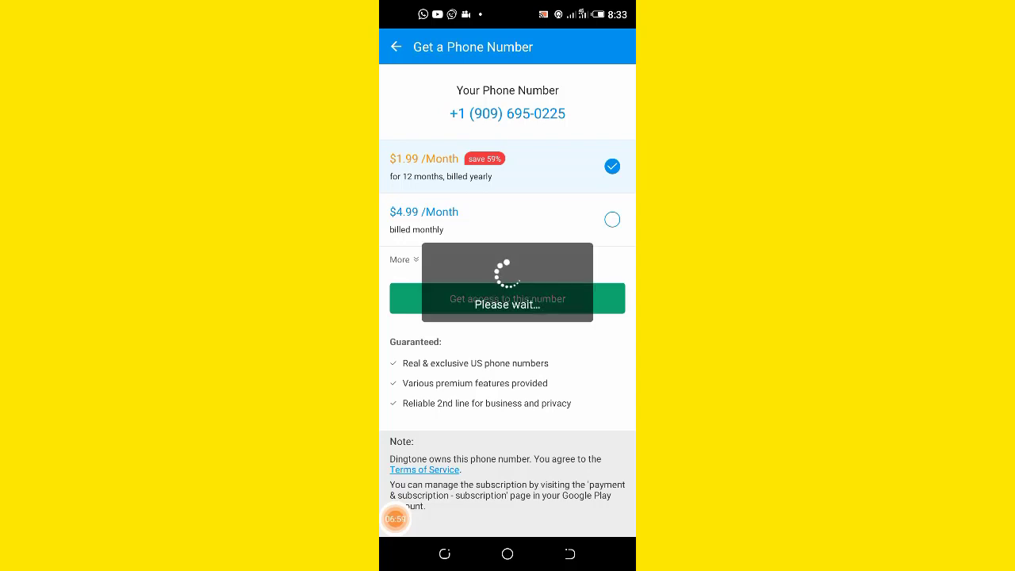
pyautogui.click(506, 298)
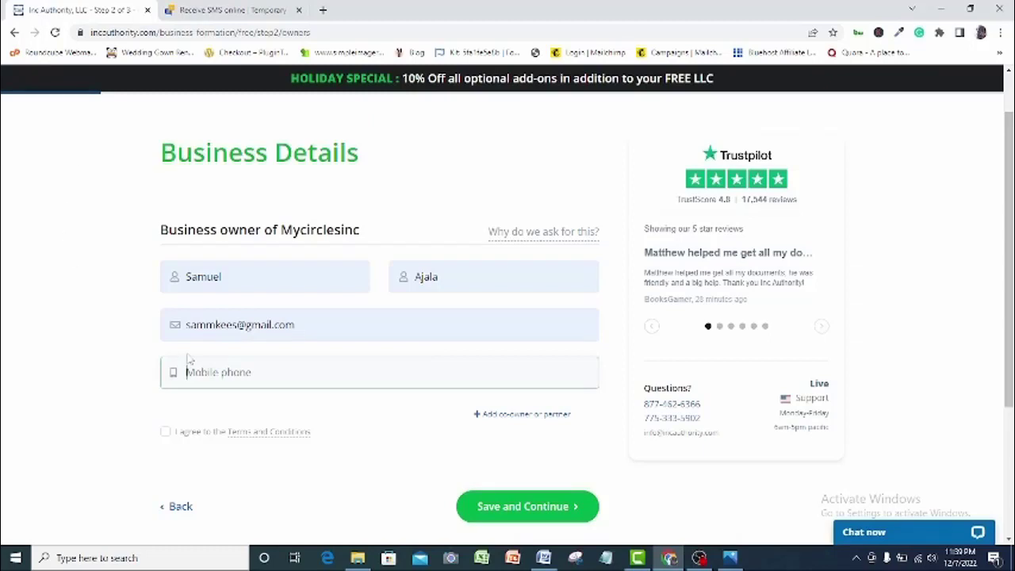
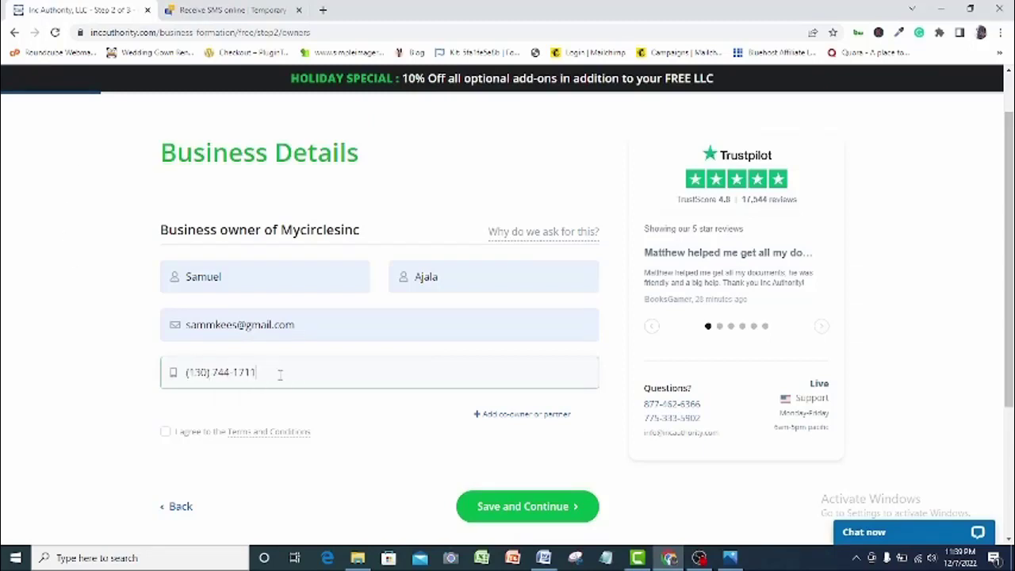
pyautogui.moveTo(529, 351)
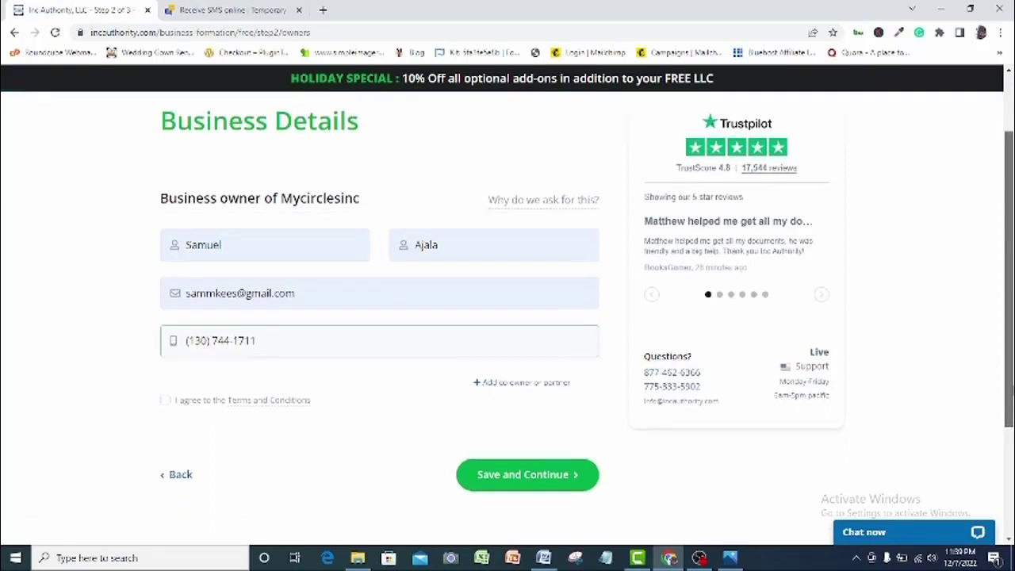
pyautogui.scroll(-3)
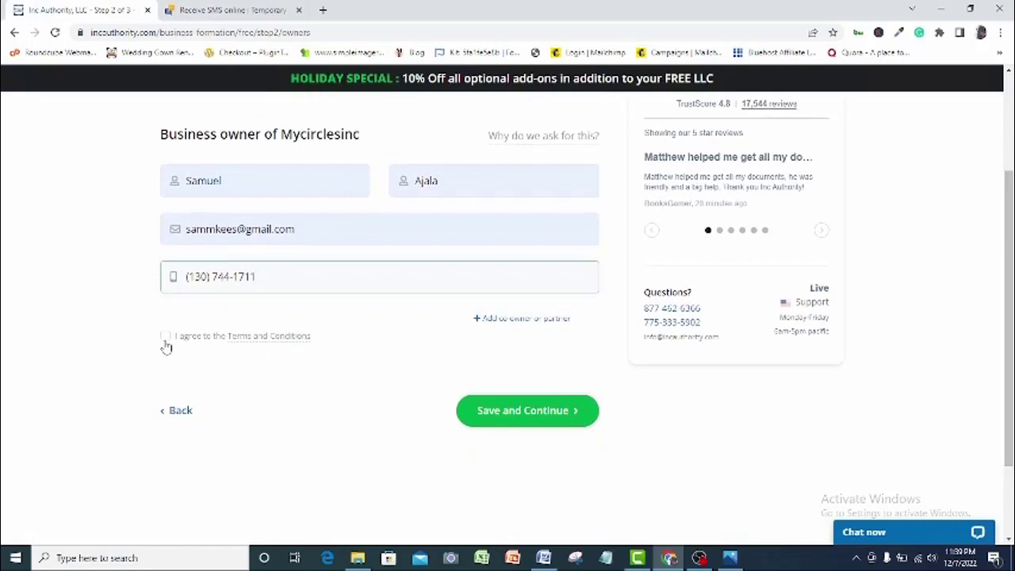
pyautogui.click(165, 336)
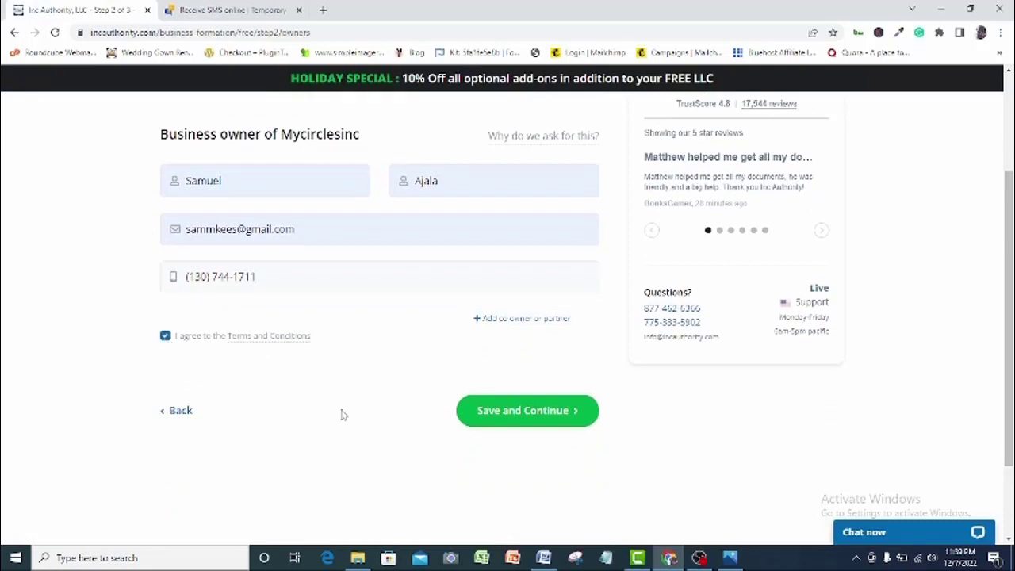
pyautogui.scroll(3)
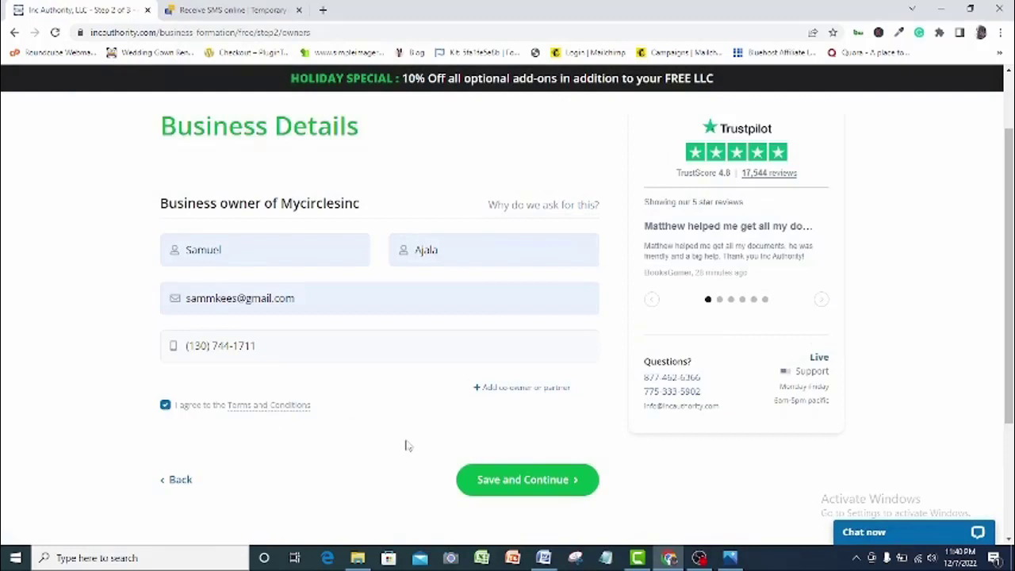
pyautogui.moveTo(527, 478)
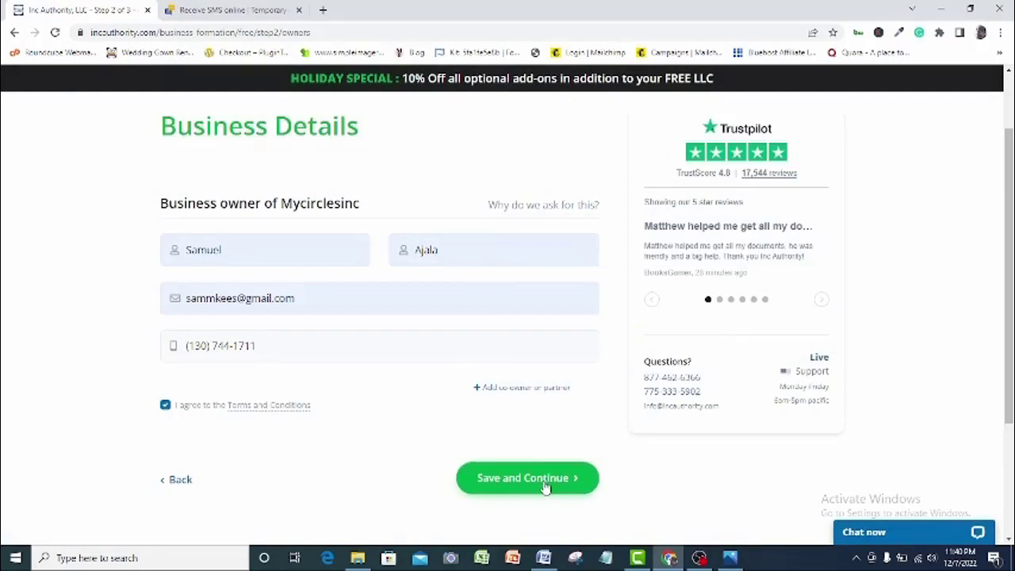
pyautogui.click(526, 477)
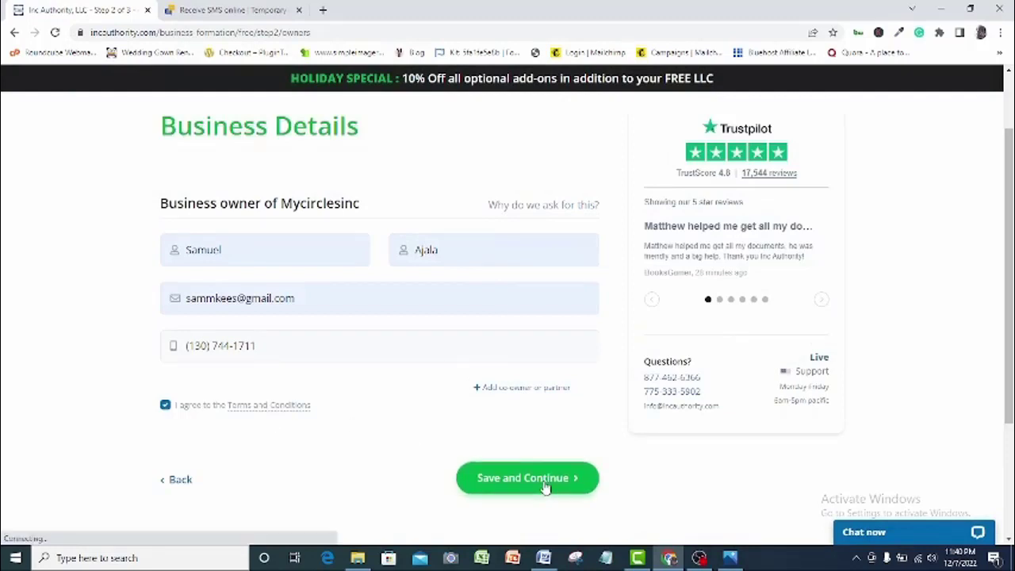
pyautogui.click(527, 477)
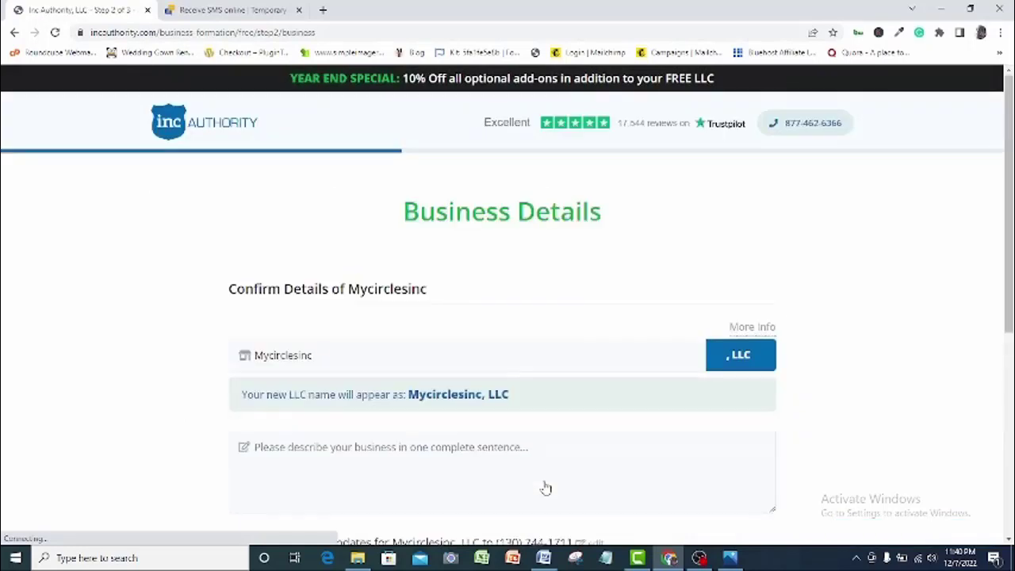
# Enter the business description 'My business exist to provide writing services to brands and businesses'
pyautogui.write('My business exist to provide writing services to b')
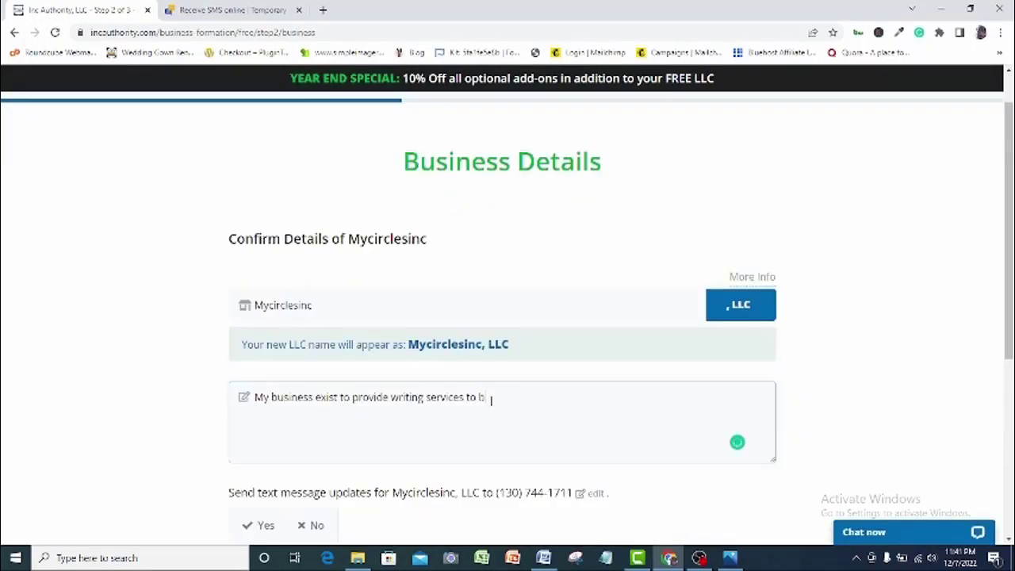
pyautogui.write('rands')
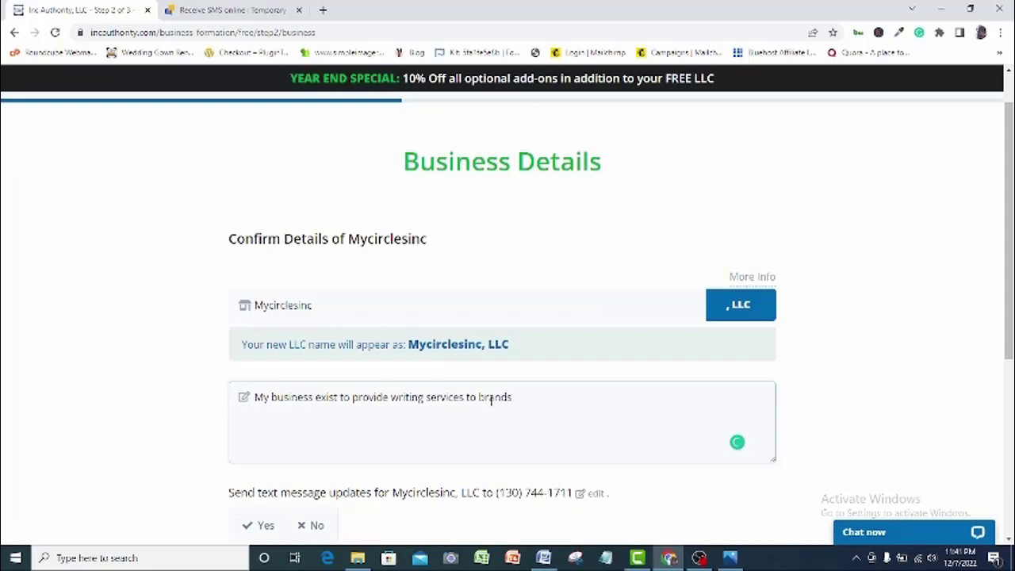
pyautogui.write('and')
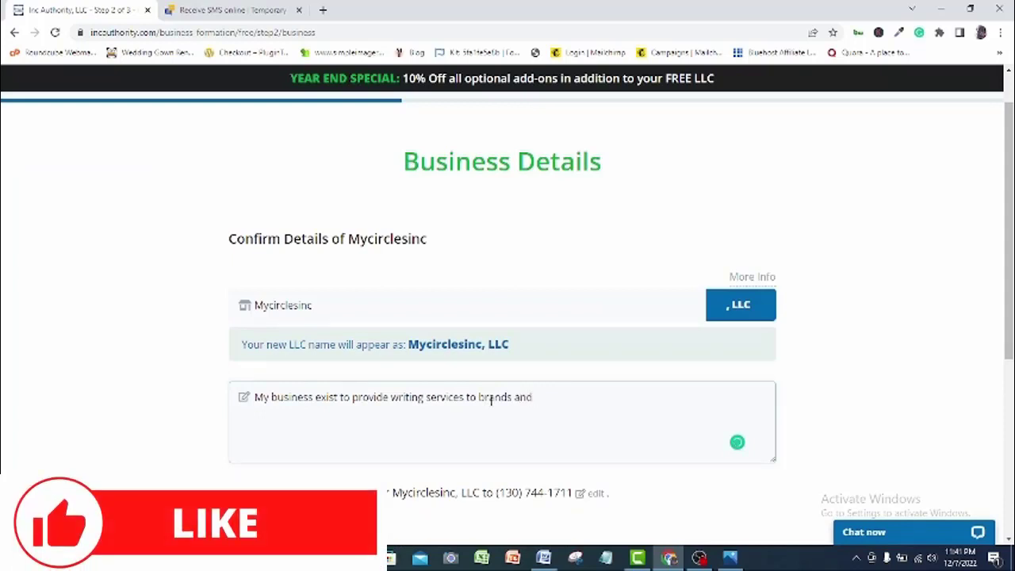
pyautogui.write('business')
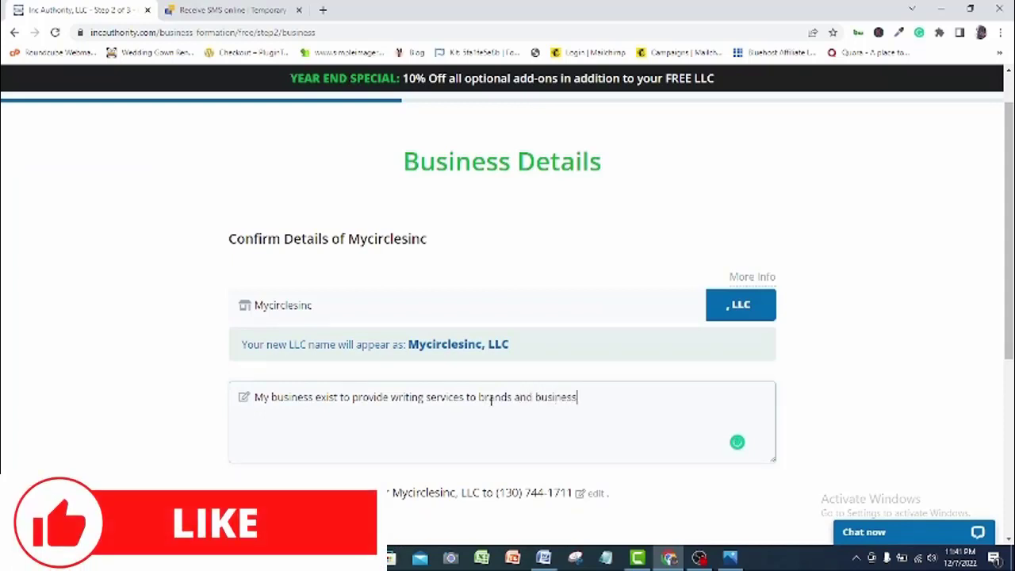
pyautogui.write('es')
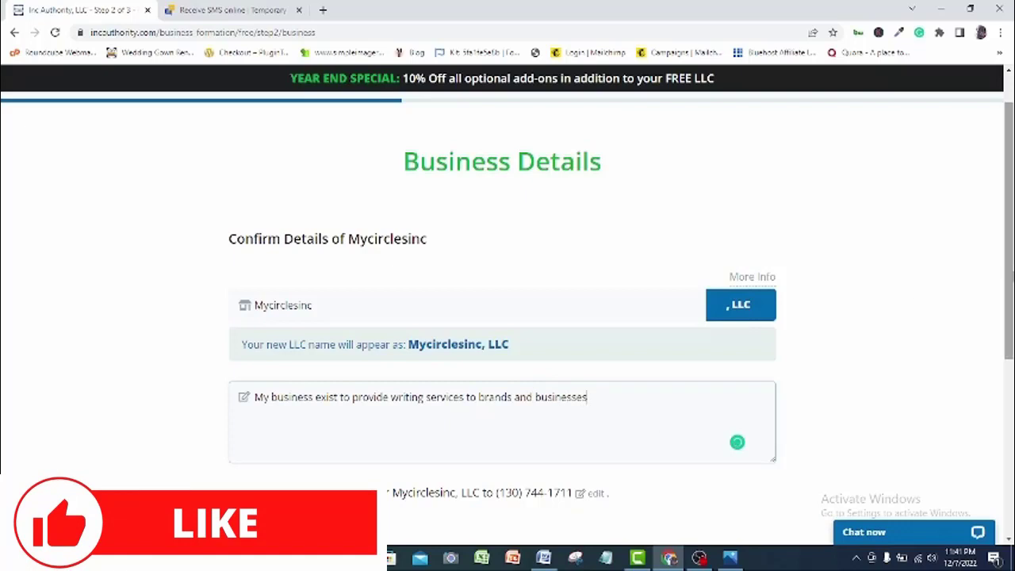
# Accept Grammarly's suggestion correcting 'exist' to 'exists'
pyautogui.scroll(-3)
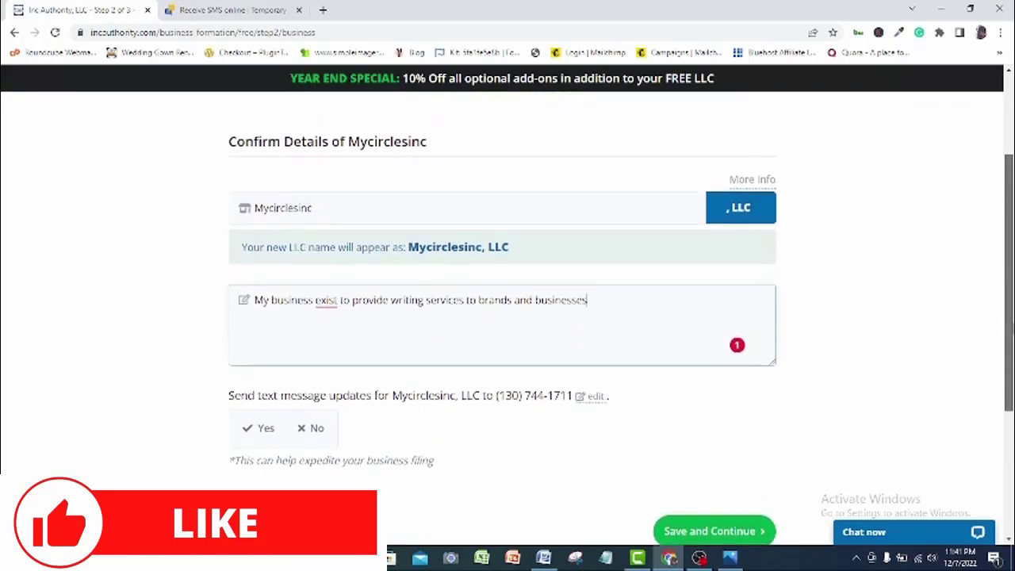
pyautogui.click(325, 299)
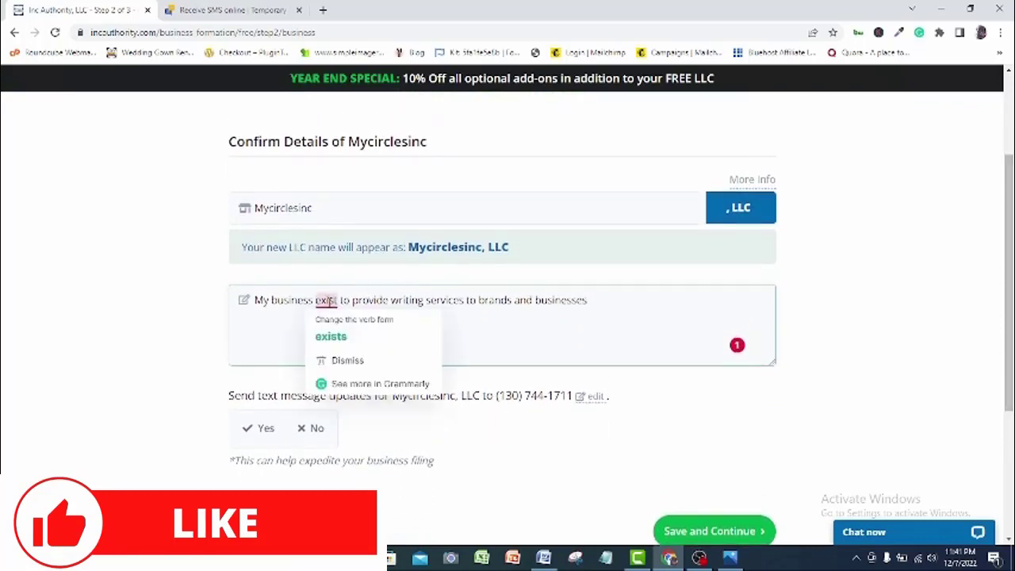
pyautogui.click(331, 336)
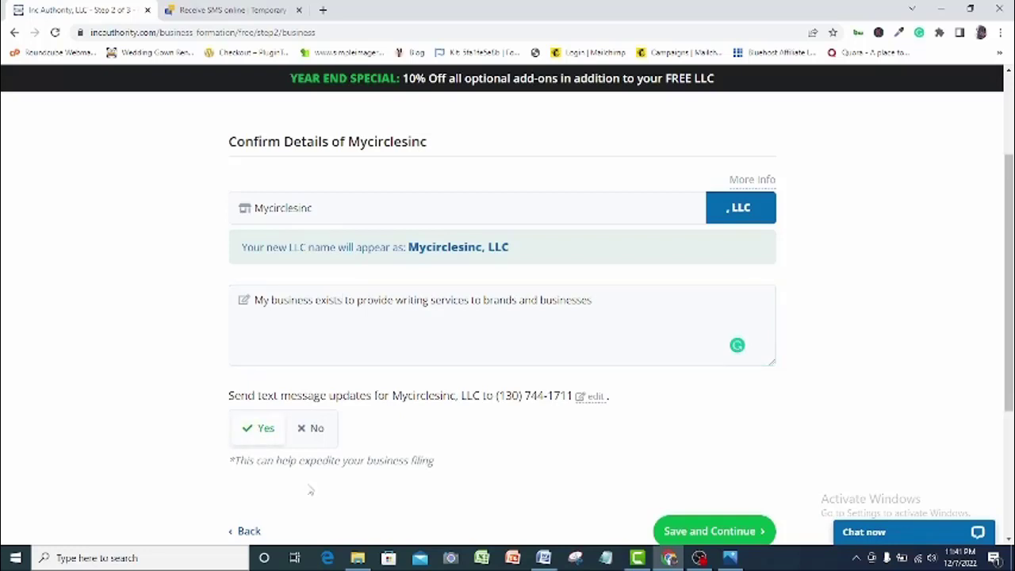
pyautogui.click(712, 530)
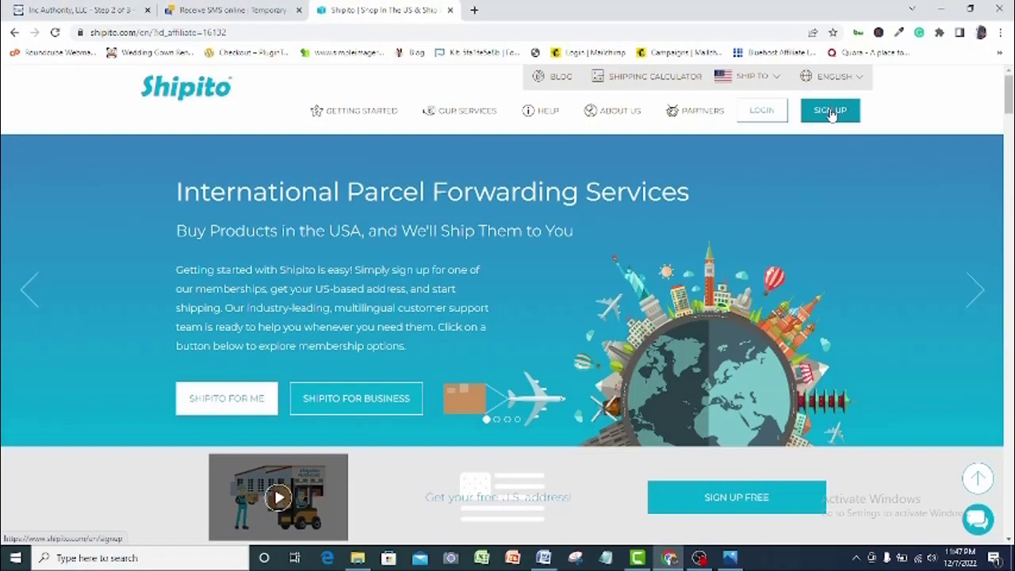
# Choose Shipito's free Single Package Standard Membership plan
pyautogui.click(829, 110)
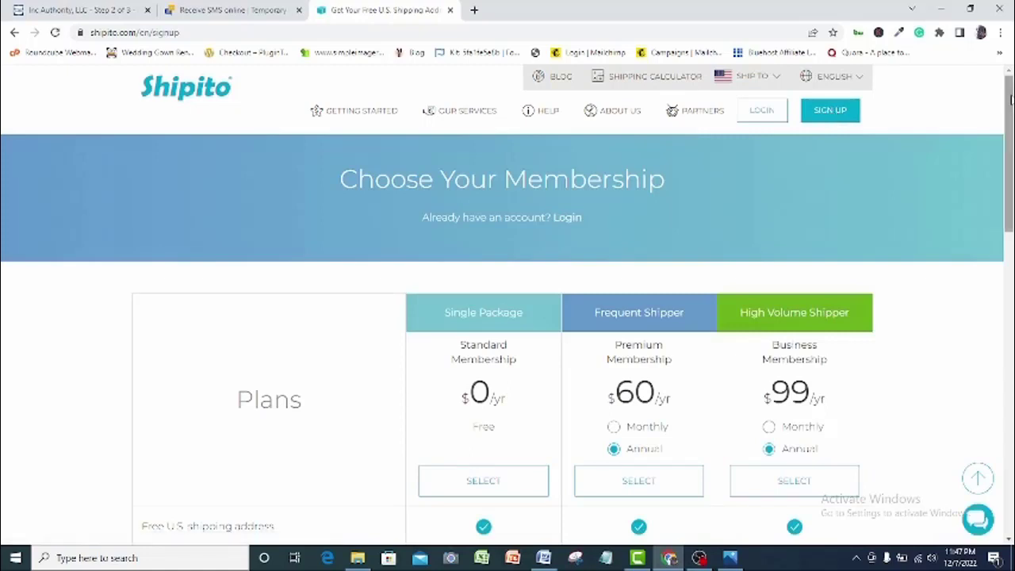
pyautogui.scroll(-3)
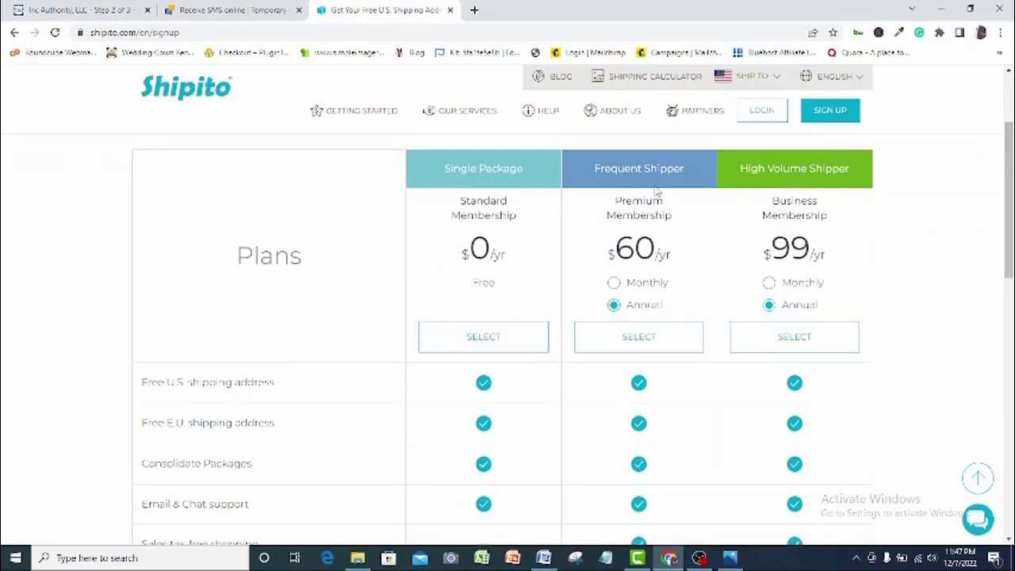
pyautogui.moveTo(499, 164)
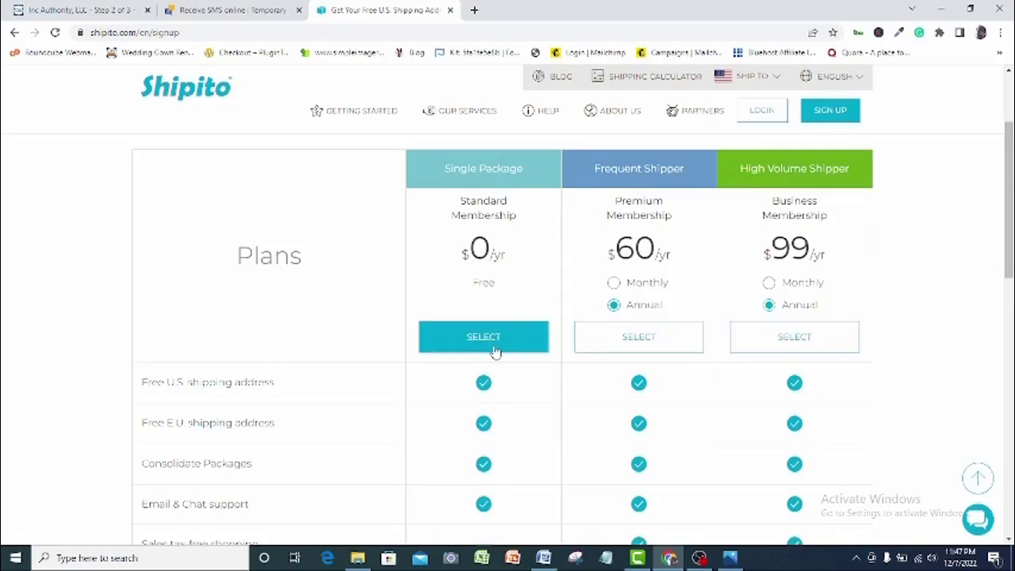
pyautogui.click(482, 336)
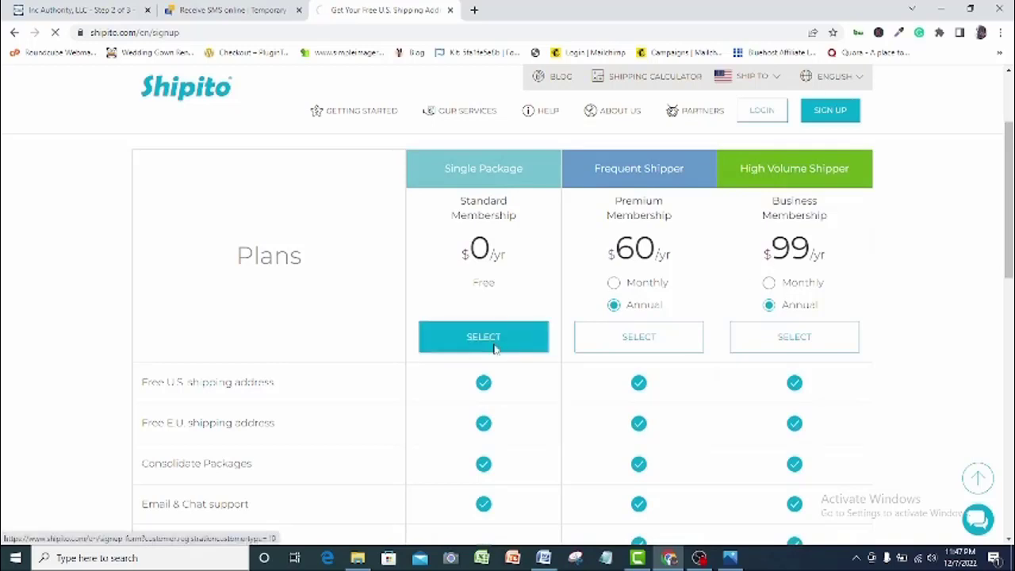
pyautogui.click(483, 336)
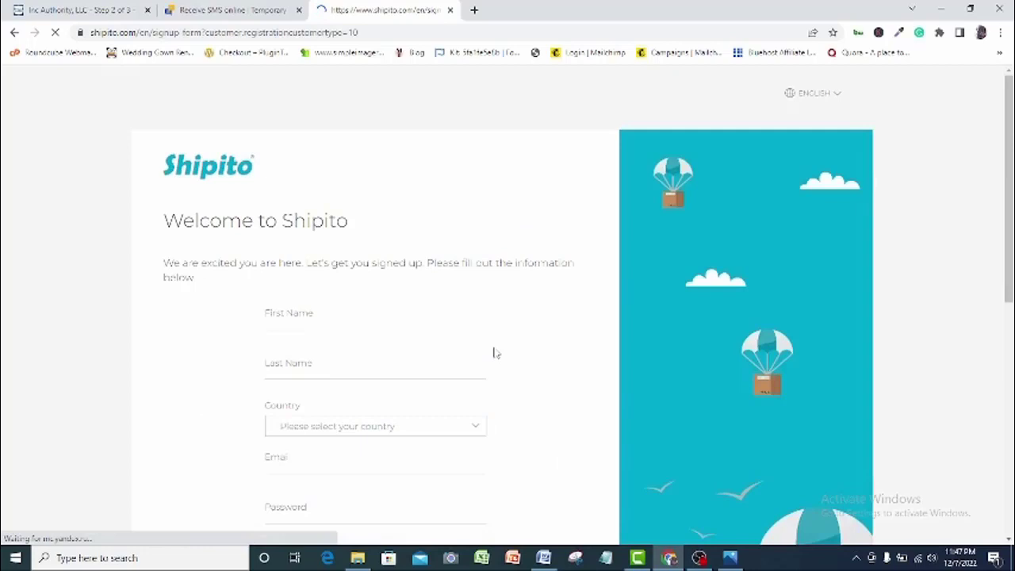
# Autofill name and email from a saved profile and set the country to Nigeria
pyautogui.click(374, 250)
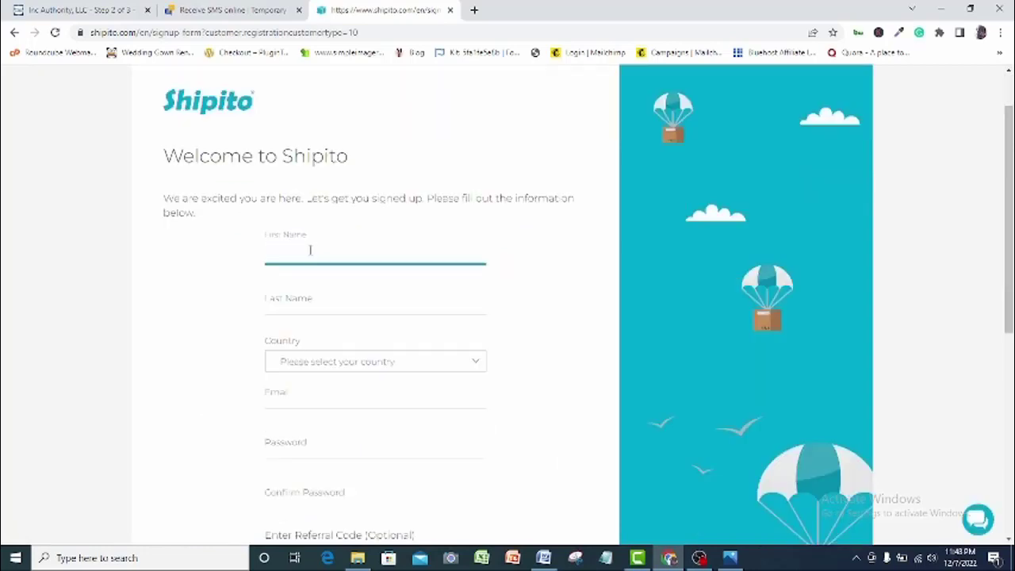
pyautogui.write('S')
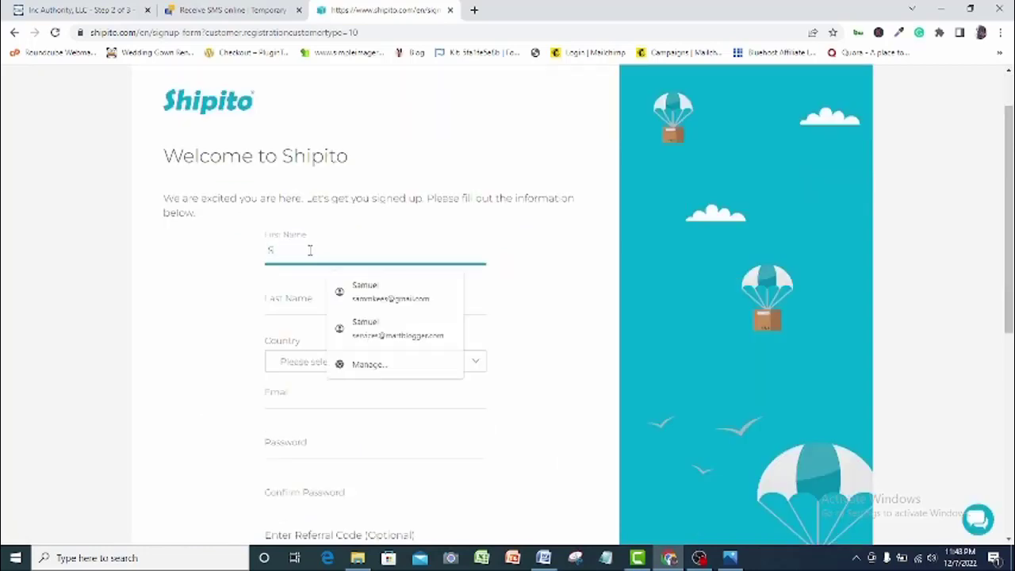
pyautogui.click(389, 291)
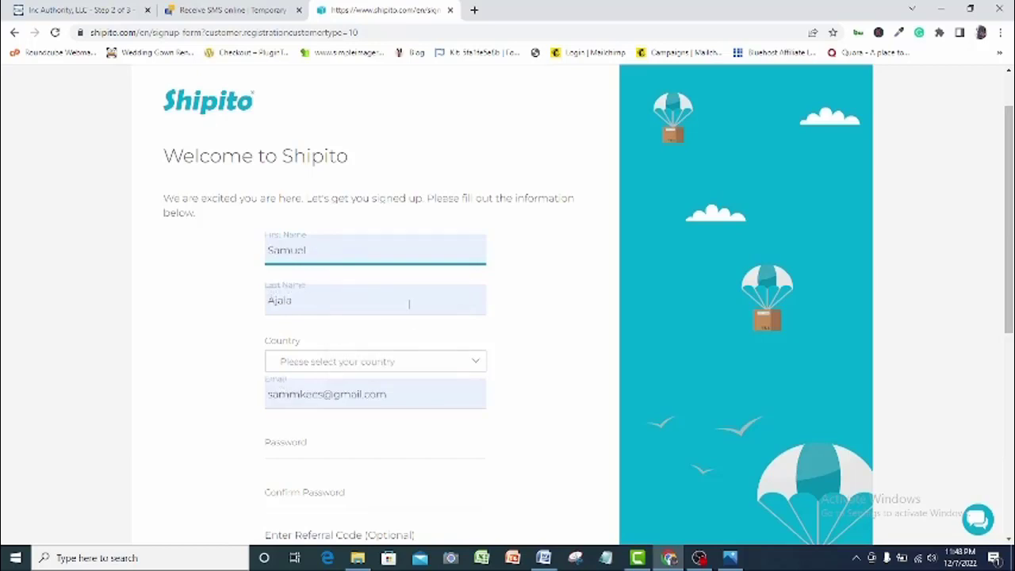
pyautogui.moveTo(507, 345)
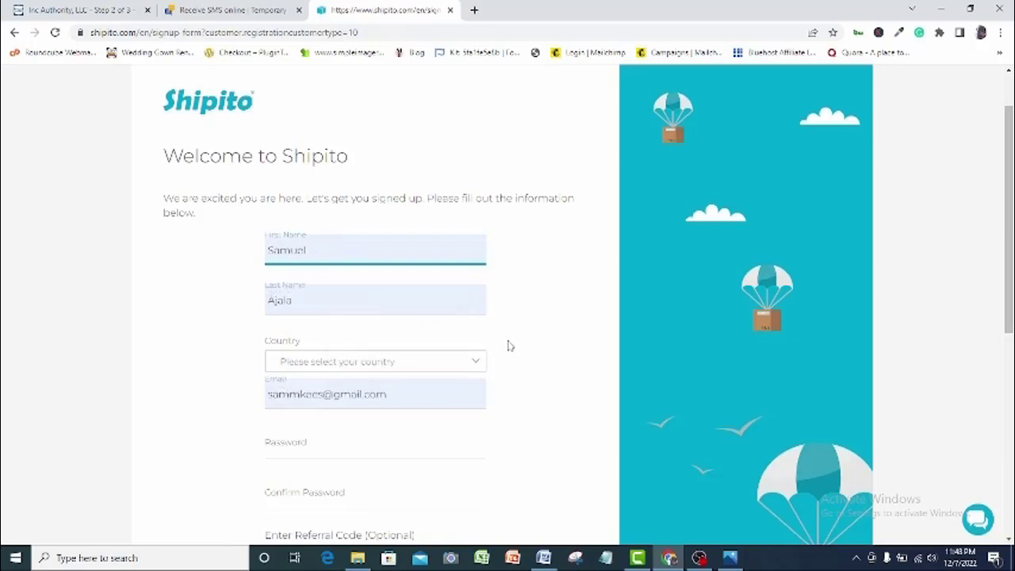
pyautogui.click(374, 361)
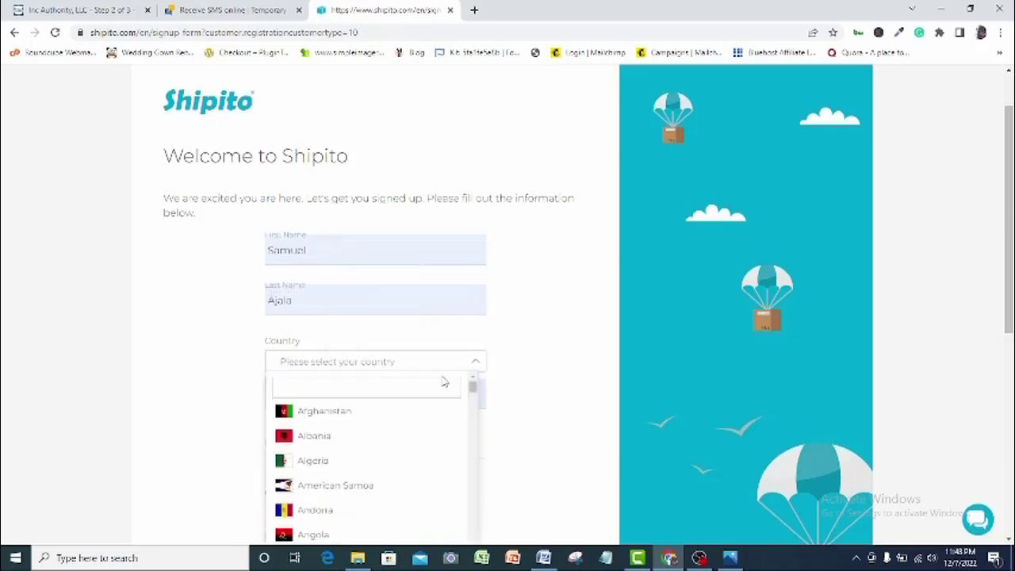
pyautogui.write('ni')
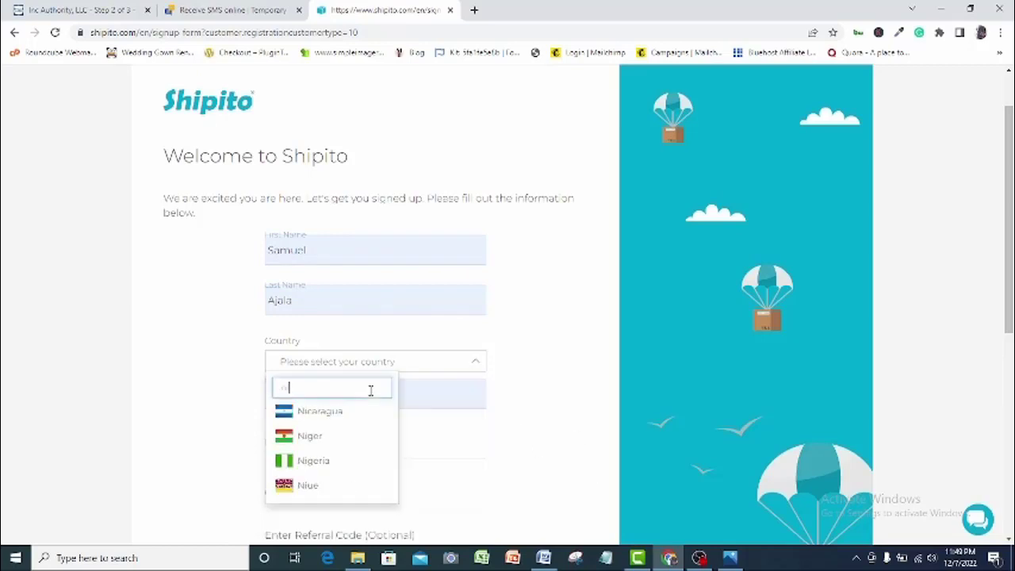
pyautogui.click(312, 460)
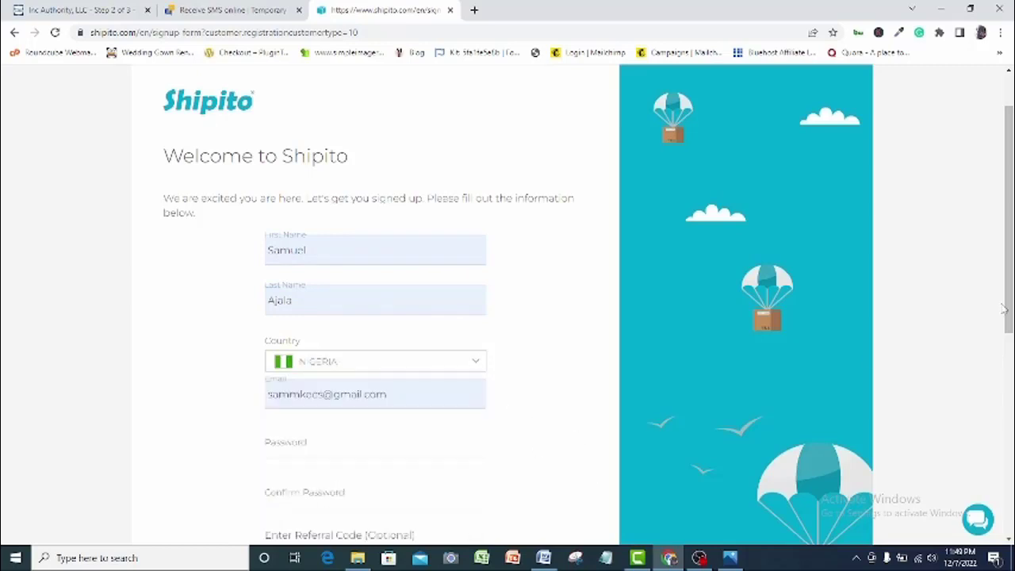
# Enter the password, opt out of promotional emails, and create the account
pyautogui.scroll(-3)
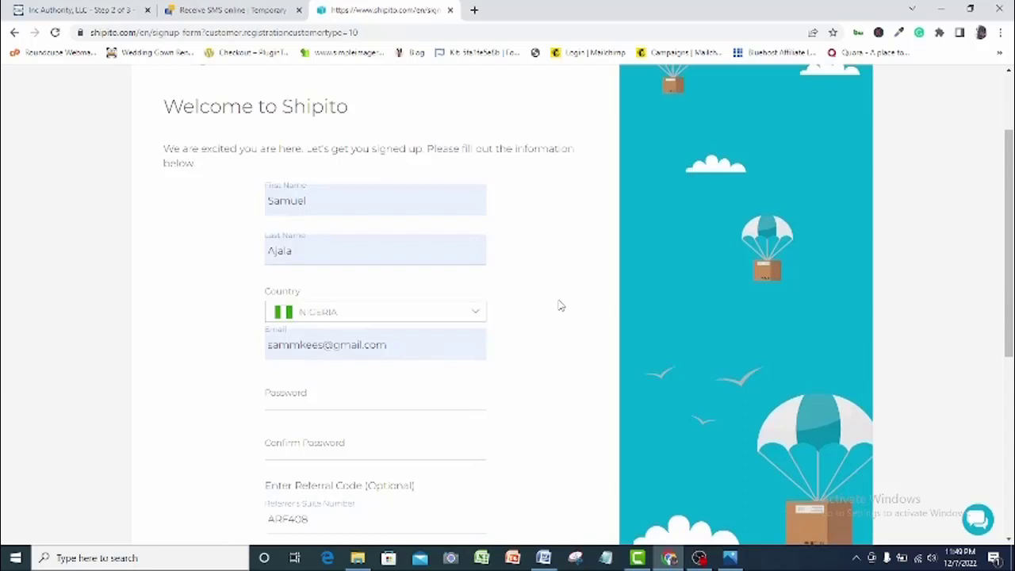
pyautogui.scroll(-3)
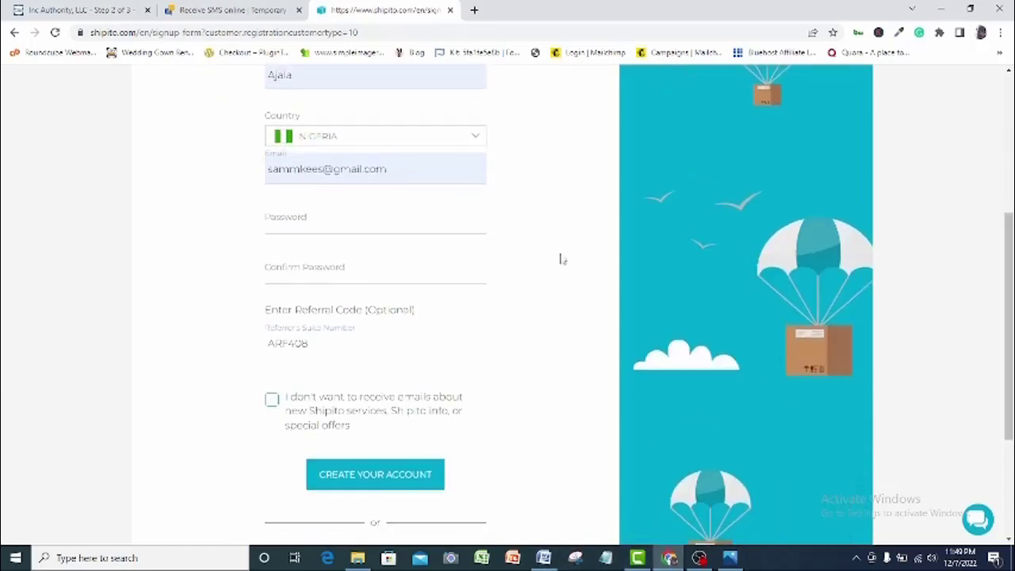
pyautogui.click(375, 220)
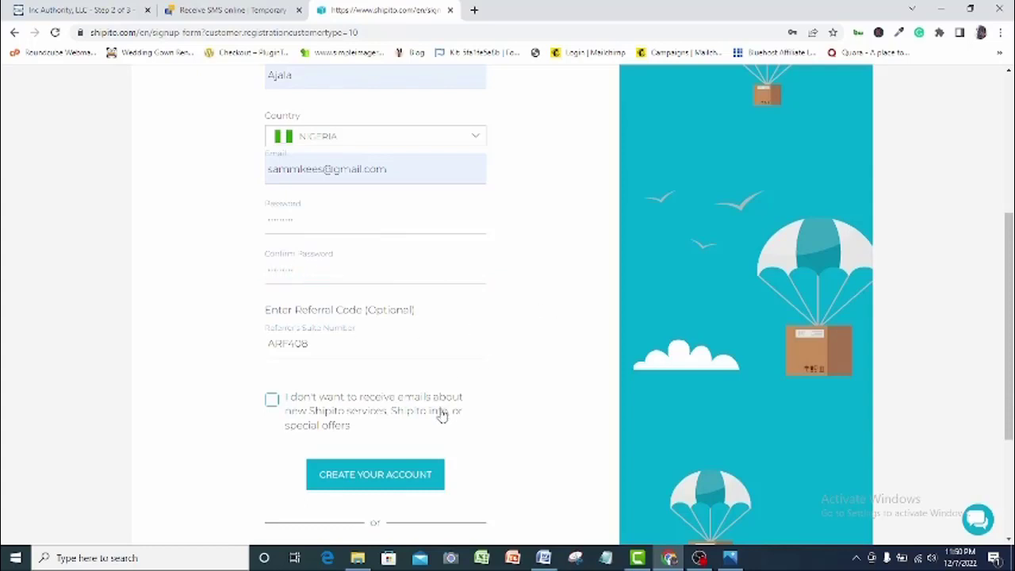
pyautogui.click(271, 399)
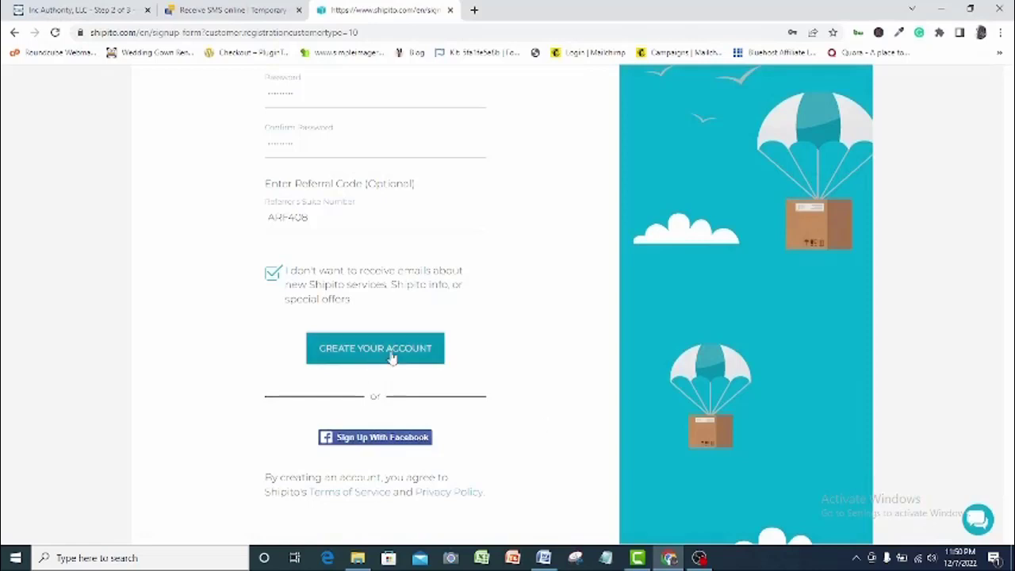
pyautogui.click(375, 348)
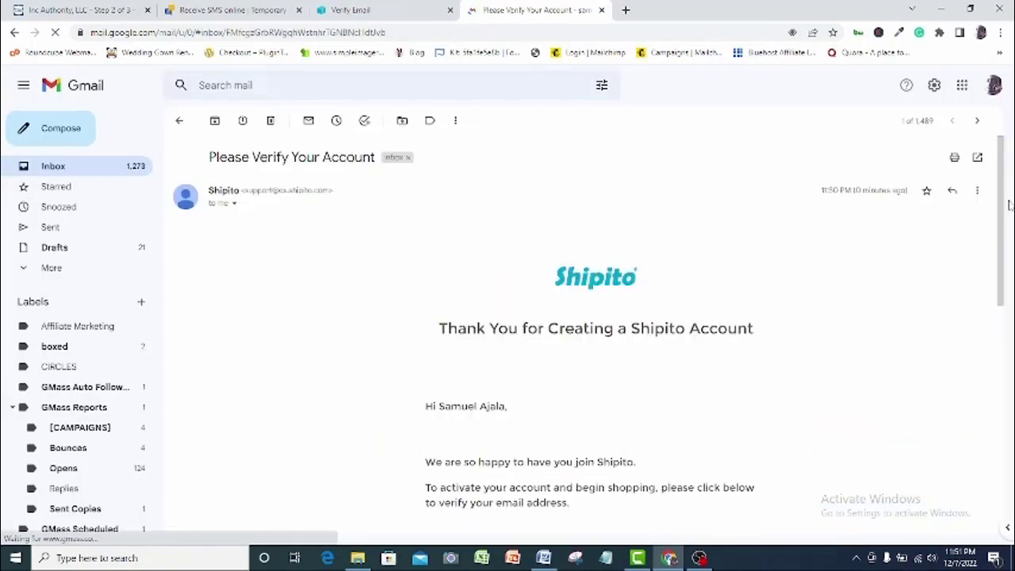
# Confirm the email address from Shipito's 'Please Verify Your Account' email
pyautogui.scroll(-3)
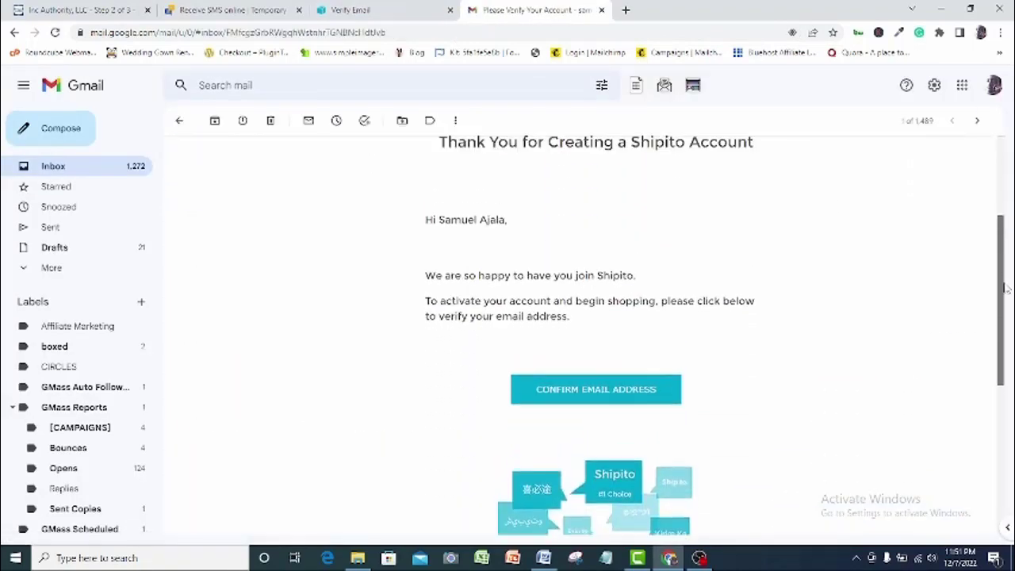
pyautogui.click(595, 388)
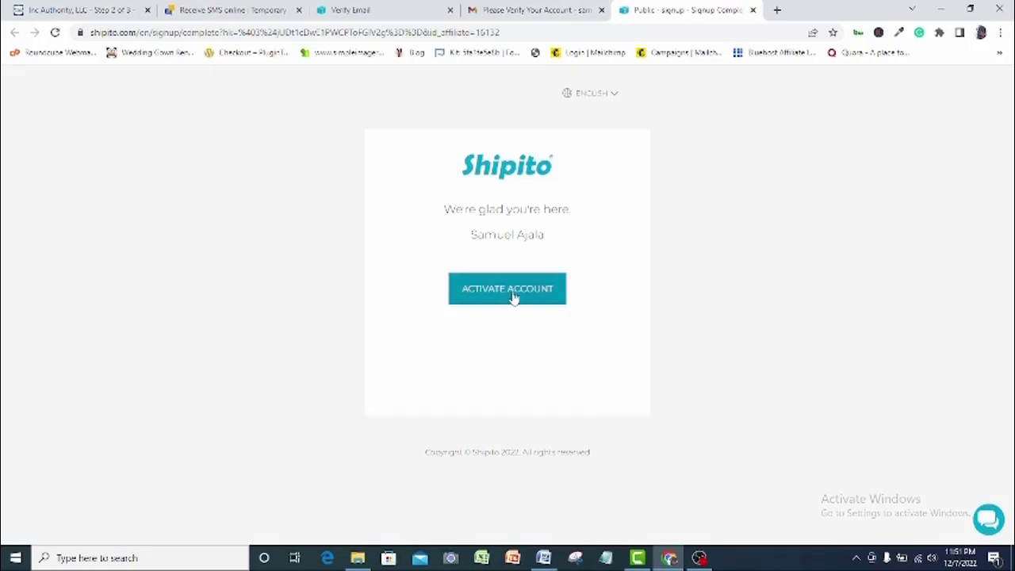
# Activate the new Shipito account and log in with the saved credentials
pyautogui.click(507, 288)
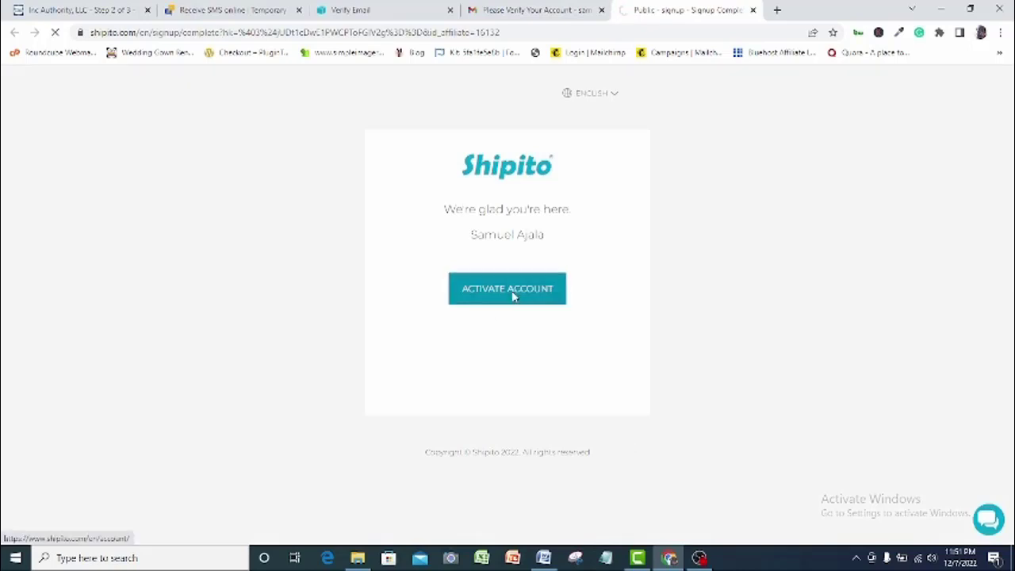
pyautogui.click(506, 288)
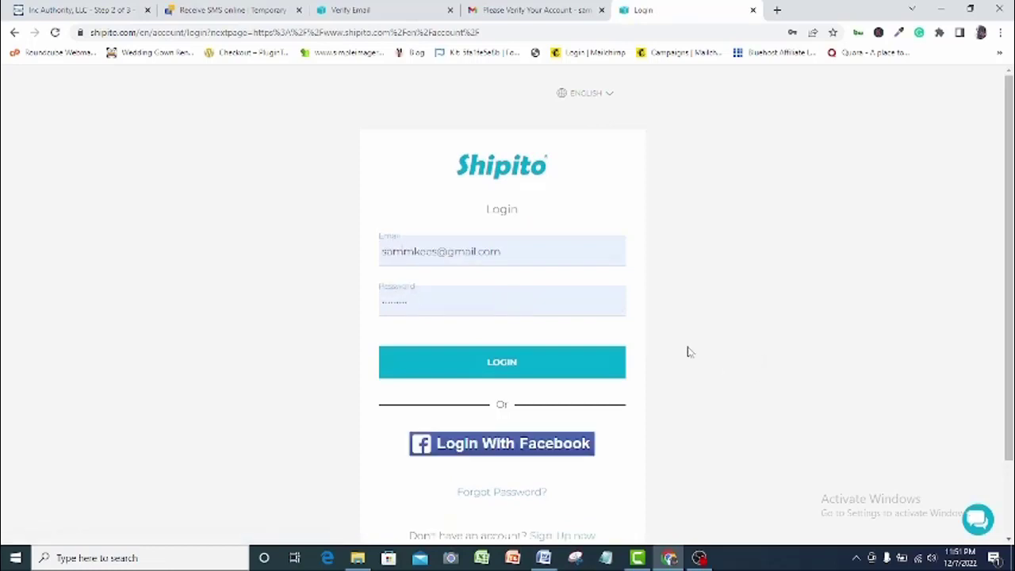
pyautogui.moveTo(533, 366)
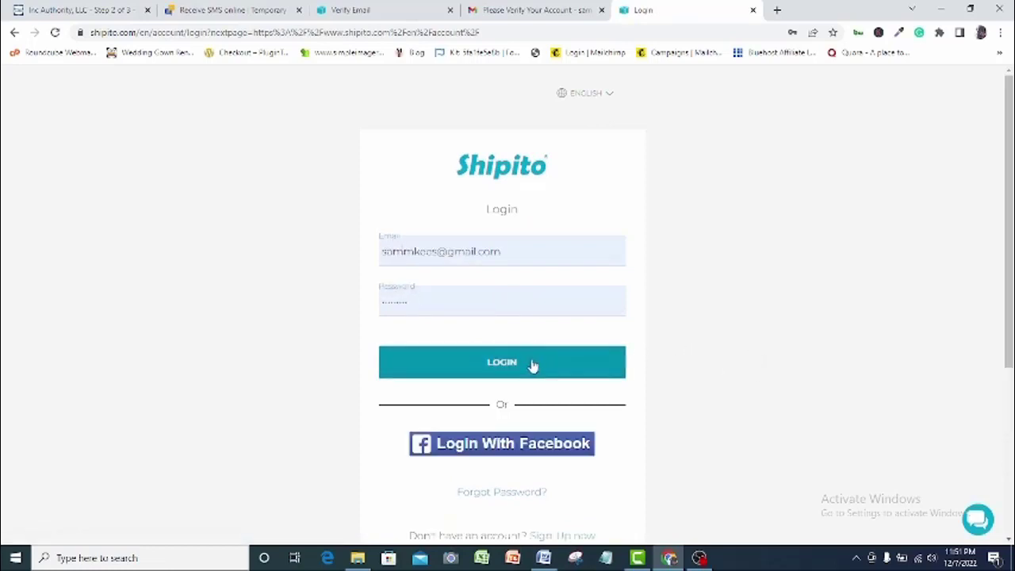
pyautogui.click(501, 362)
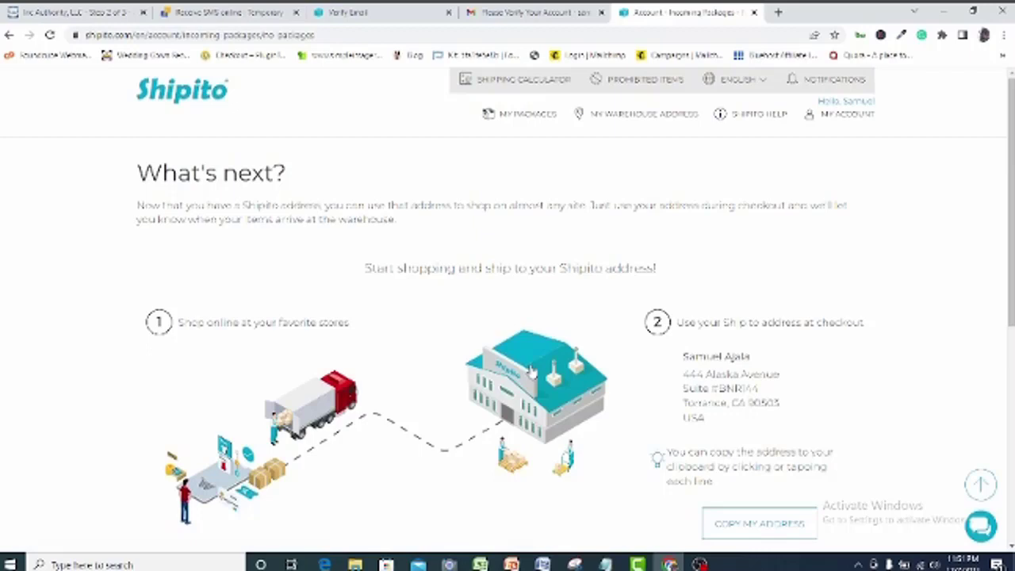
# Copy the full US warehouse address from My Address
pyautogui.click(736, 76)
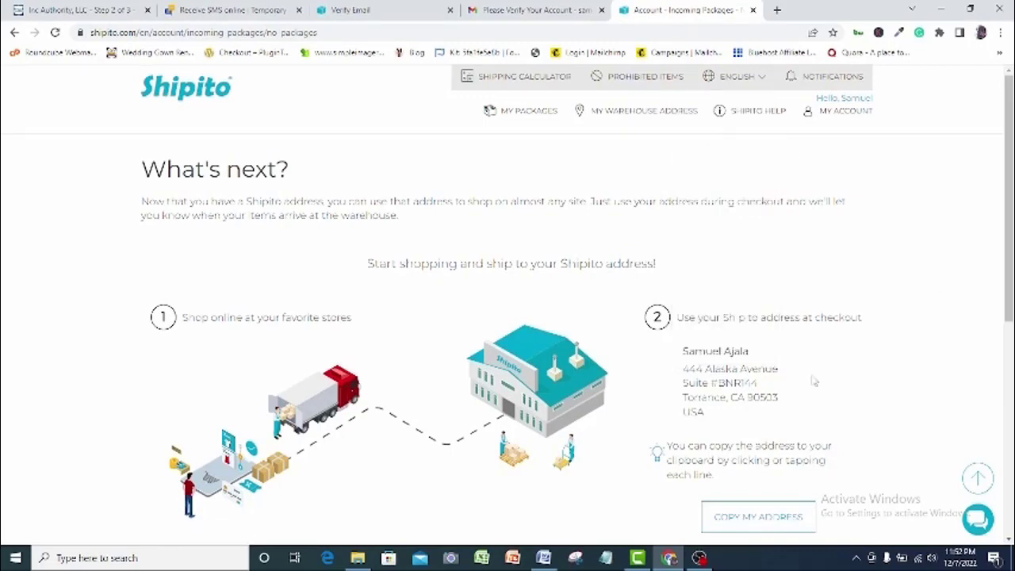
pyautogui.scroll(-3)
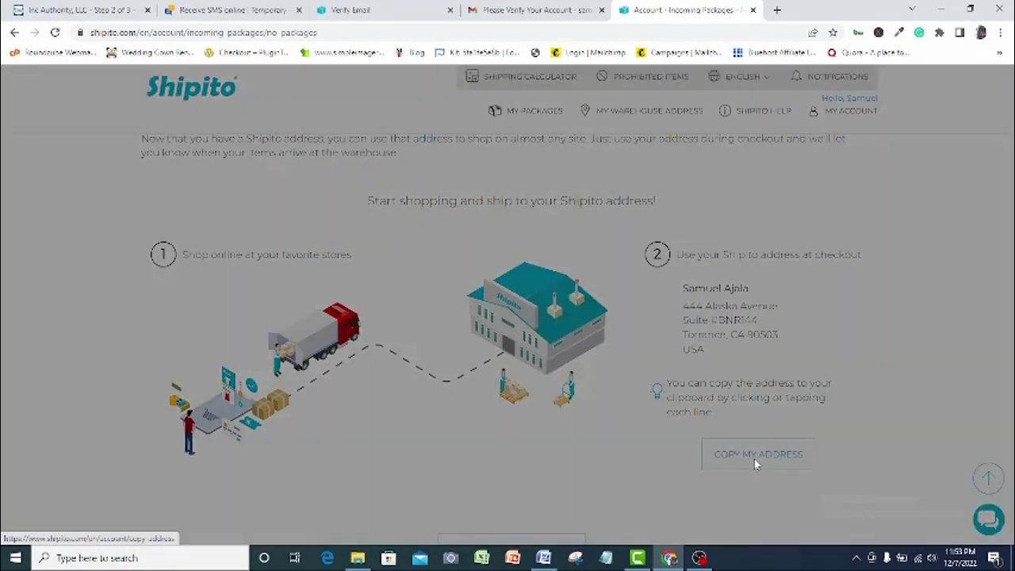
pyautogui.click(757, 453)
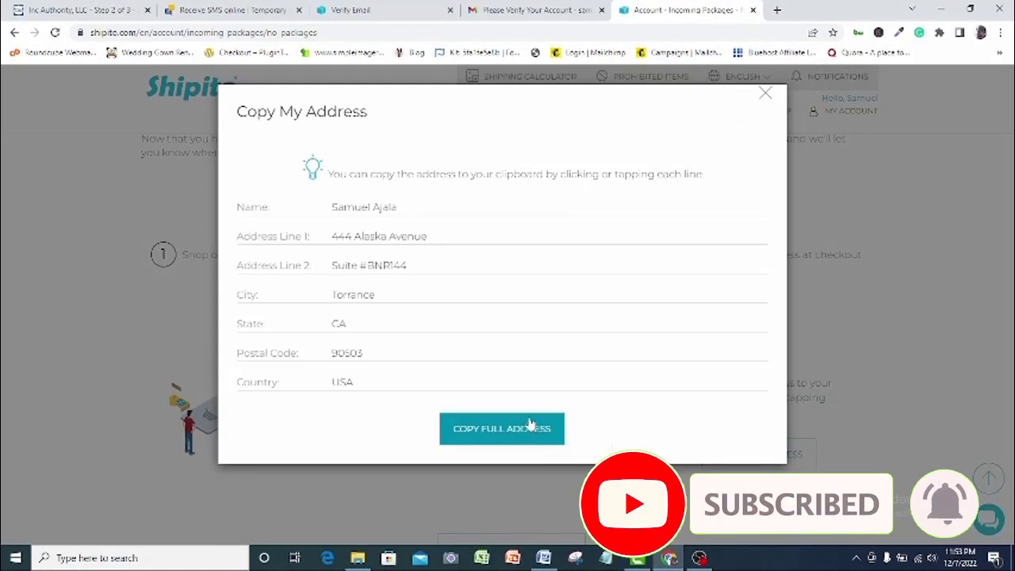
pyautogui.click(501, 428)
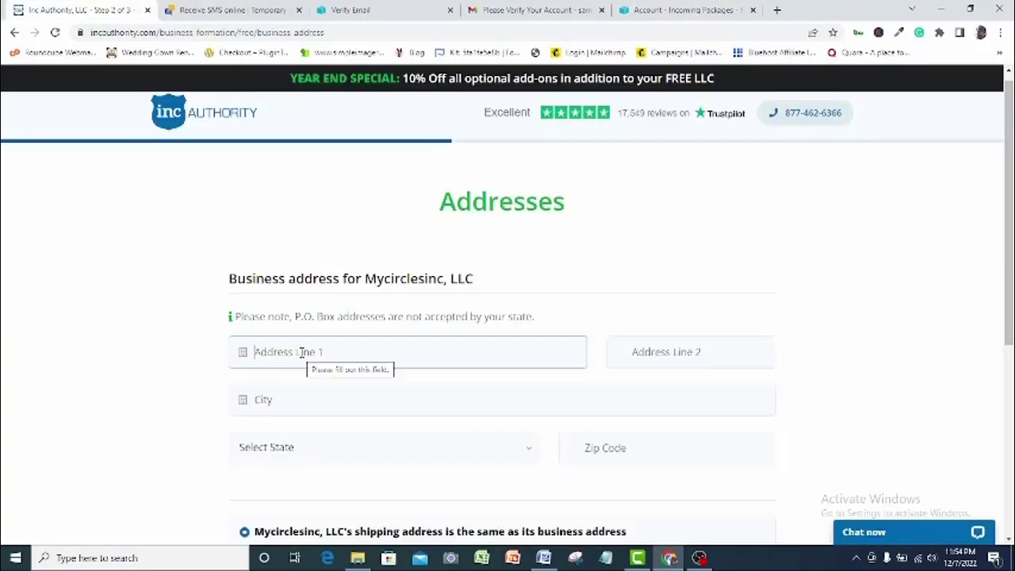
pyautogui.write('444 Alaska Avenue')
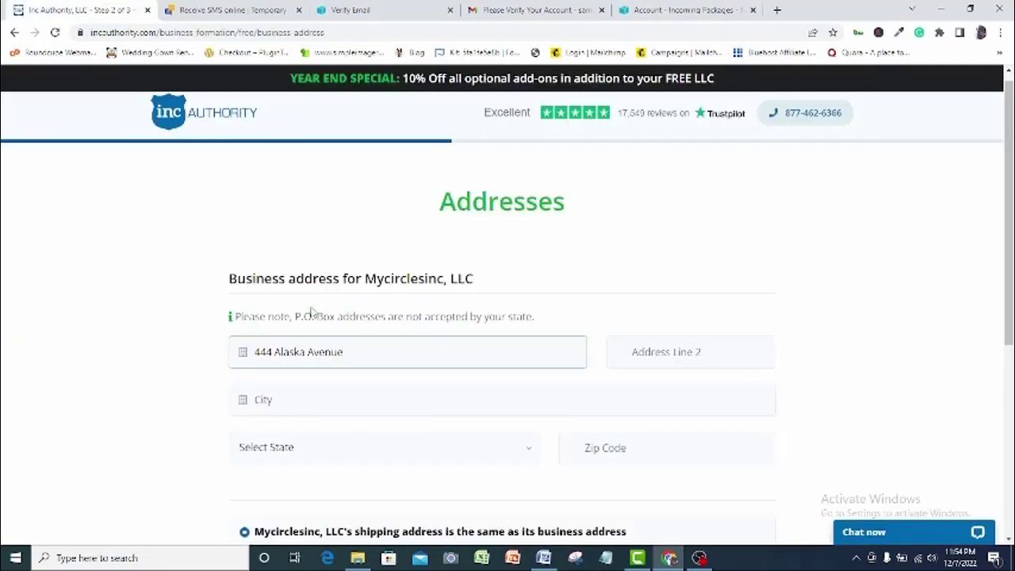
pyautogui.click(686, 9)
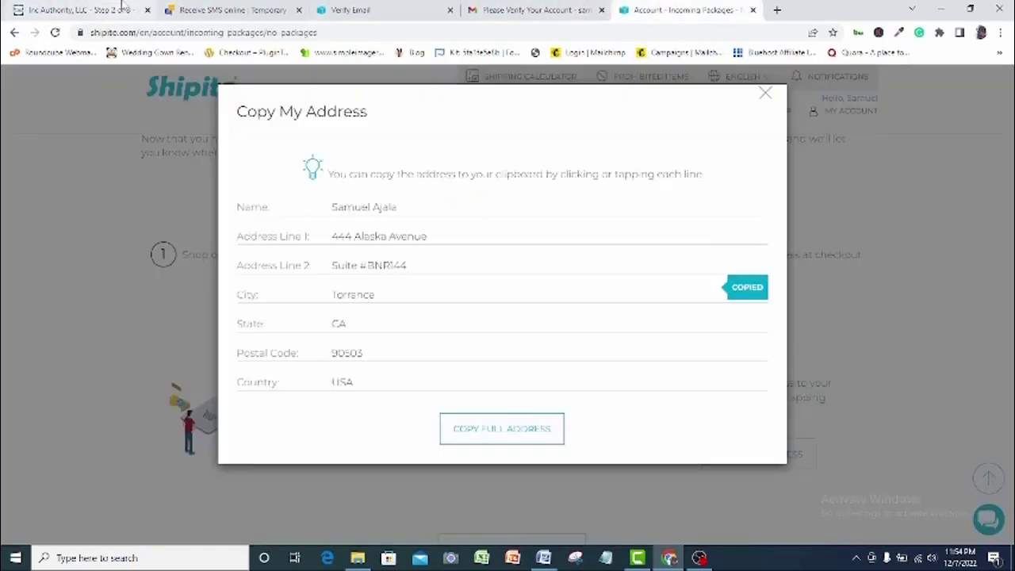
pyautogui.click(339, 322)
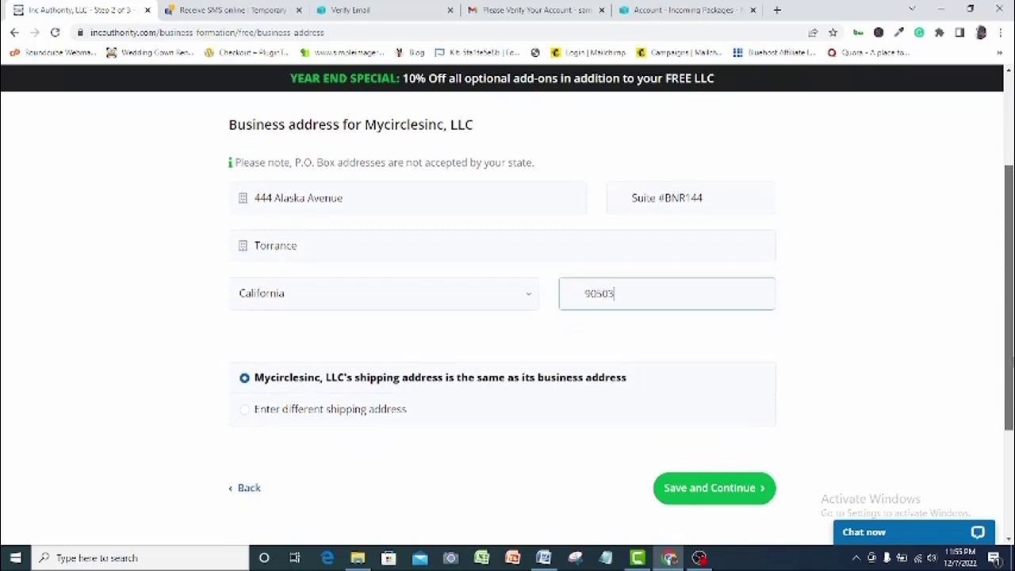
pyautogui.scroll(-3)
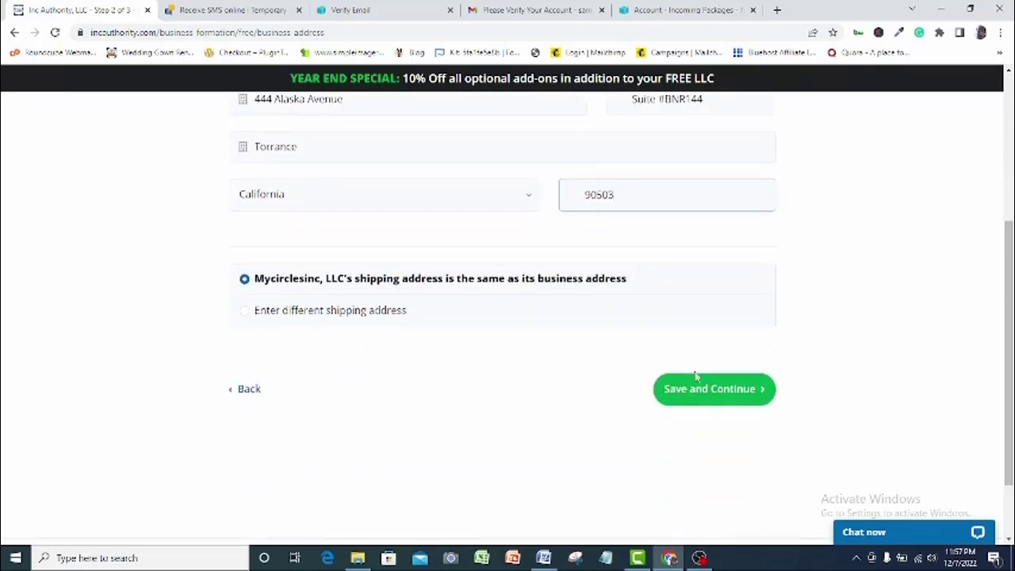
pyautogui.click(712, 389)
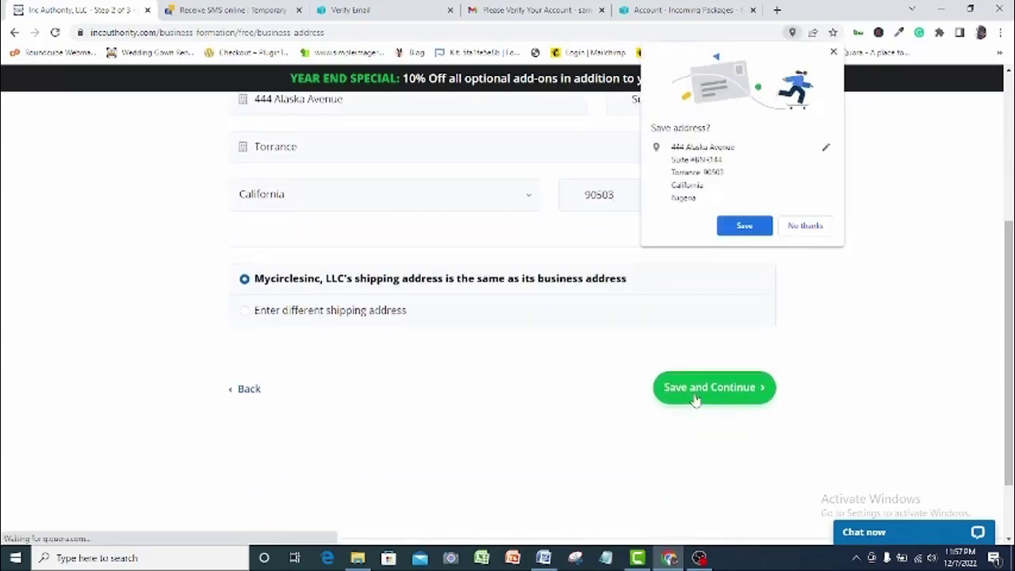
pyautogui.click(804, 225)
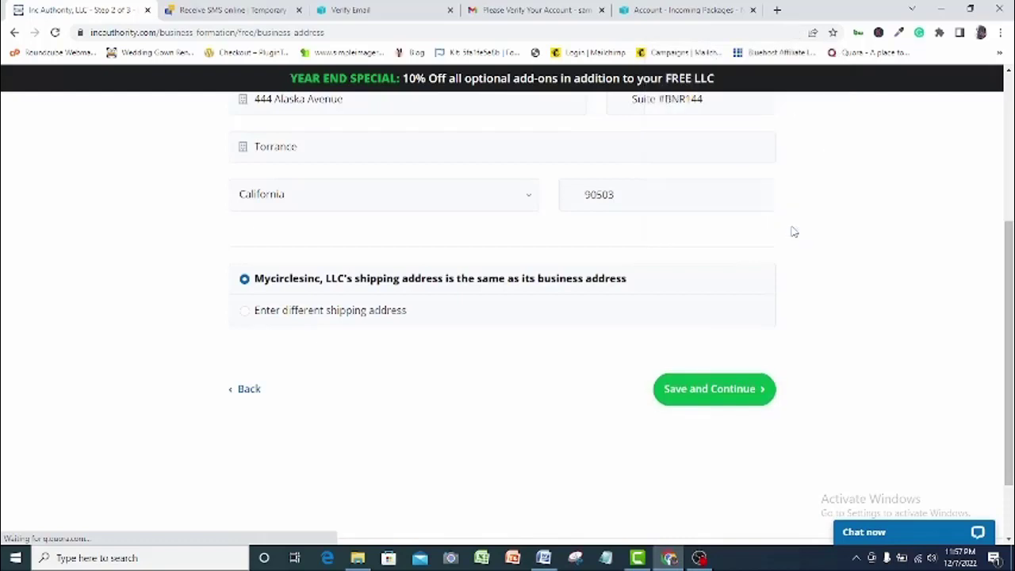
pyautogui.click(713, 388)
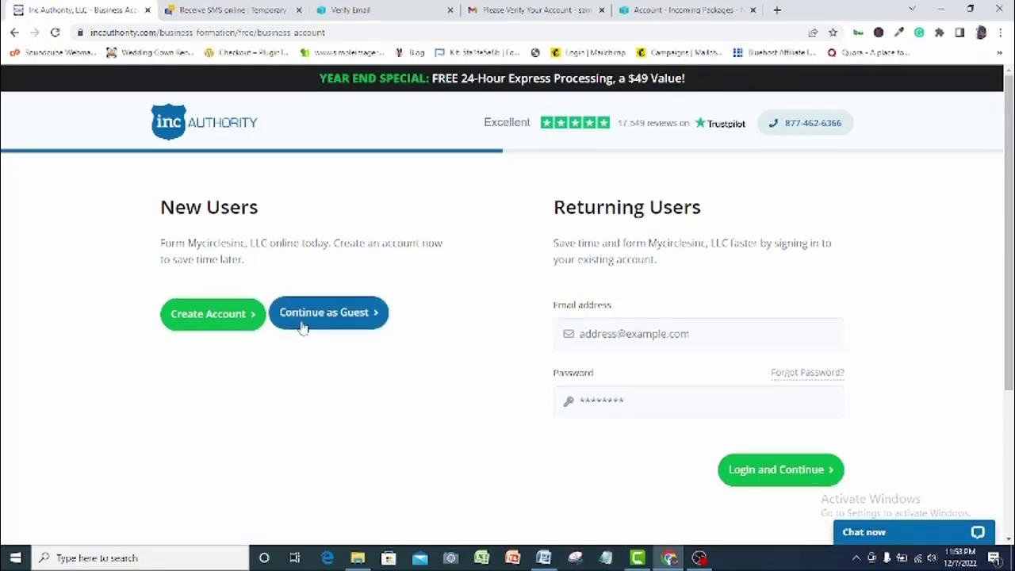
pyautogui.moveTo(358, 326)
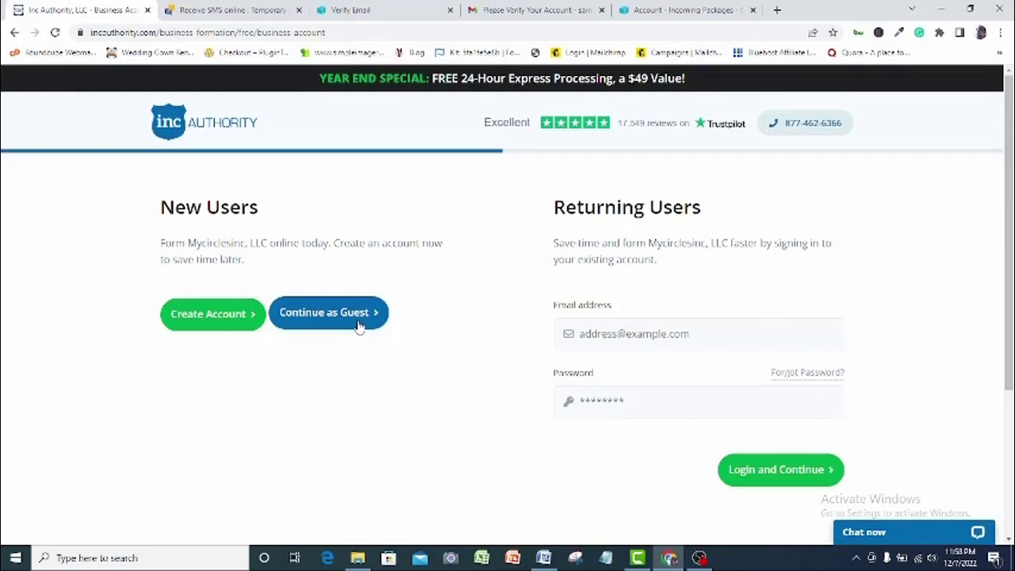
# Continue as a guest and scroll through the free Registered Agent Service offer
pyautogui.click(328, 312)
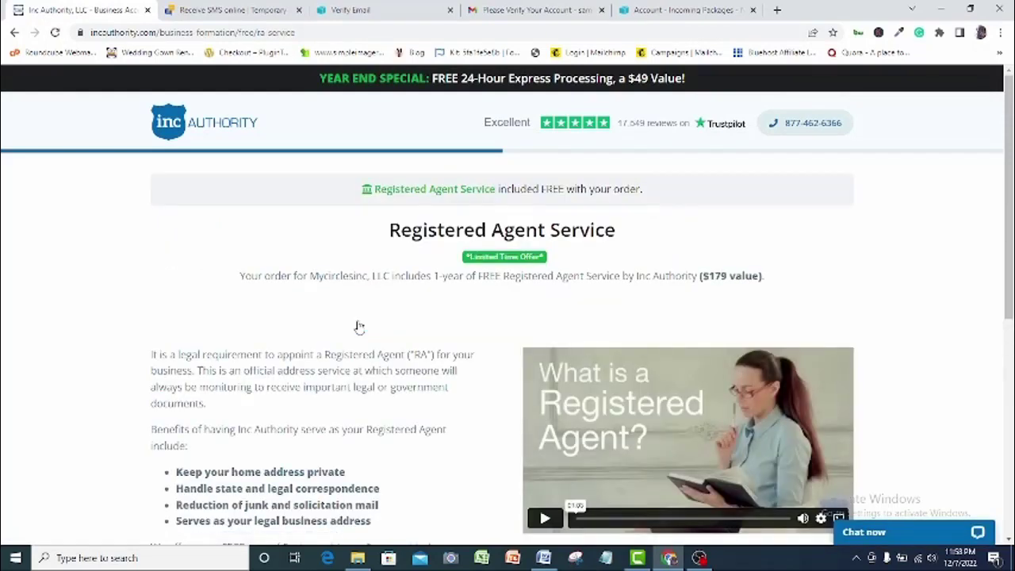
pyautogui.scroll(-3)
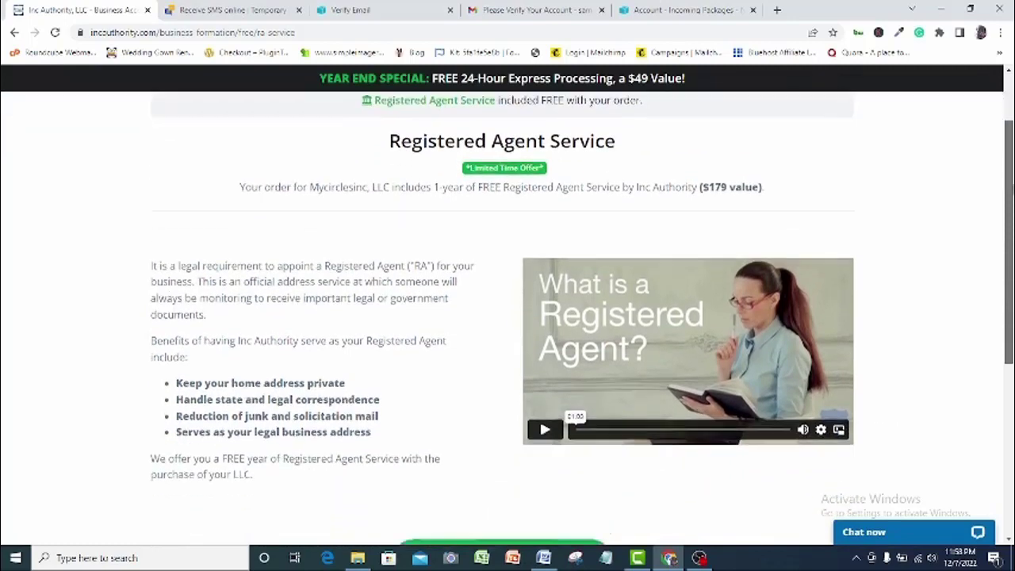
# Add the free Registered Agent Service and skip the $49 EIN offer
pyautogui.scroll(-3)
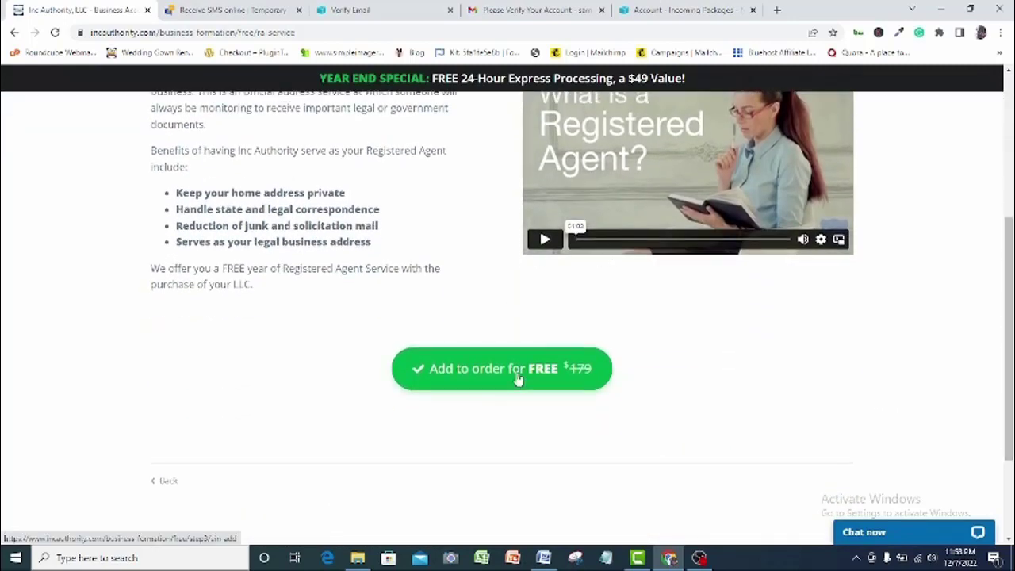
pyautogui.click(501, 367)
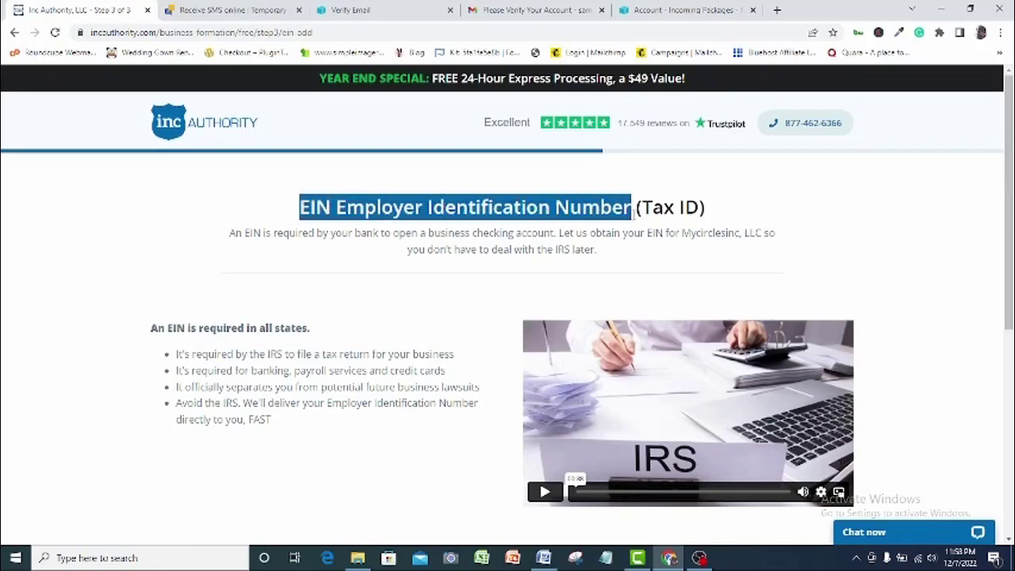
pyautogui.scroll(-3)
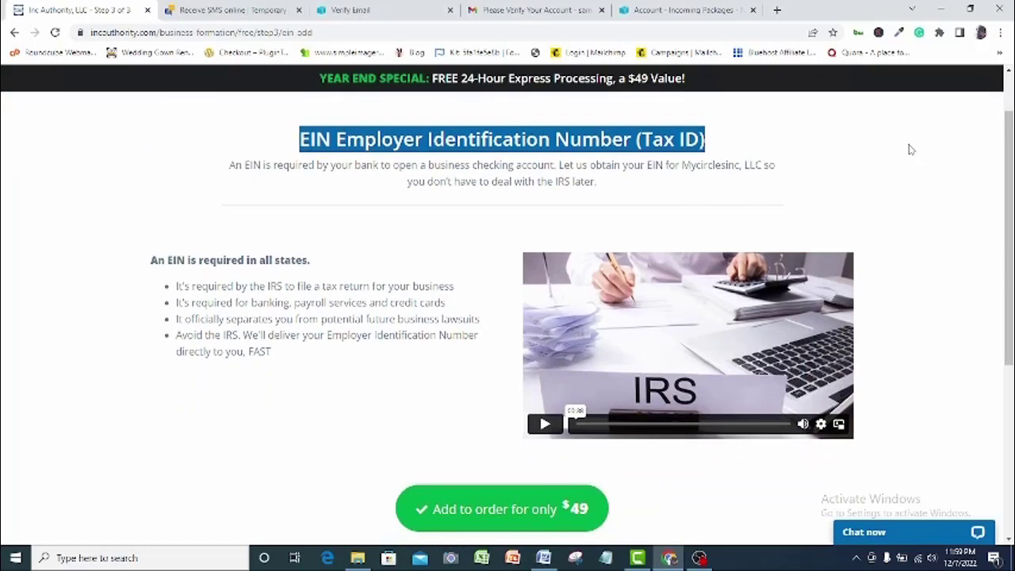
pyautogui.scroll(-3)
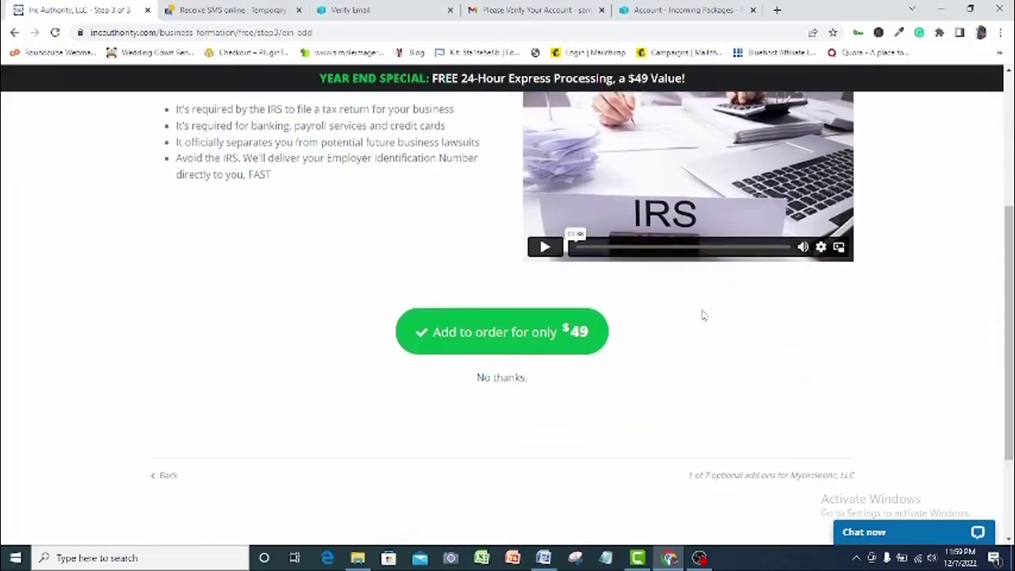
pyautogui.click(501, 331)
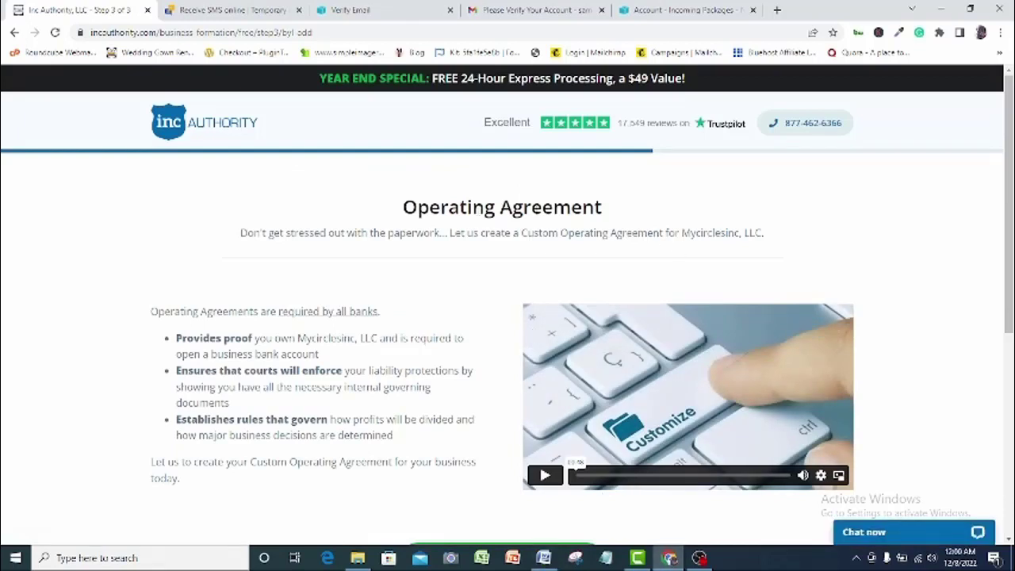
pyautogui.moveTo(850, 240)
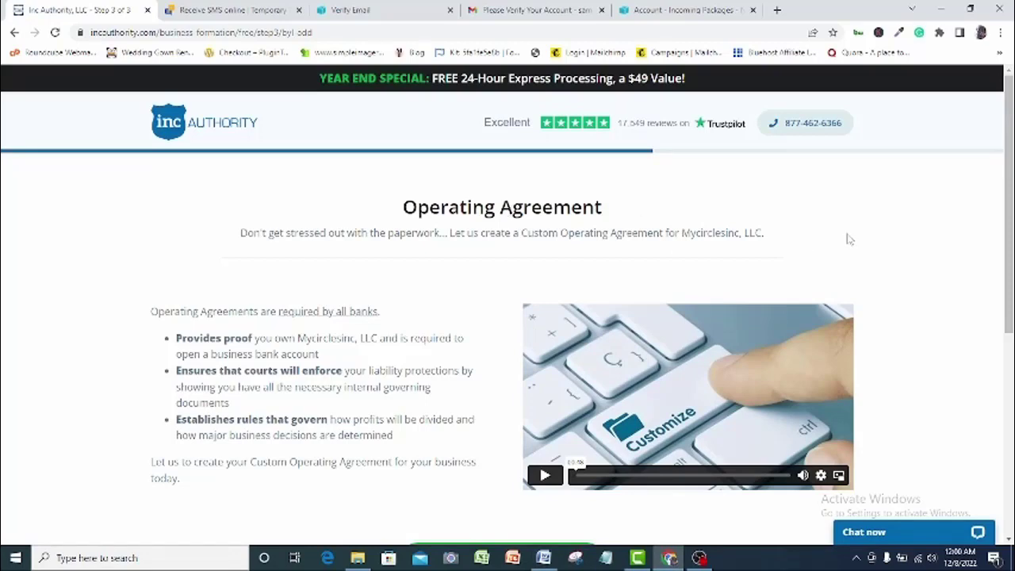
# Move past the $89 Operating Agreement and $99 Legal Documents Package offers
pyautogui.scroll(-3)
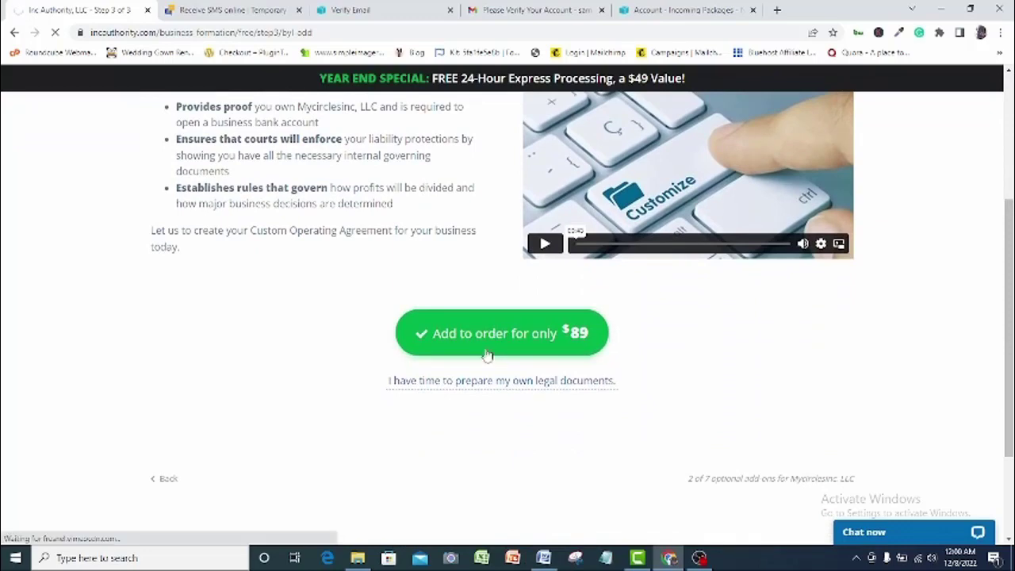
pyautogui.click(500, 380)
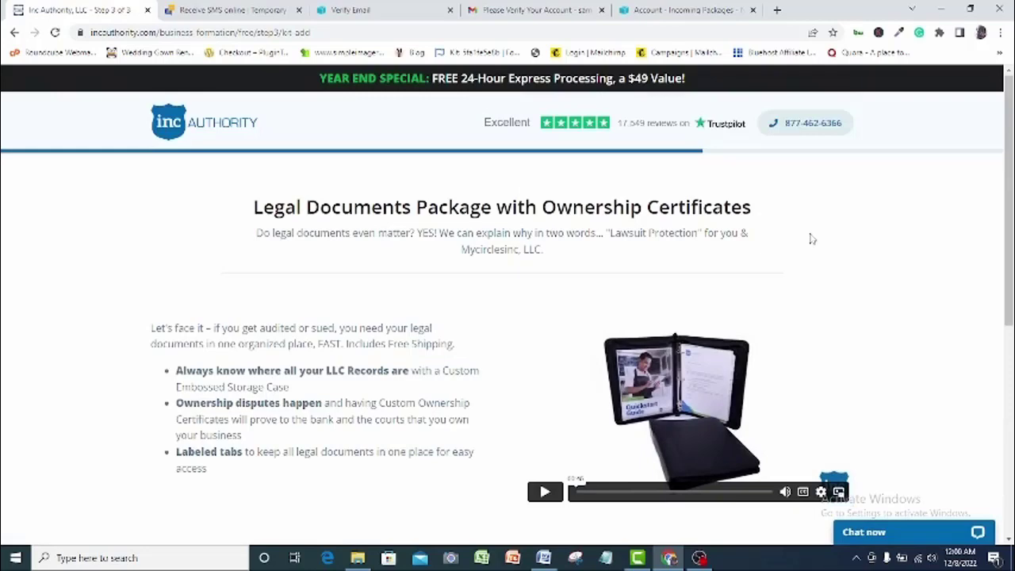
pyautogui.scroll(-3)
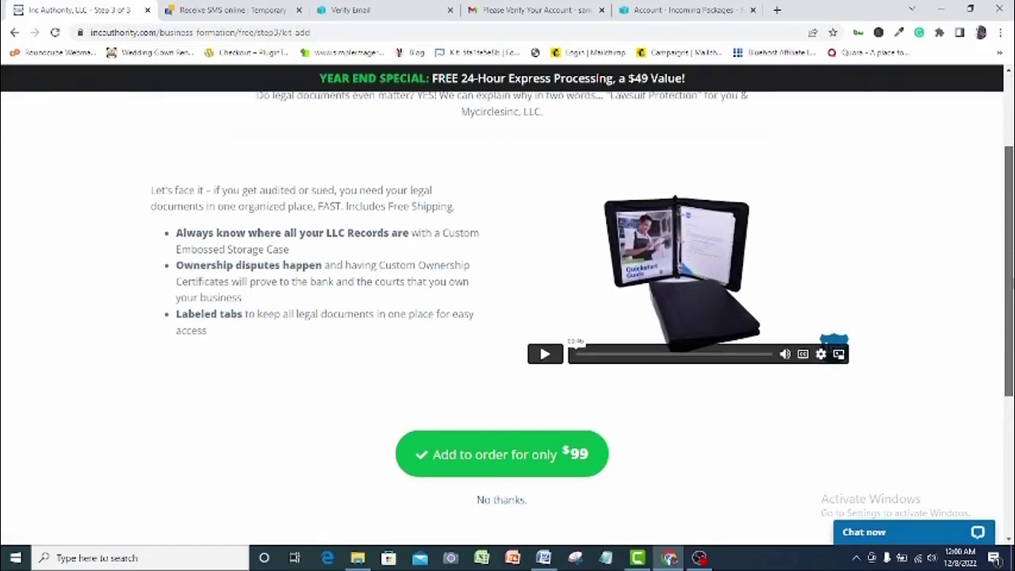
pyautogui.scroll(3)
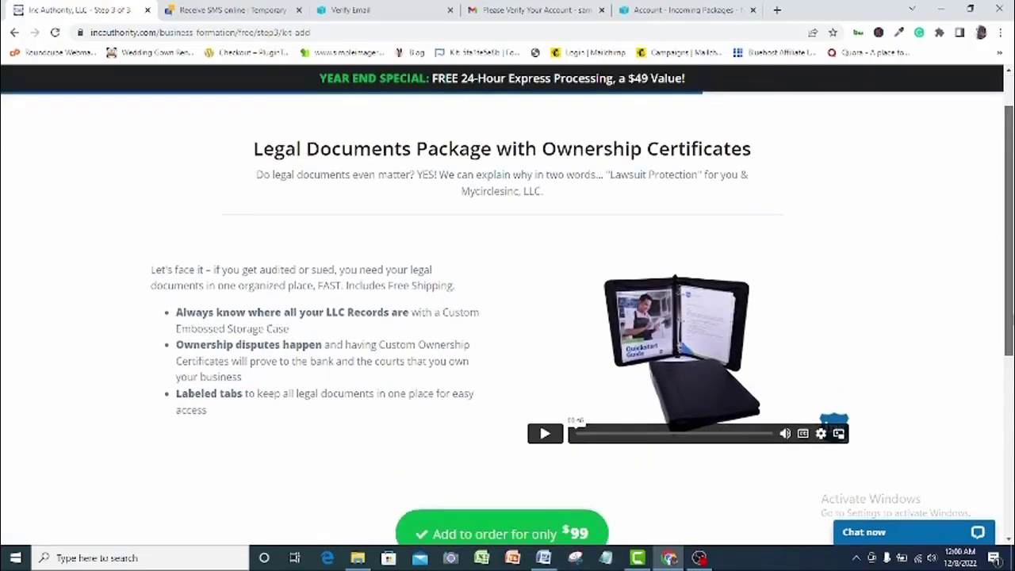
pyautogui.scroll(-3)
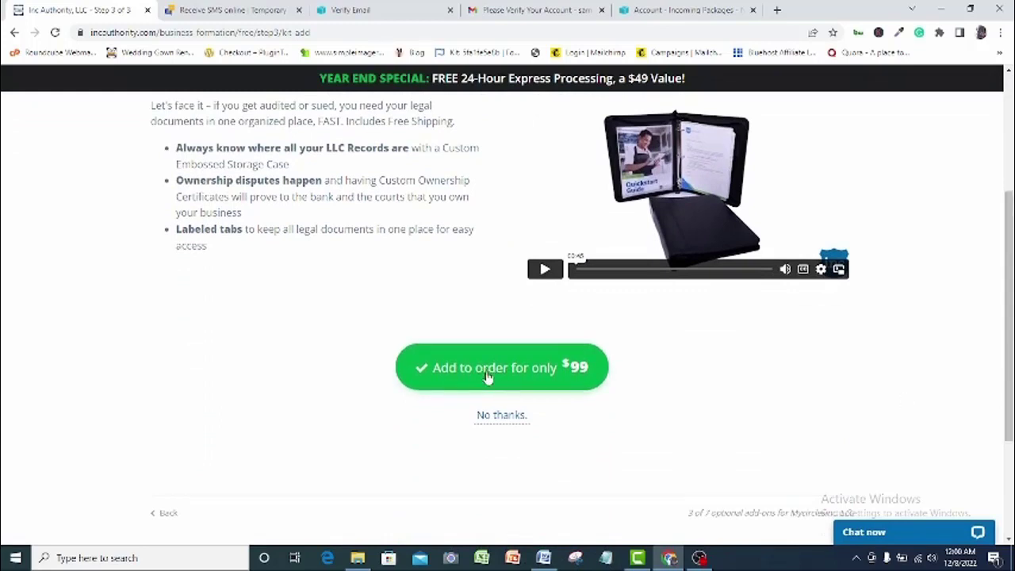
pyautogui.click(501, 367)
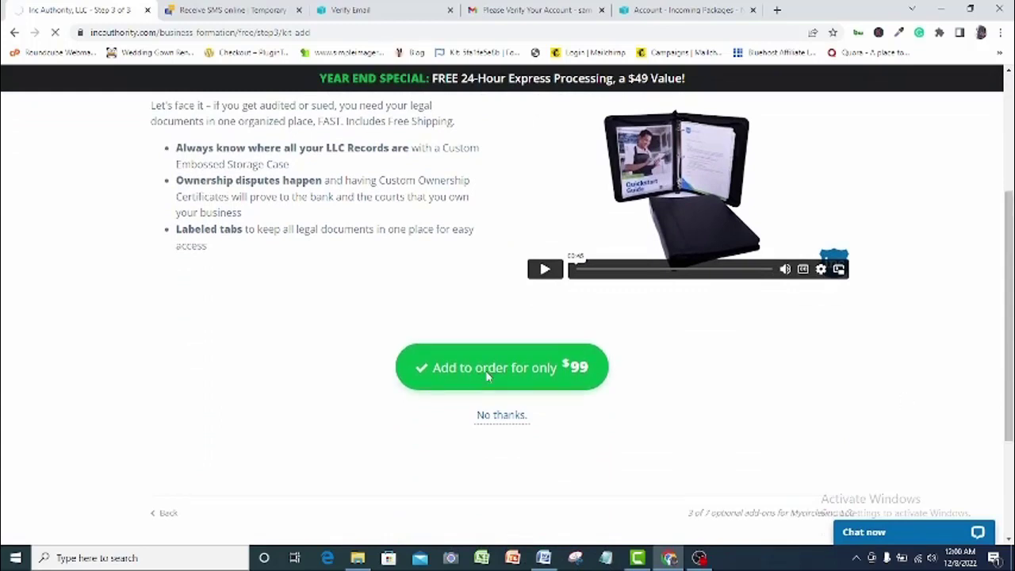
pyautogui.click(501, 414)
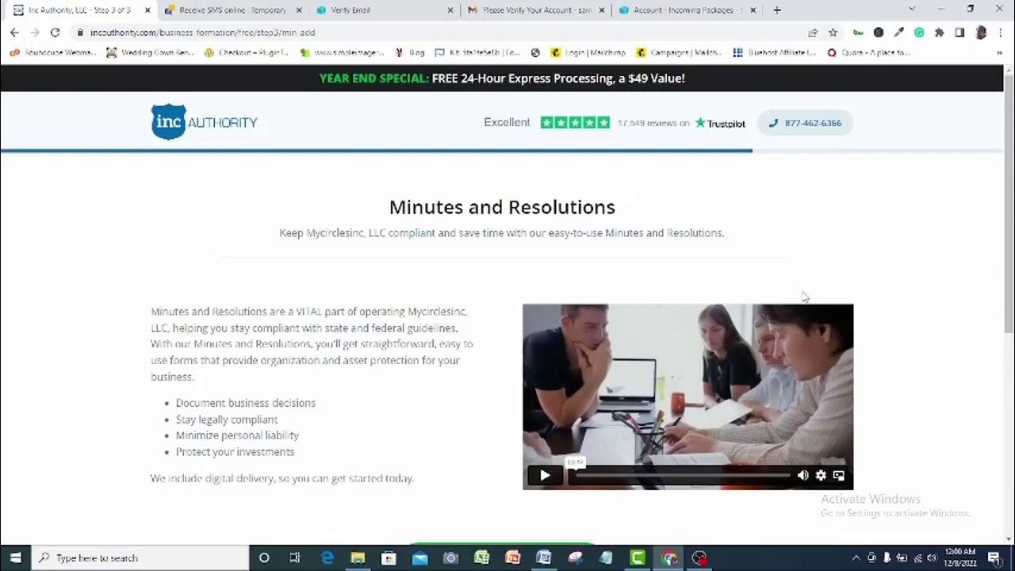
# Skip Minutes and Resolutions and add the free 24-hour Express Processing
pyautogui.scroll(-3)
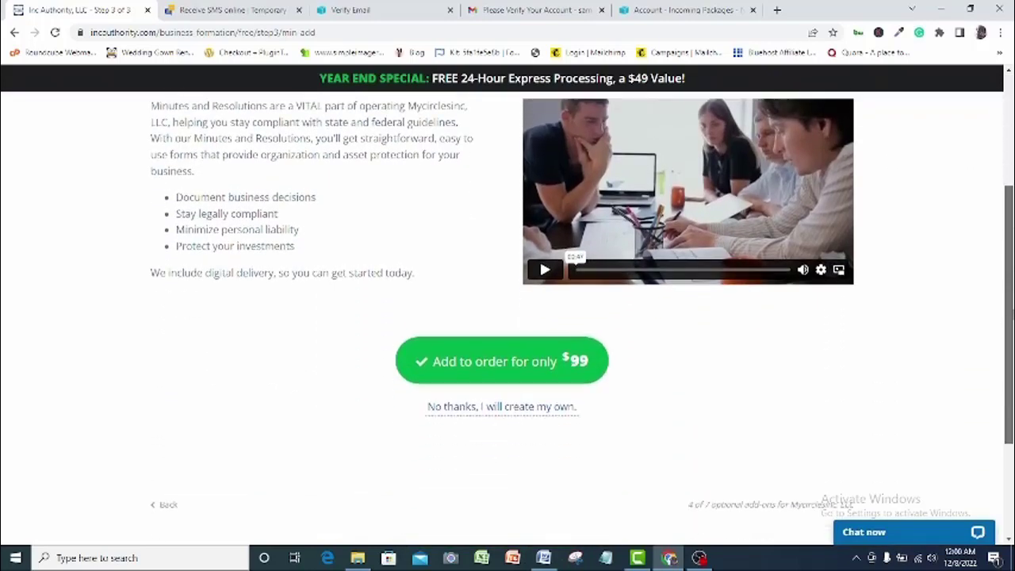
pyautogui.click(501, 406)
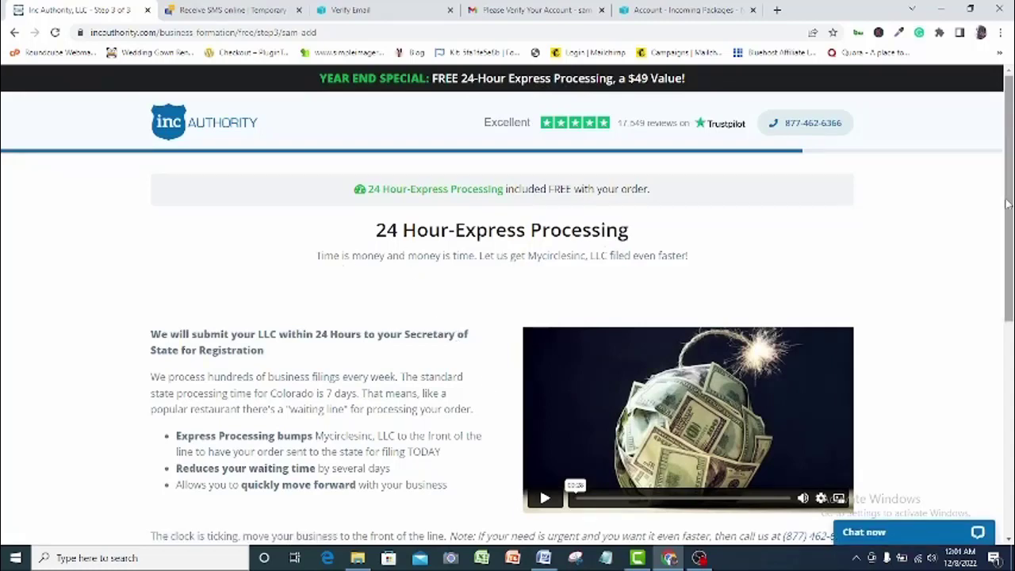
pyautogui.scroll(-3)
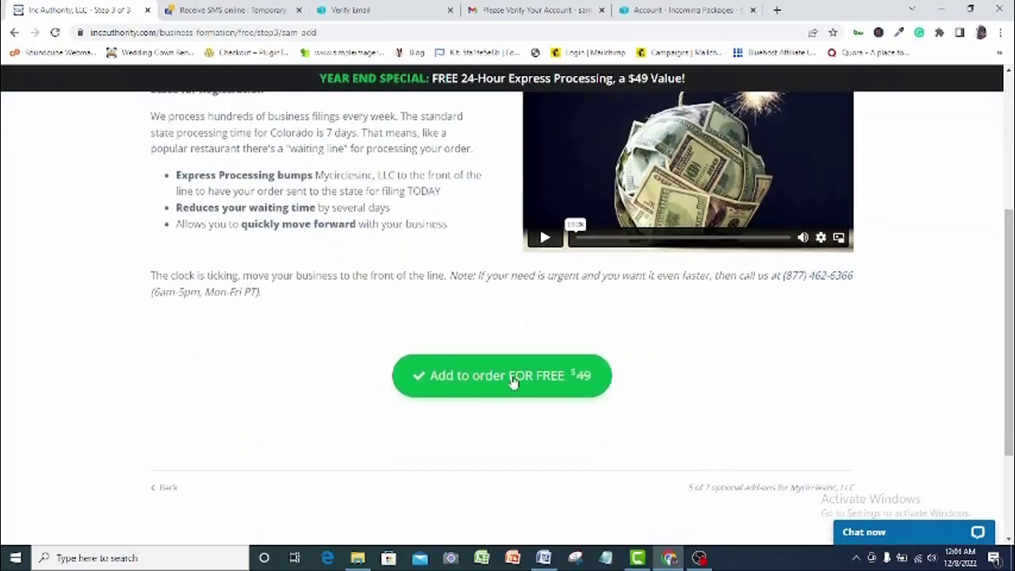
pyautogui.click(500, 375)
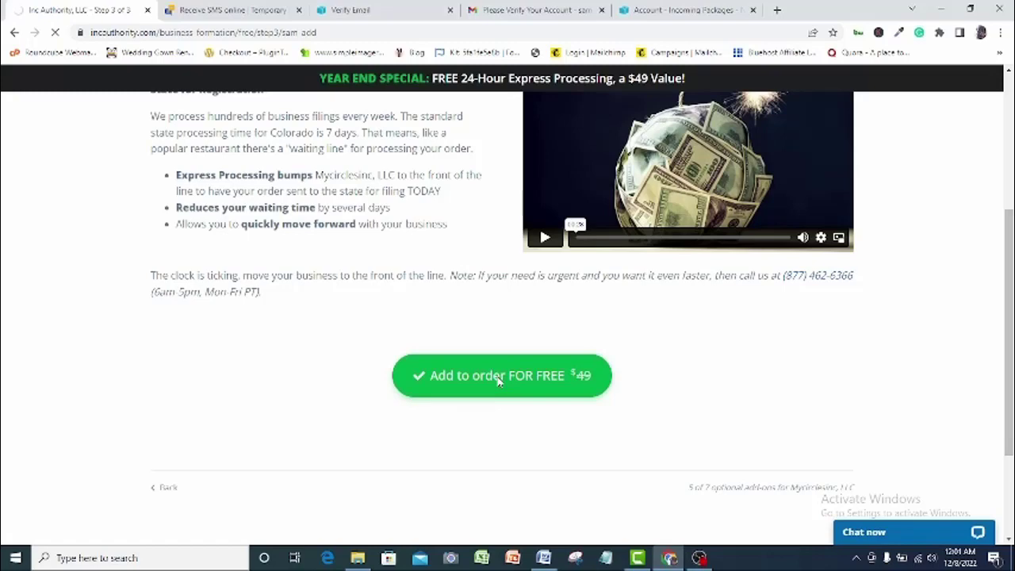
pyautogui.click(501, 375)
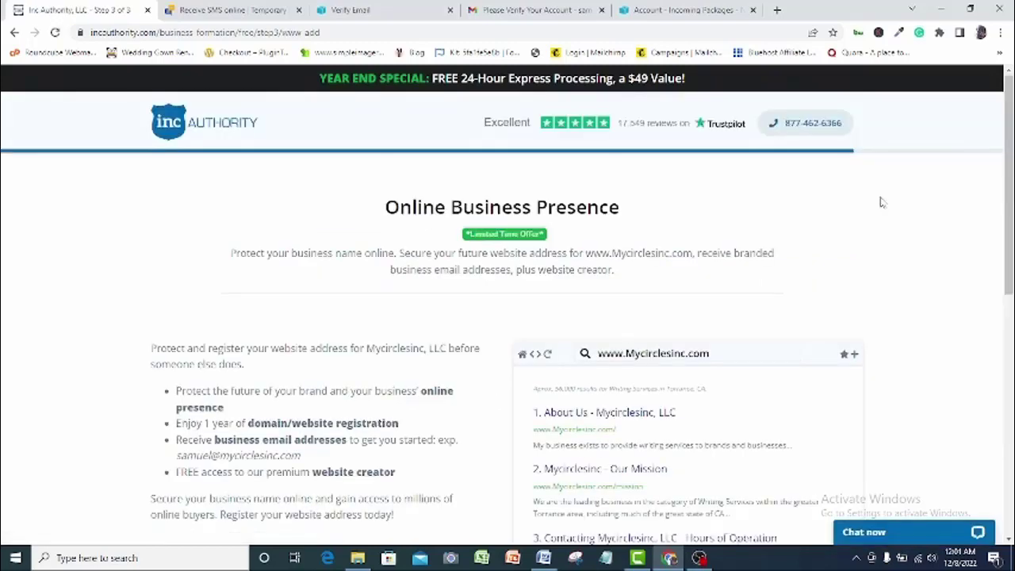
# Decline the Online Business Presence and INC Success Advisor add-ons
pyautogui.scroll(-3)
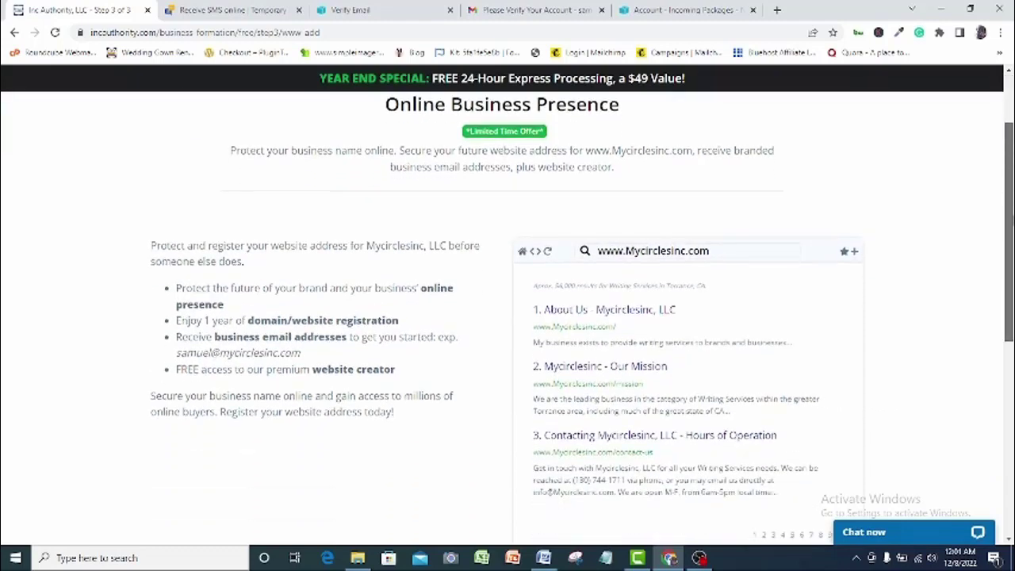
pyautogui.scroll(-3)
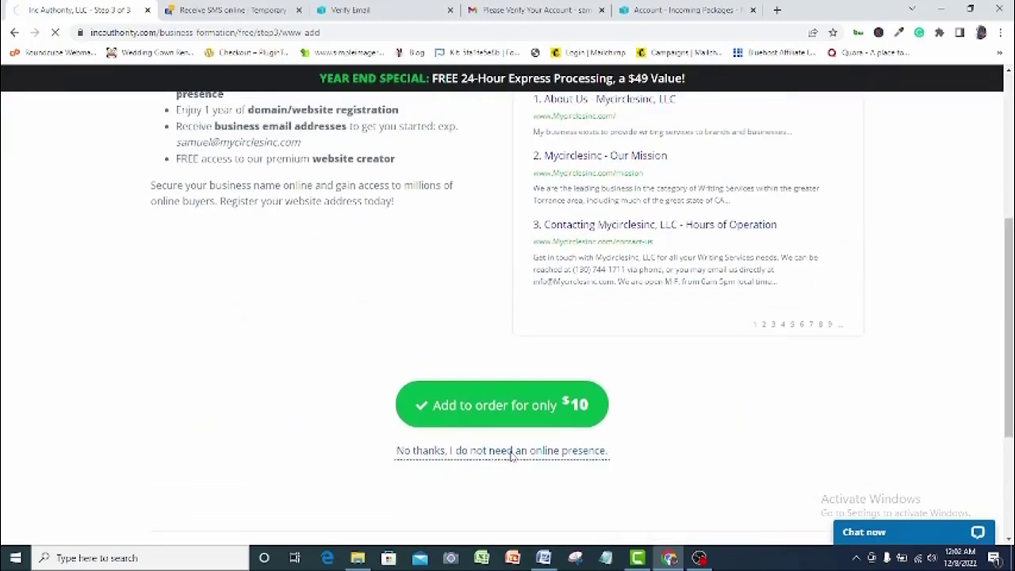
pyautogui.click(501, 449)
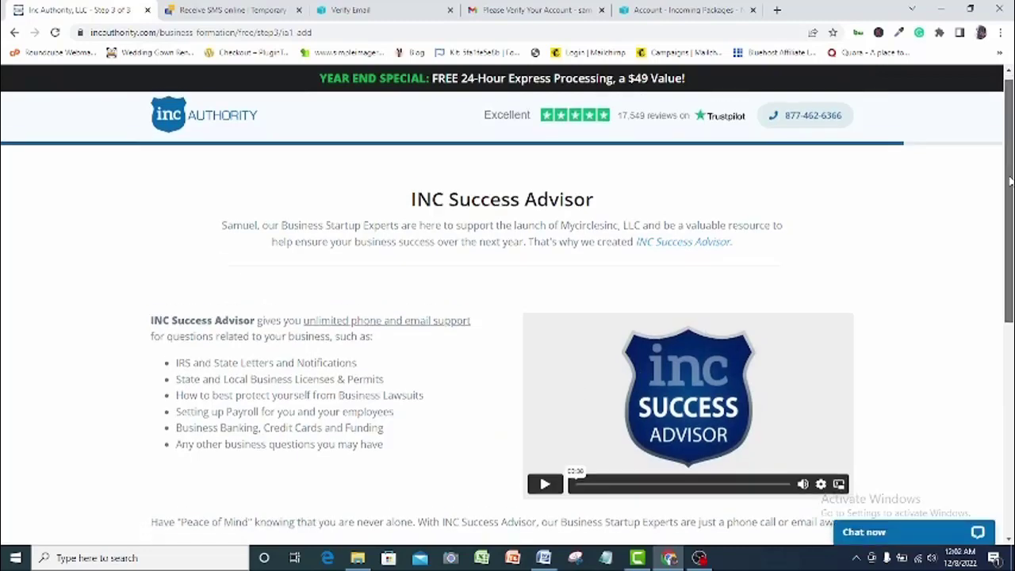
pyautogui.scroll(-3)
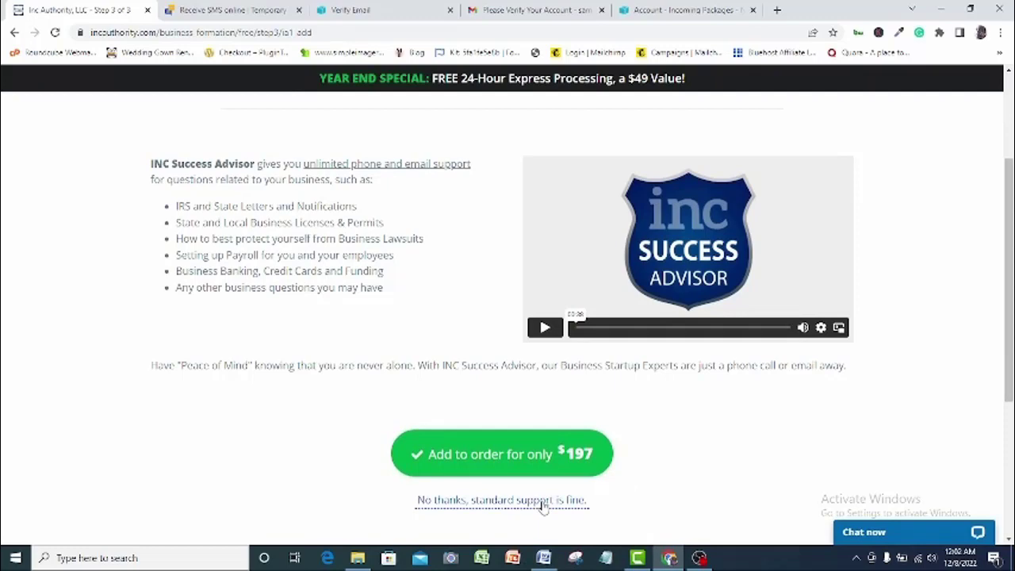
pyautogui.click(501, 500)
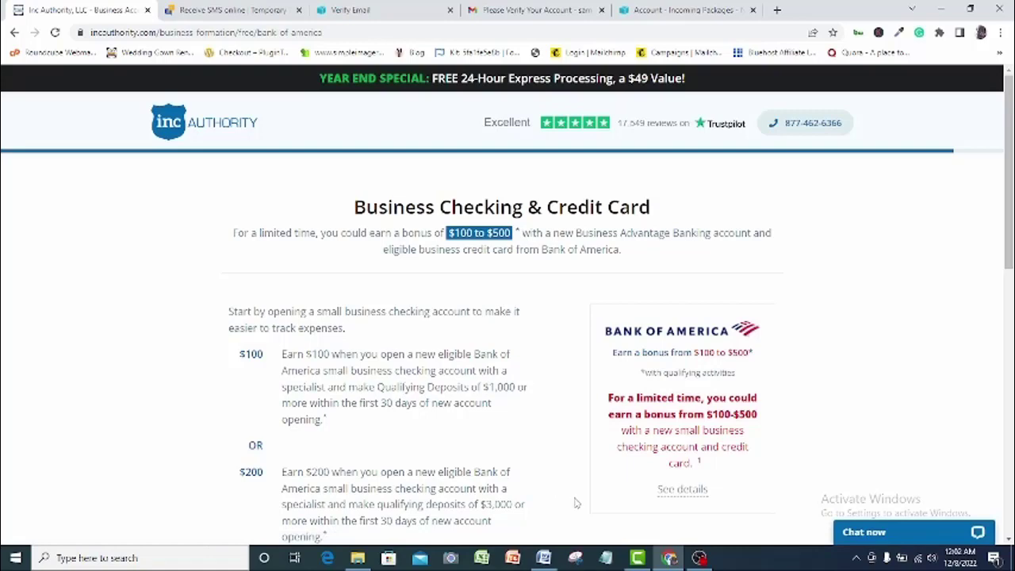
pyautogui.moveTo(1008, 214)
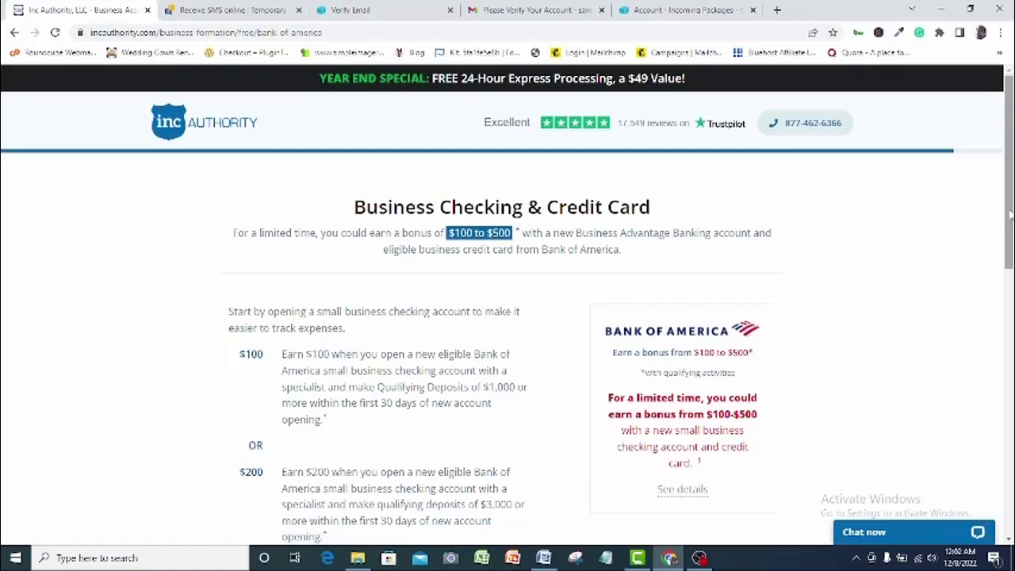
# Select No on the free Bank of America Business Checking offer and save
pyautogui.scroll(-3)
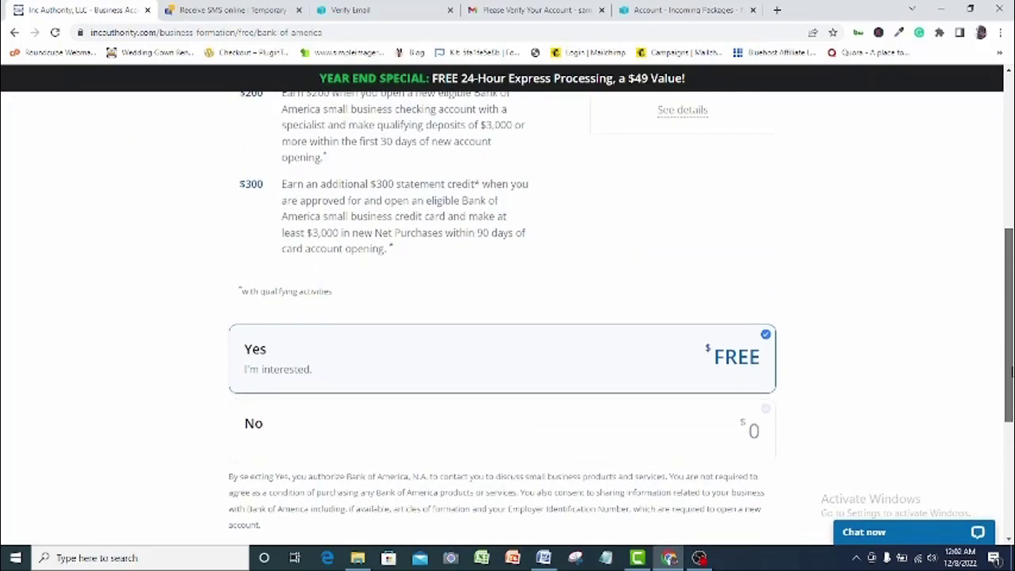
pyautogui.scroll(3)
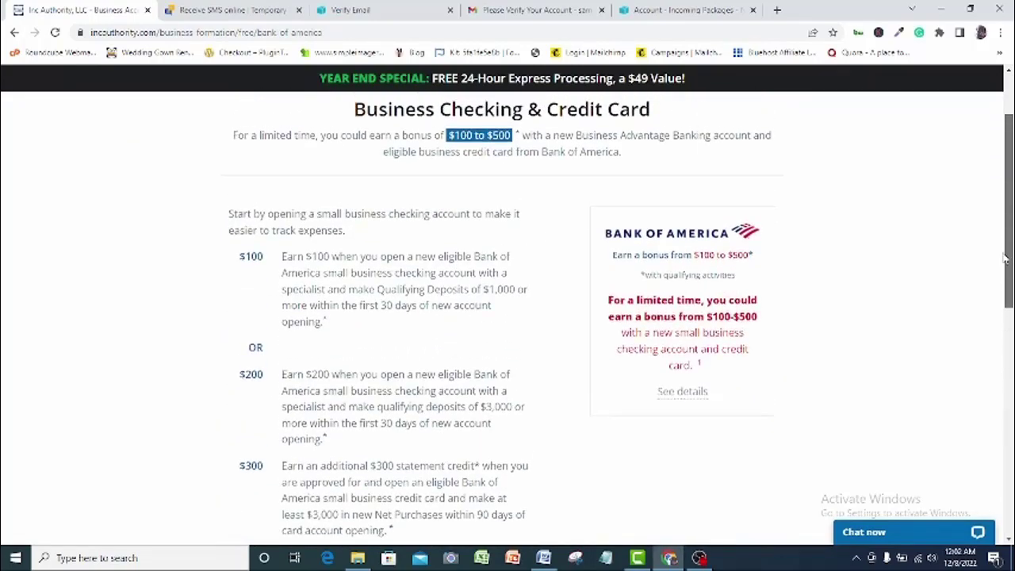
pyautogui.scroll(3)
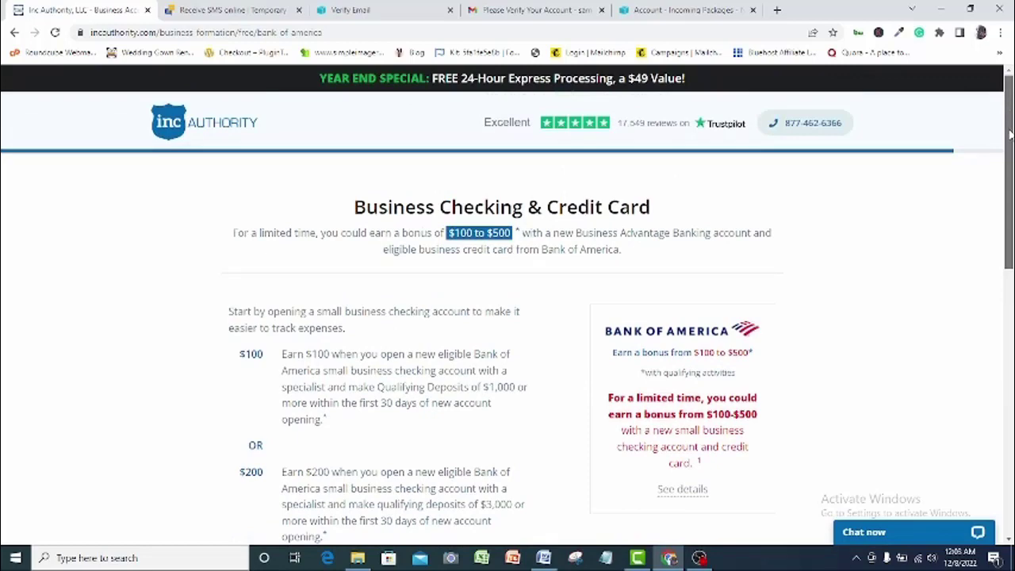
pyautogui.scroll(-3)
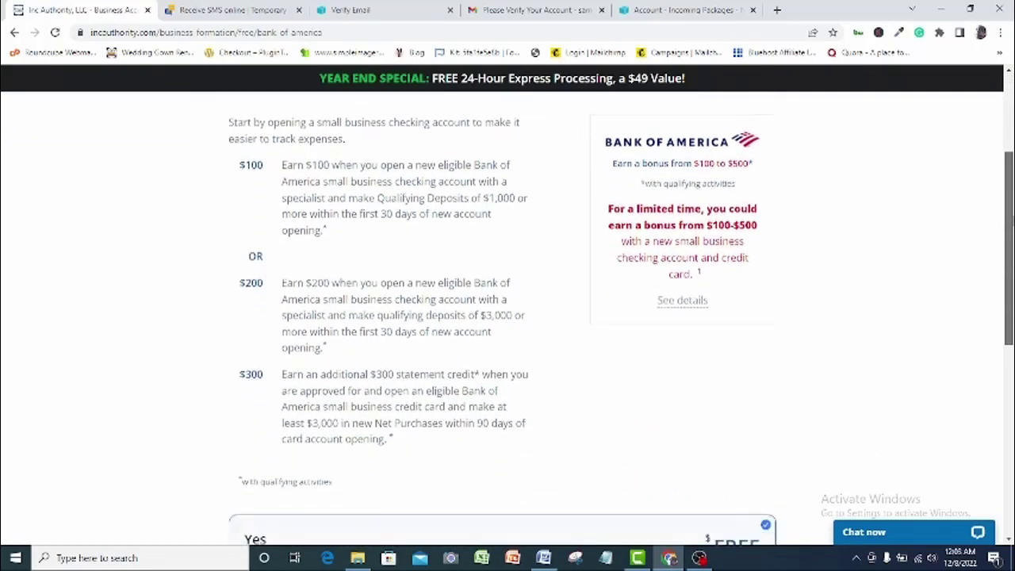
pyautogui.scroll(-3)
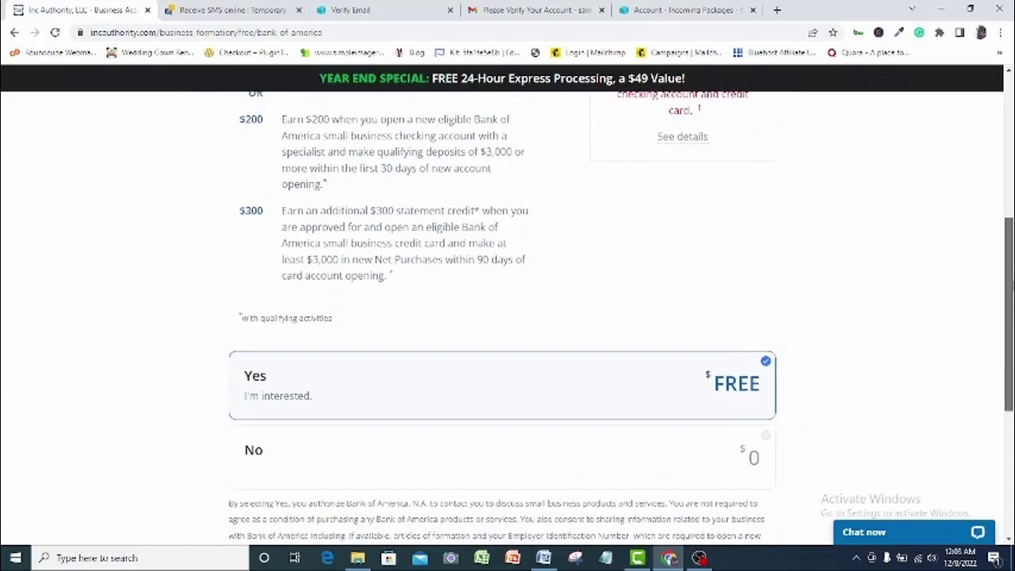
pyautogui.scroll(-3)
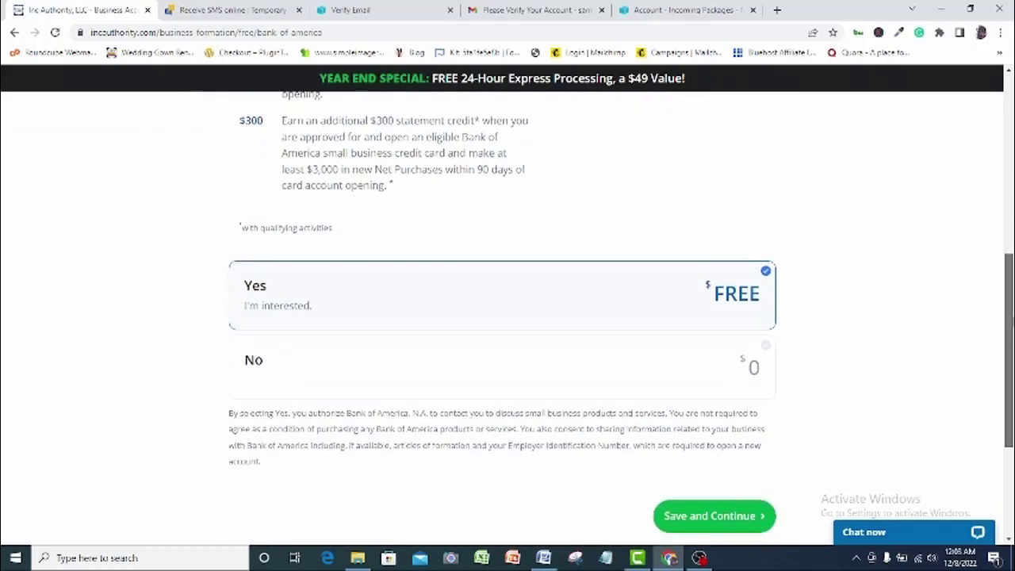
pyautogui.scroll(-3)
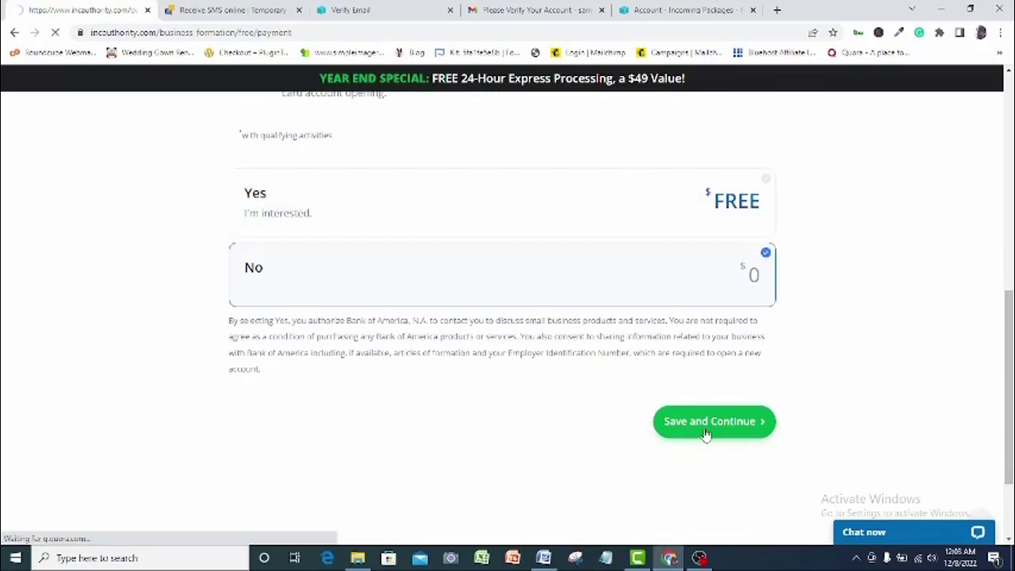
pyautogui.click(708, 421)
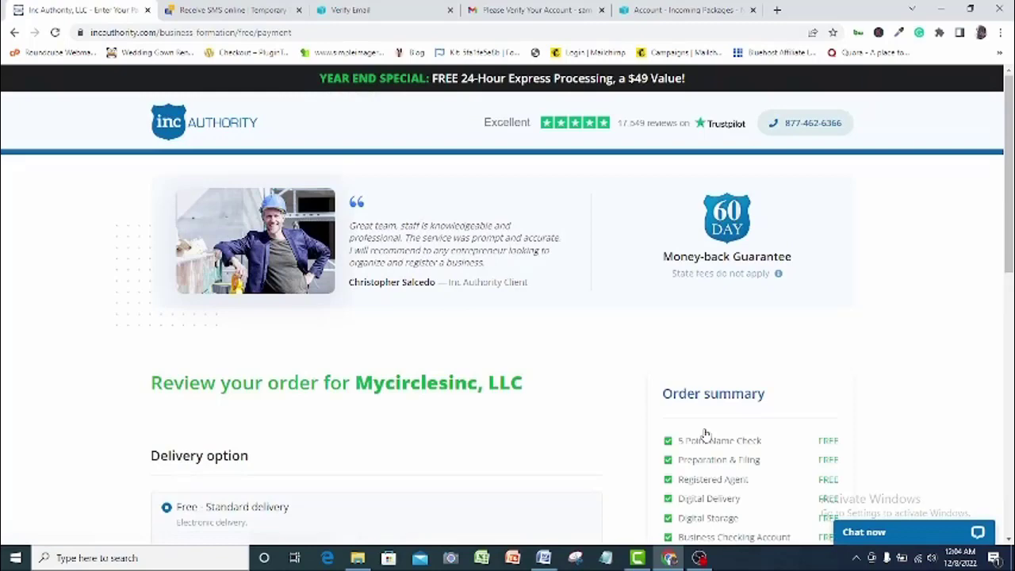
pyautogui.moveTo(706, 435)
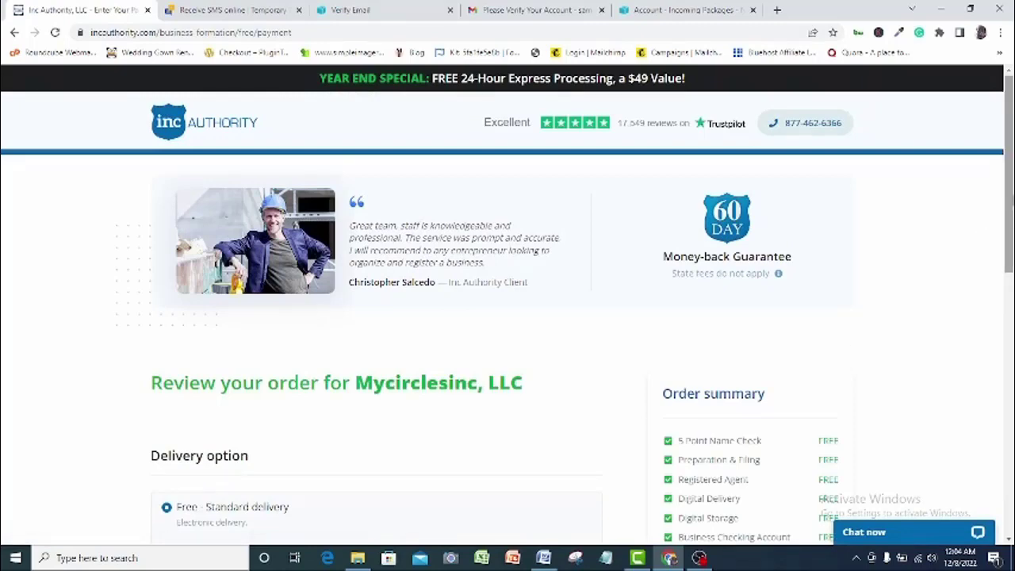
# Review the Mycirclesinc, LLC order summary and highlight the $238.00 order total
pyautogui.scroll(-3)
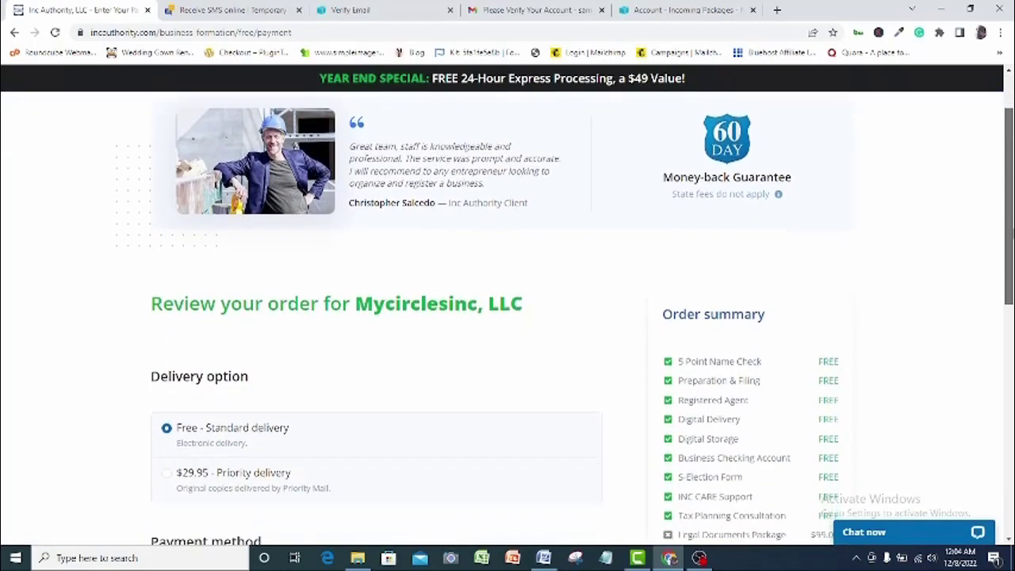
pyautogui.scroll(-3)
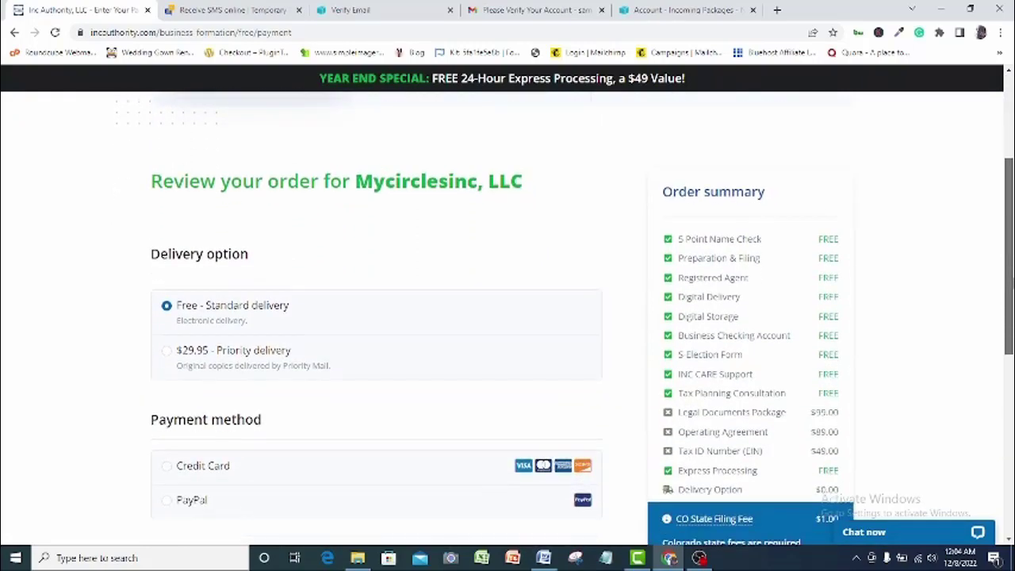
pyautogui.scroll(-3)
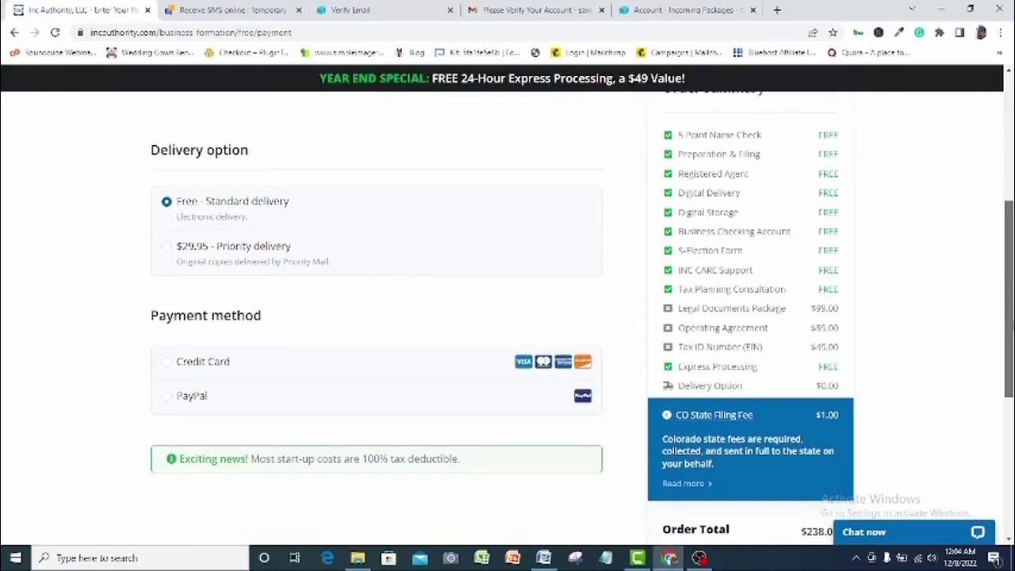
pyautogui.scroll(-3)
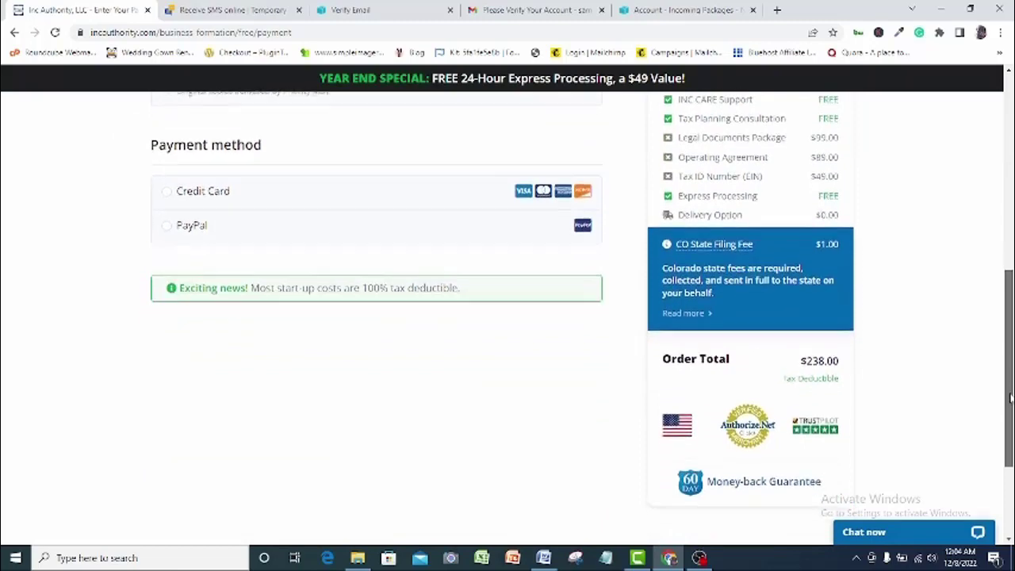
pyautogui.scroll(-3)
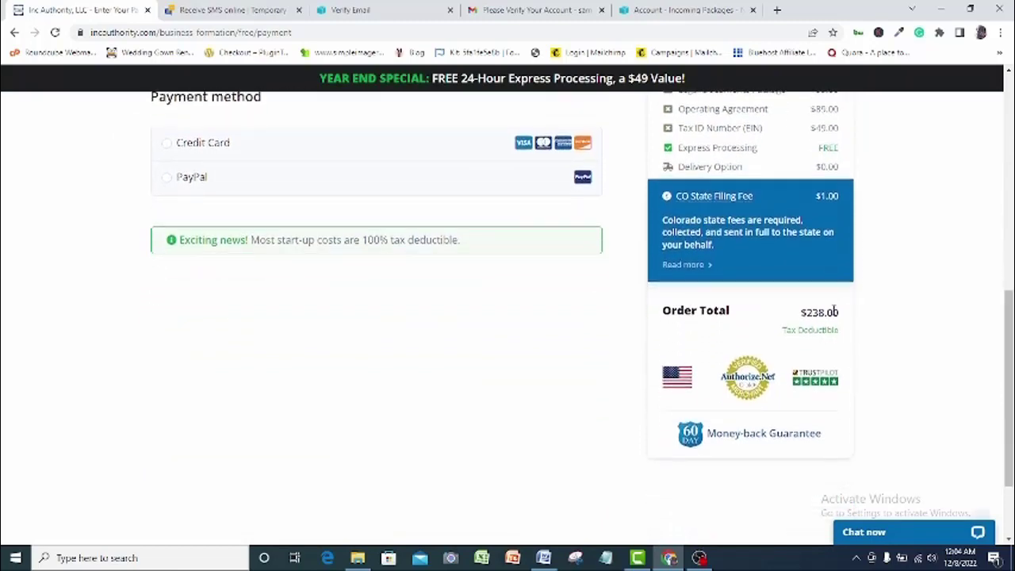
pyautogui.doubleClick(819, 311)
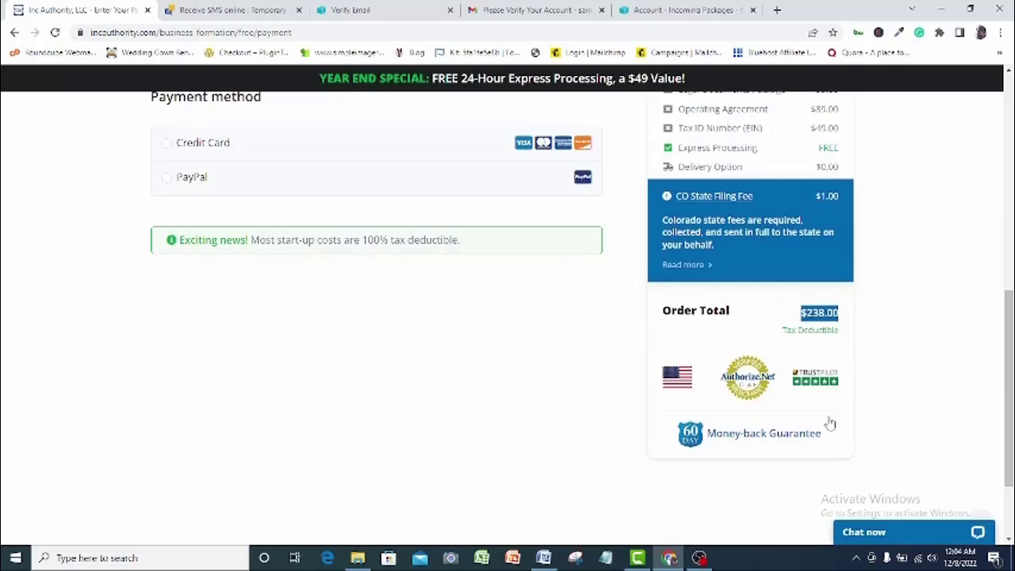
pyautogui.moveTo(557, 441)
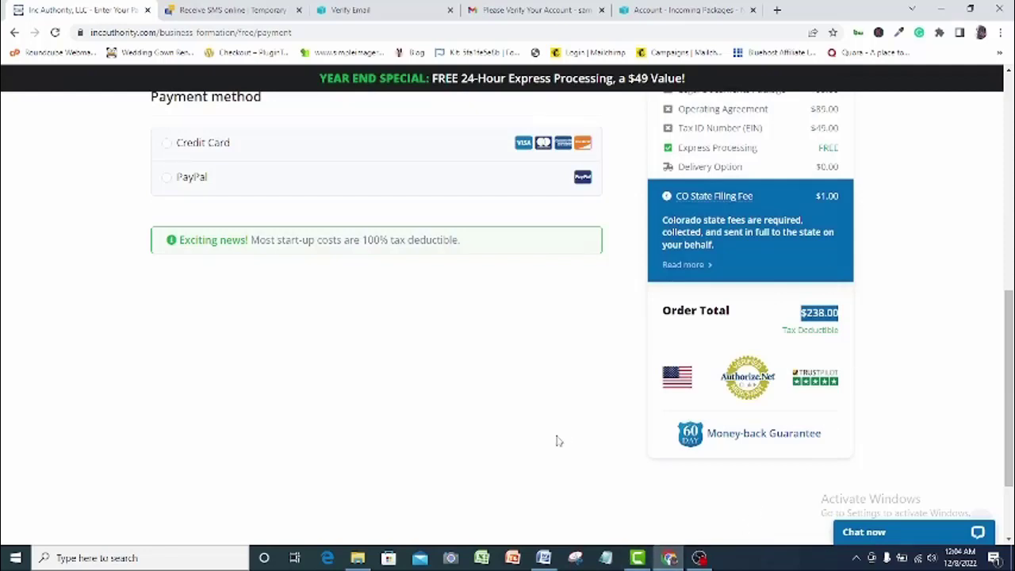
pyautogui.scroll(3)
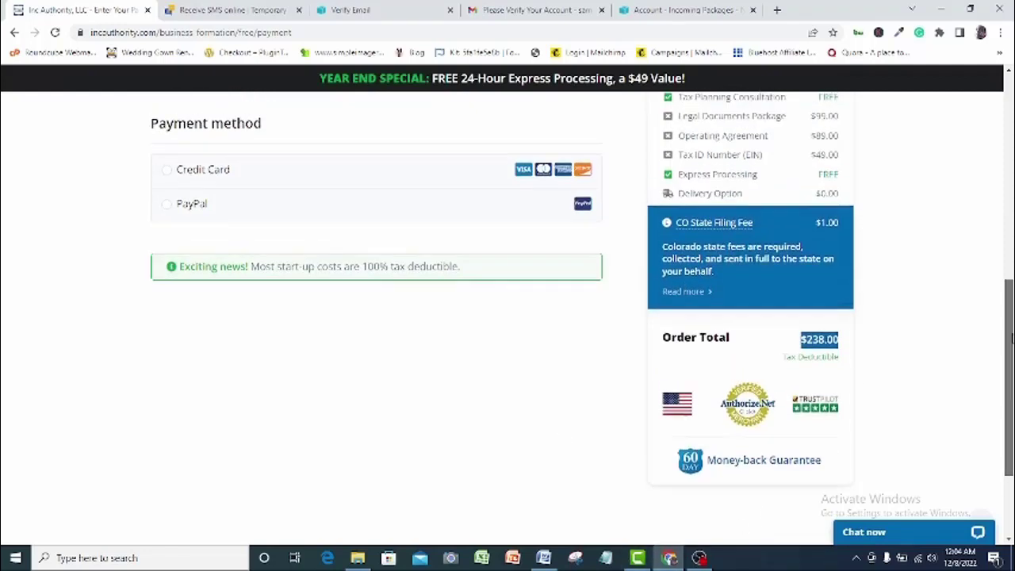
pyautogui.scroll(-3)
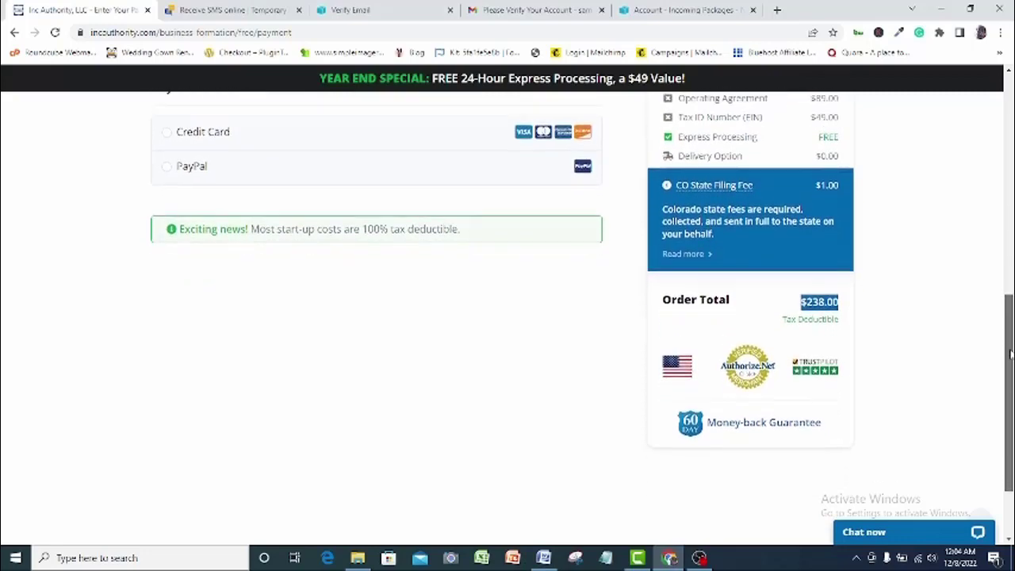
pyautogui.scroll(3)
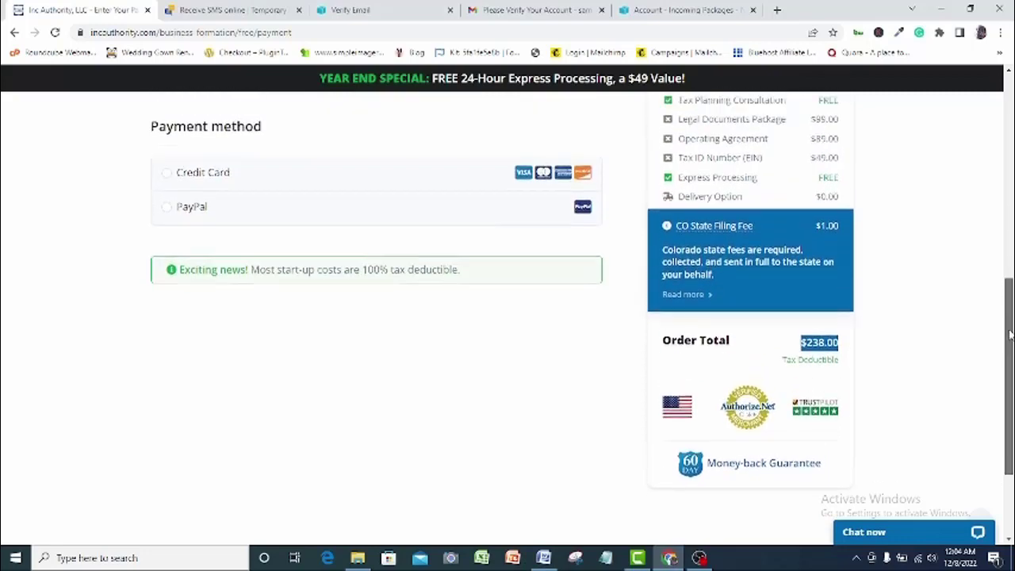
pyautogui.scroll(3)
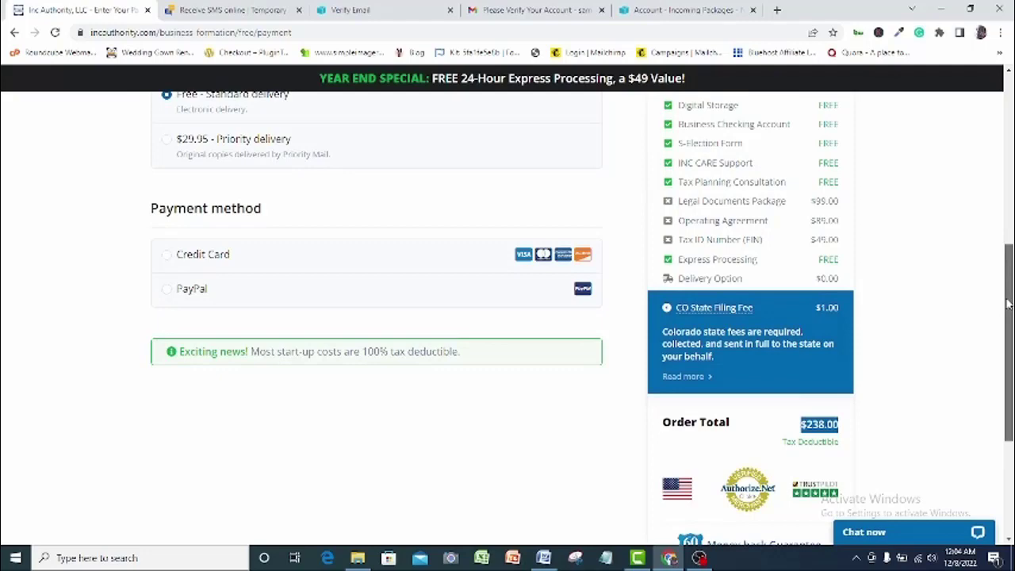
pyautogui.scroll(3)
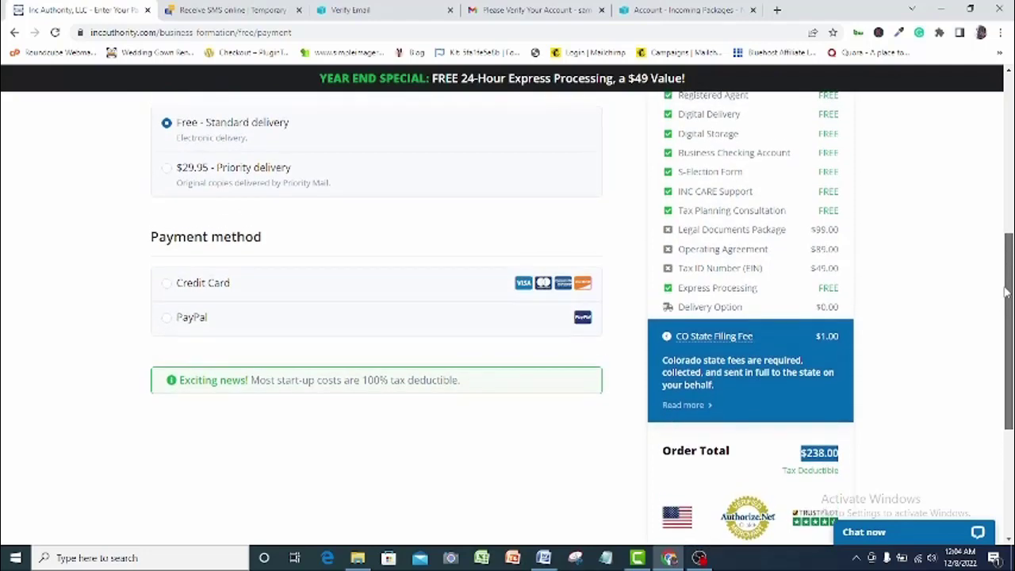
pyautogui.scroll(3)
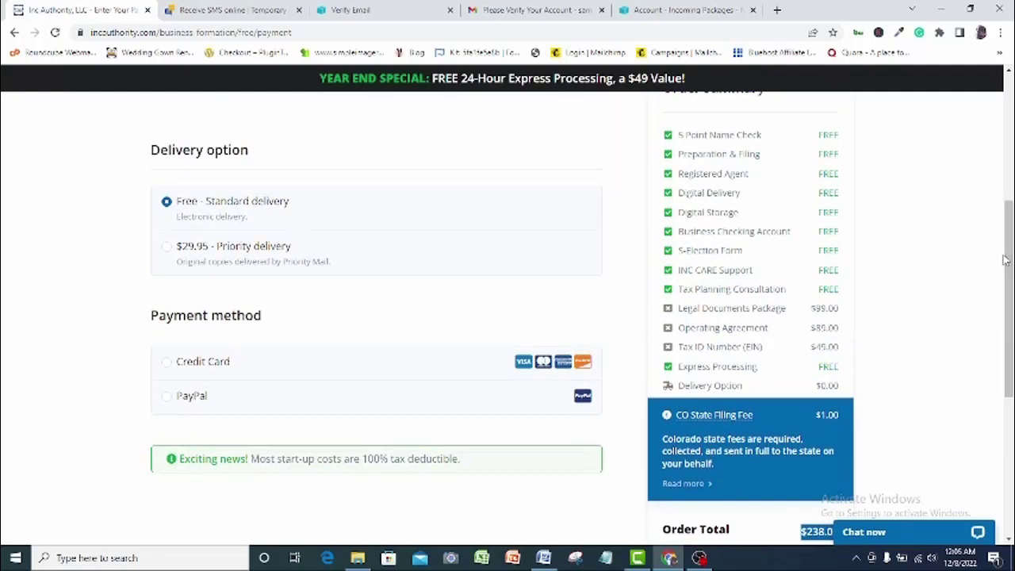
pyautogui.moveTo(195, 374)
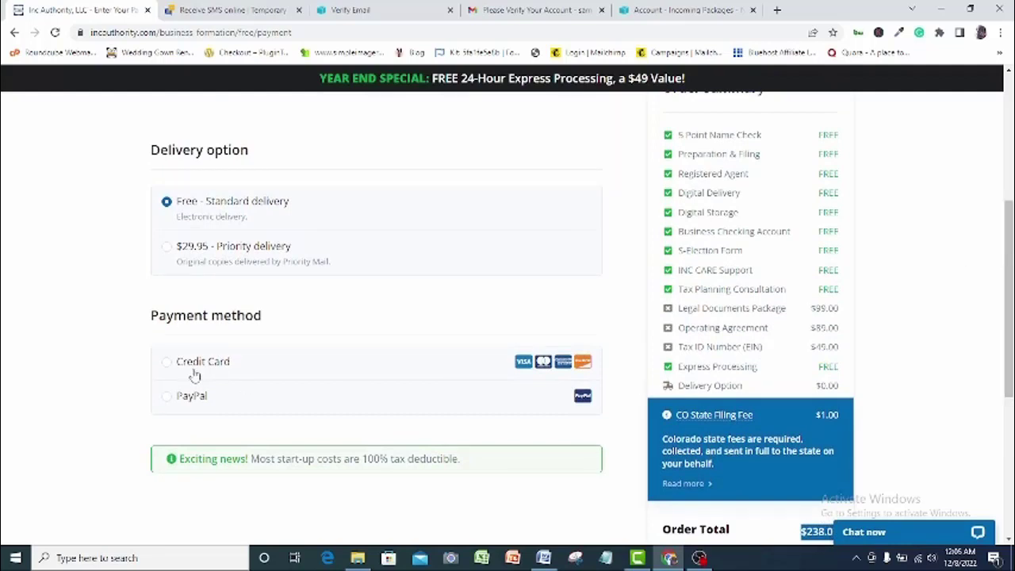
pyautogui.moveTo(211, 400)
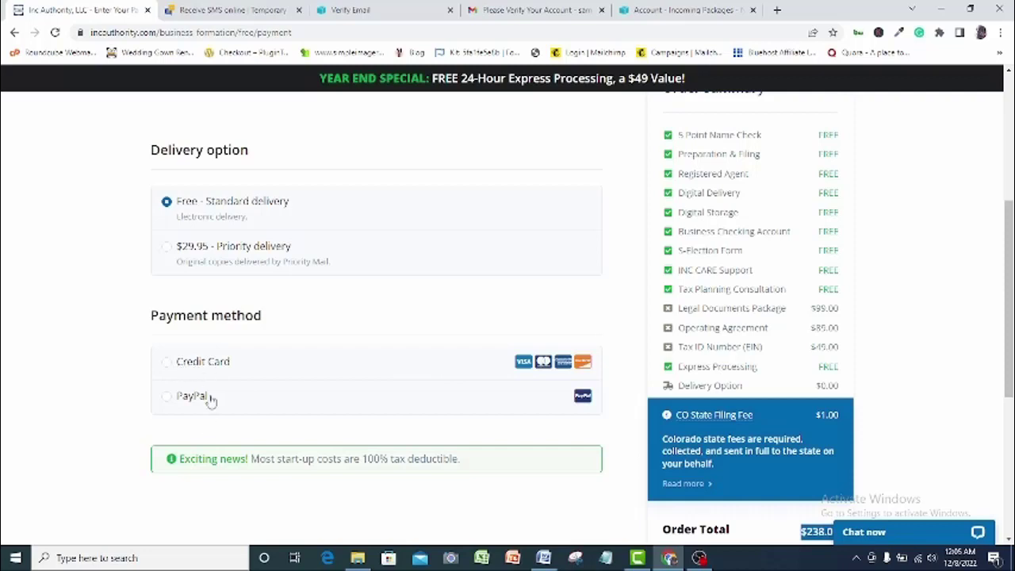
pyautogui.moveTo(211, 371)
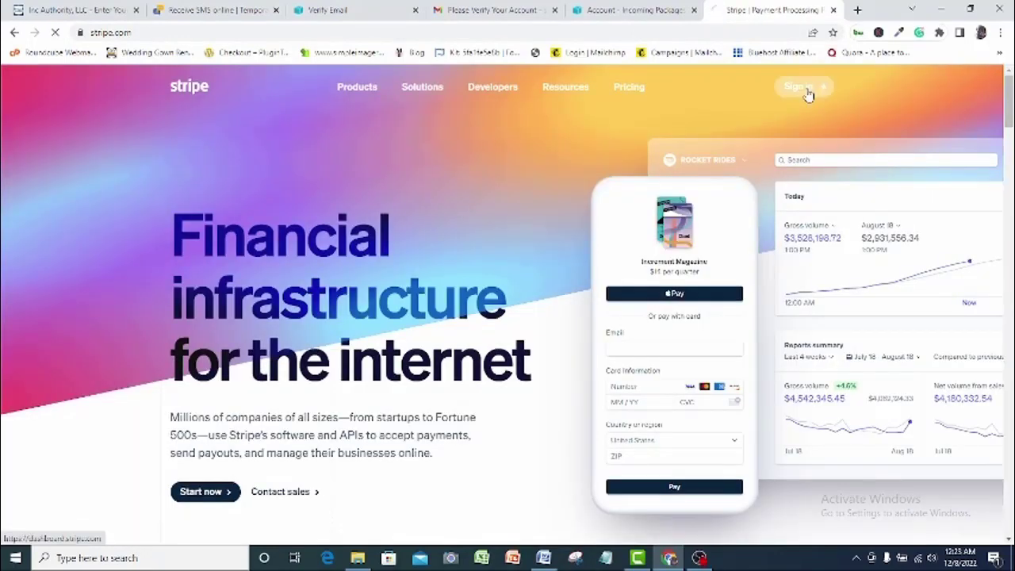
# Go from Stripe's sign-in page to the 'Create your Stripe account' sign-up form
pyautogui.click(798, 87)
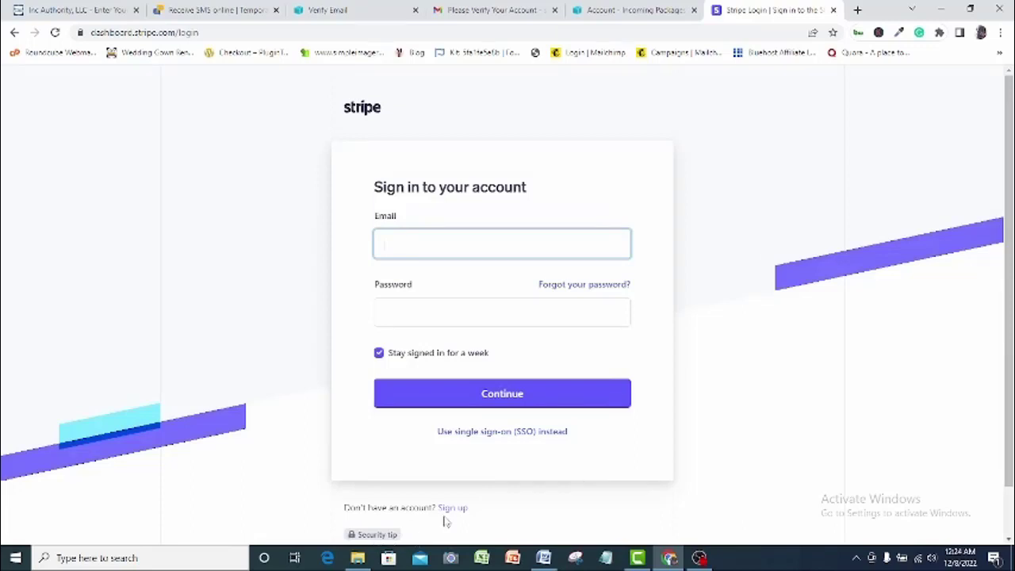
pyautogui.click(452, 508)
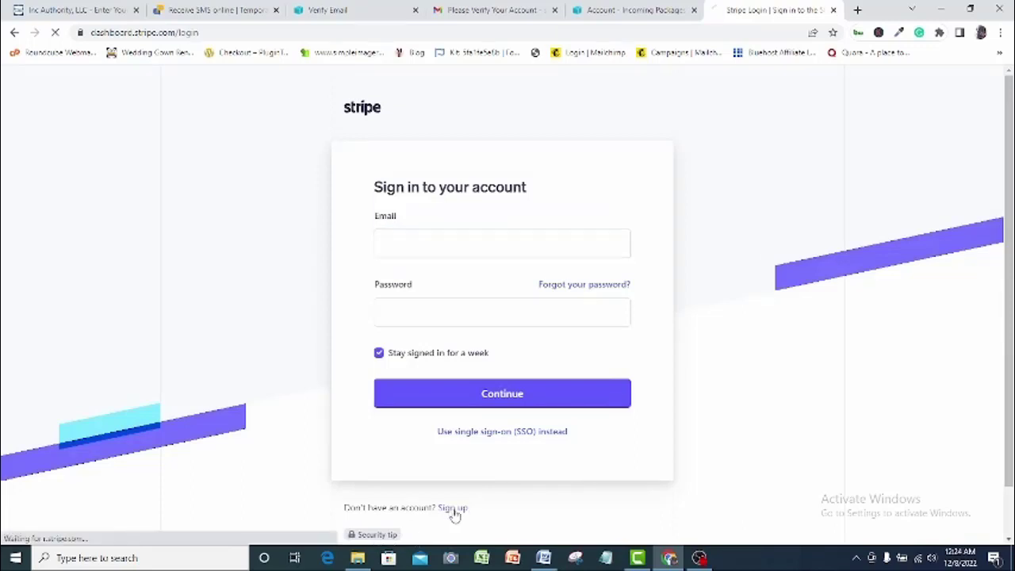
pyautogui.click(455, 508)
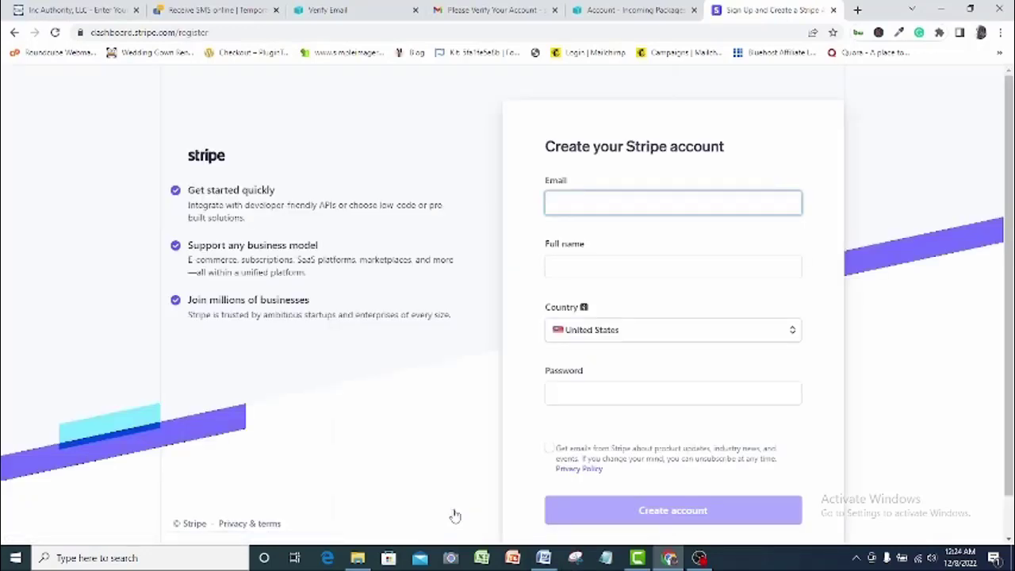
# Fill in the email and password and opt in to Stripe update emails
pyautogui.click(672, 202)
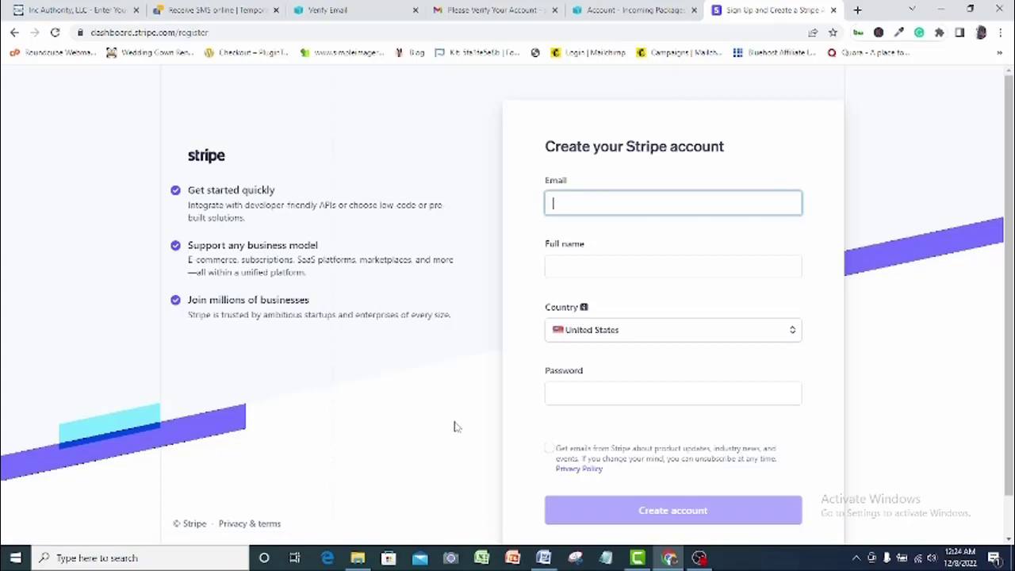
pyautogui.moveTo(585, 238)
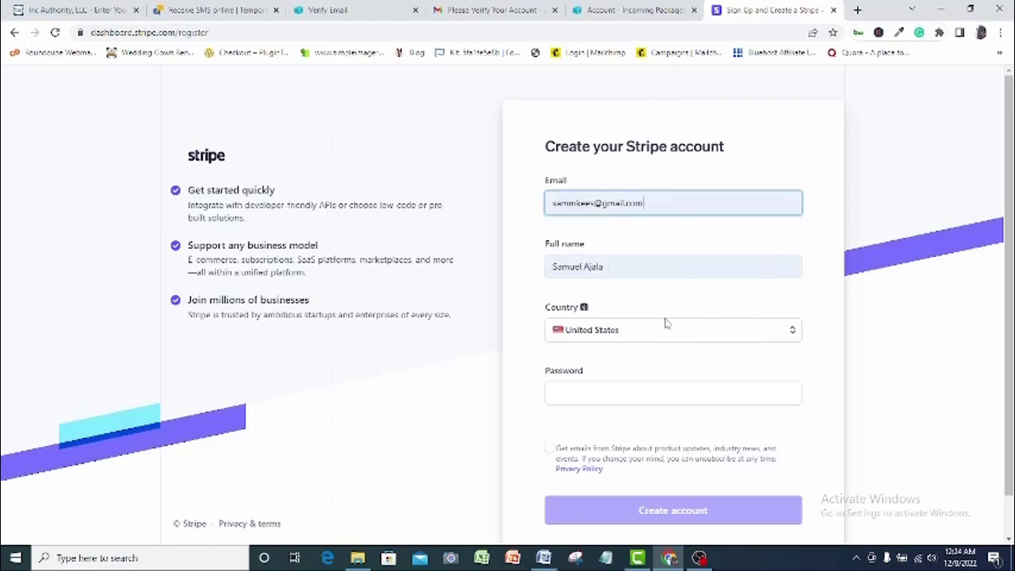
pyautogui.click(672, 393)
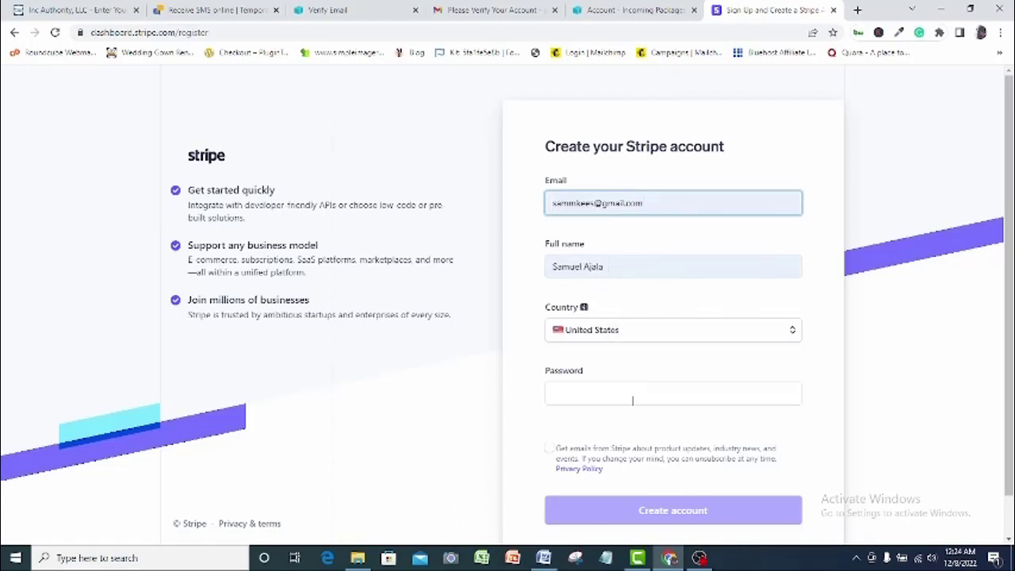
pyautogui.write('•')
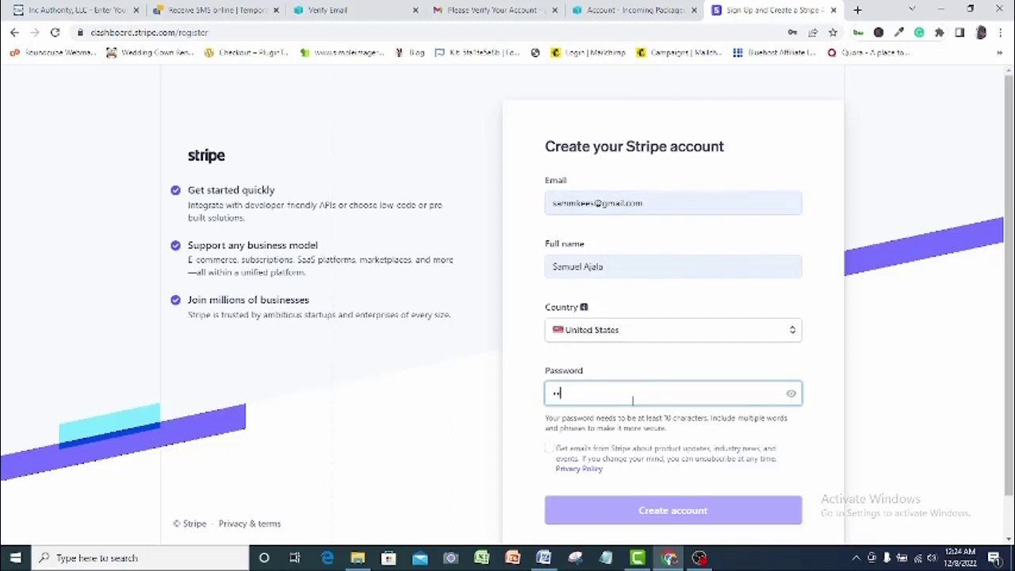
pyautogui.write('password')
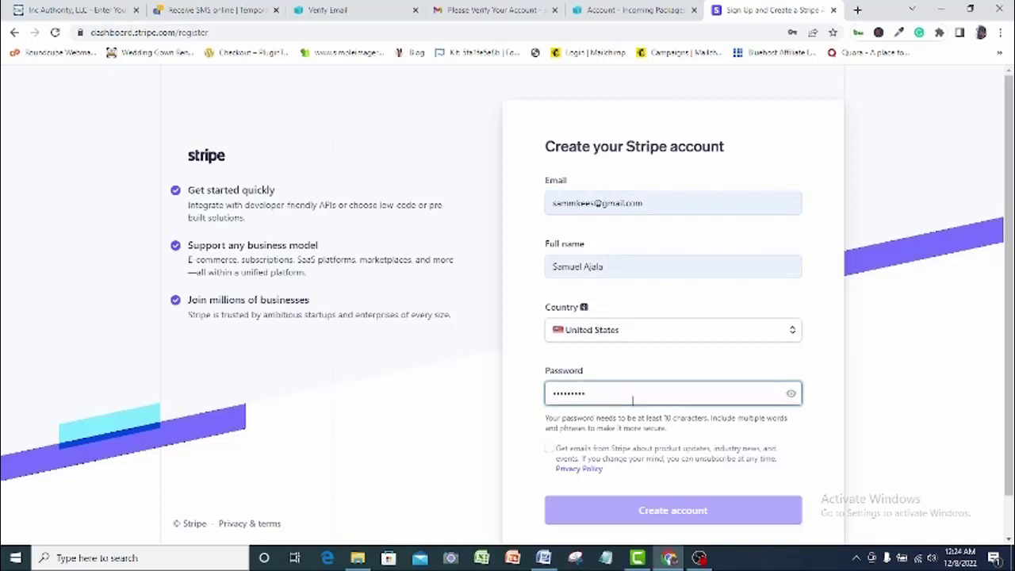
pyautogui.write('•')
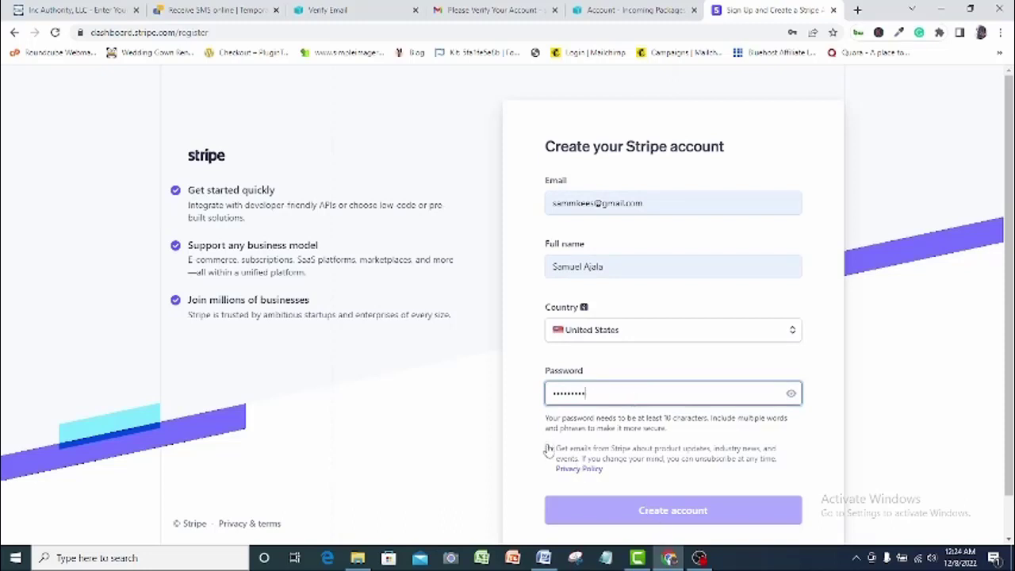
pyautogui.click(548, 448)
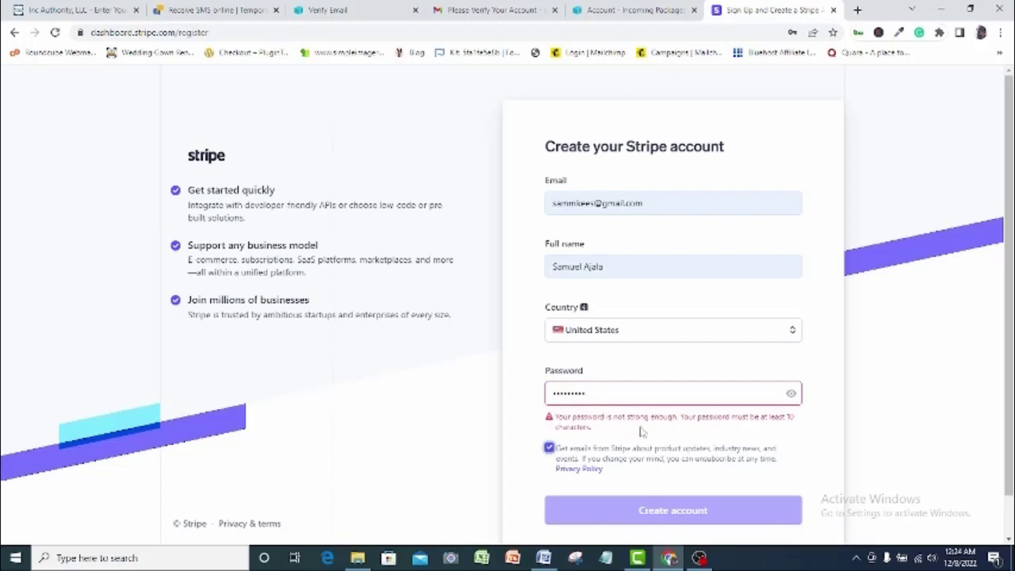
pyautogui.moveTo(711, 431)
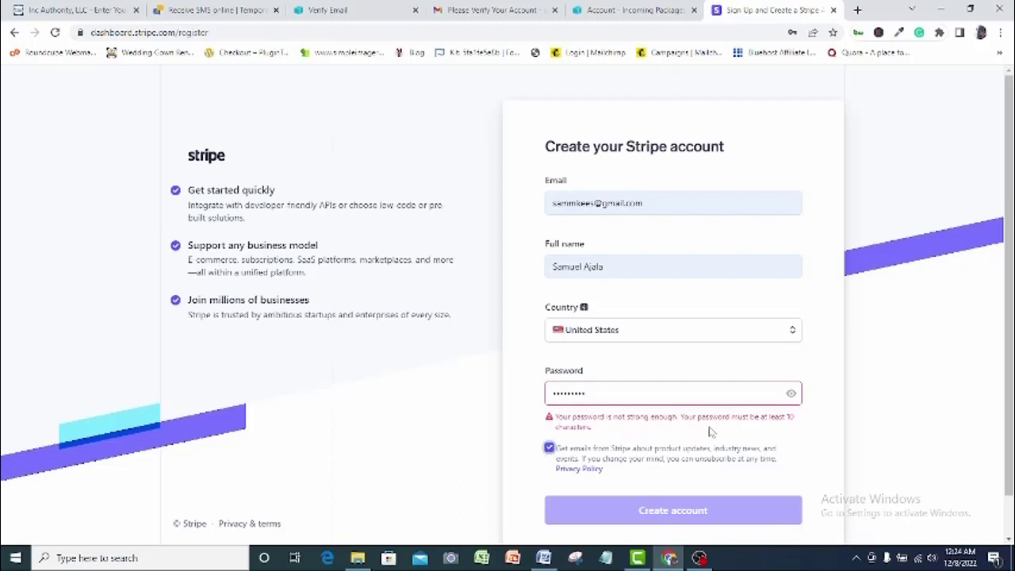
# Replace the too-short password and submit the form with Create account
pyautogui.click(673, 393)
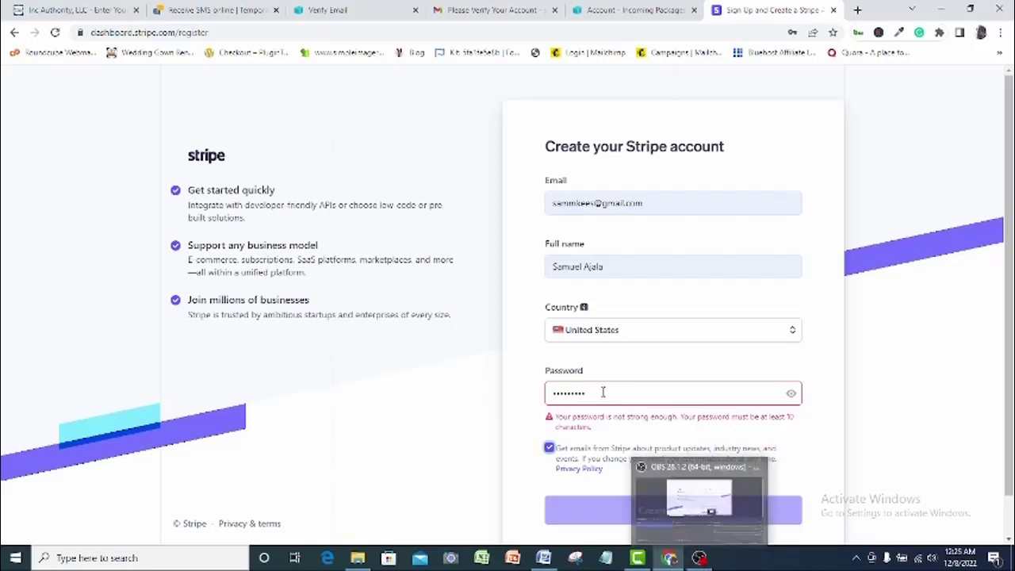
pyautogui.press('Backspace')
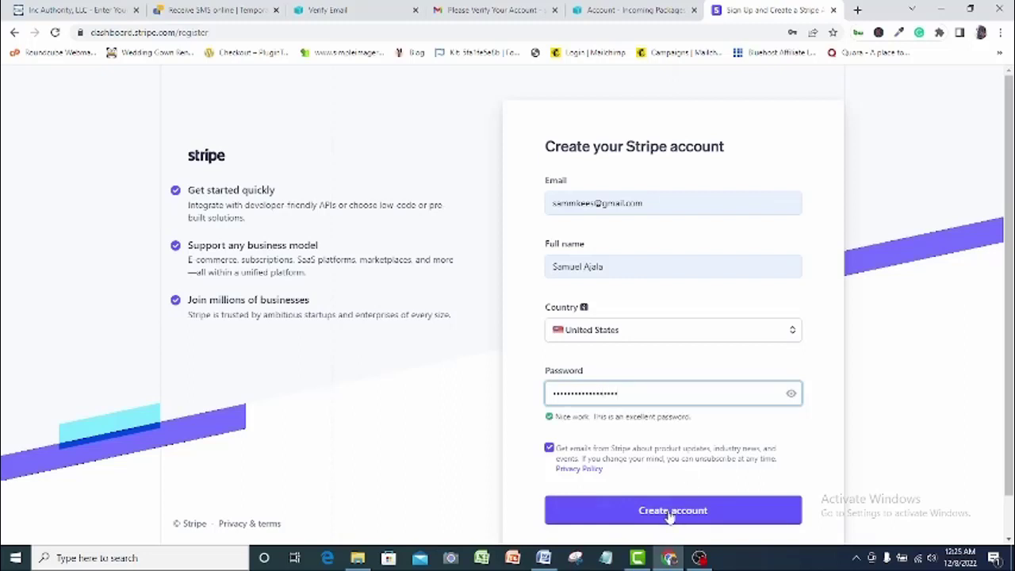
pyautogui.click(672, 509)
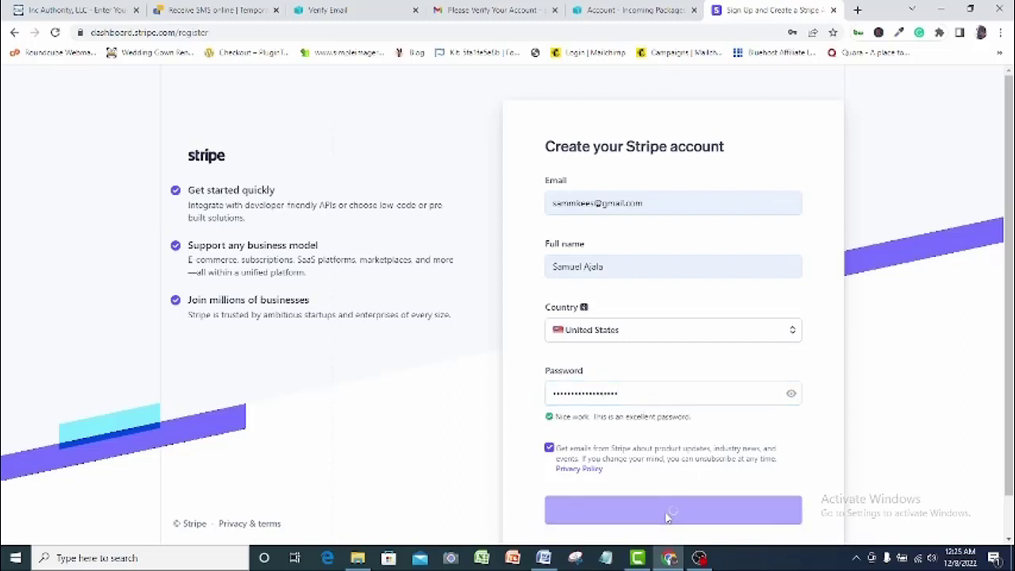
pyautogui.click(672, 510)
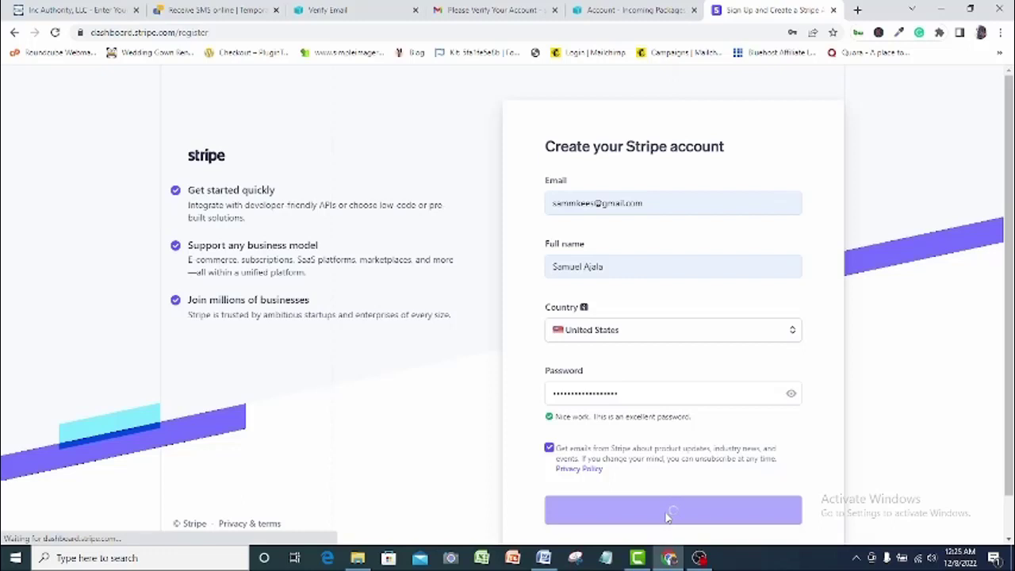
pyautogui.click(672, 510)
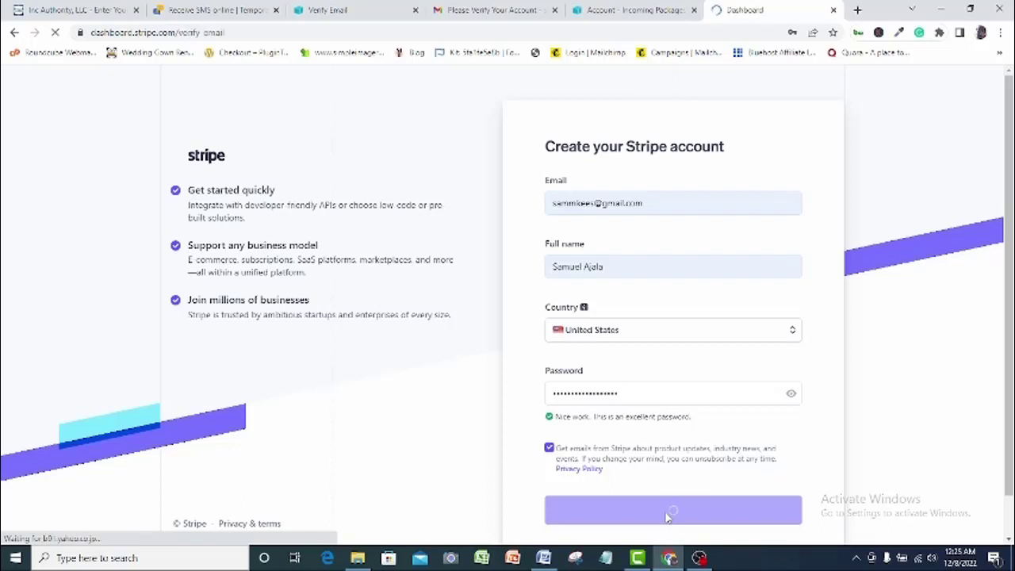
pyautogui.click(672, 510)
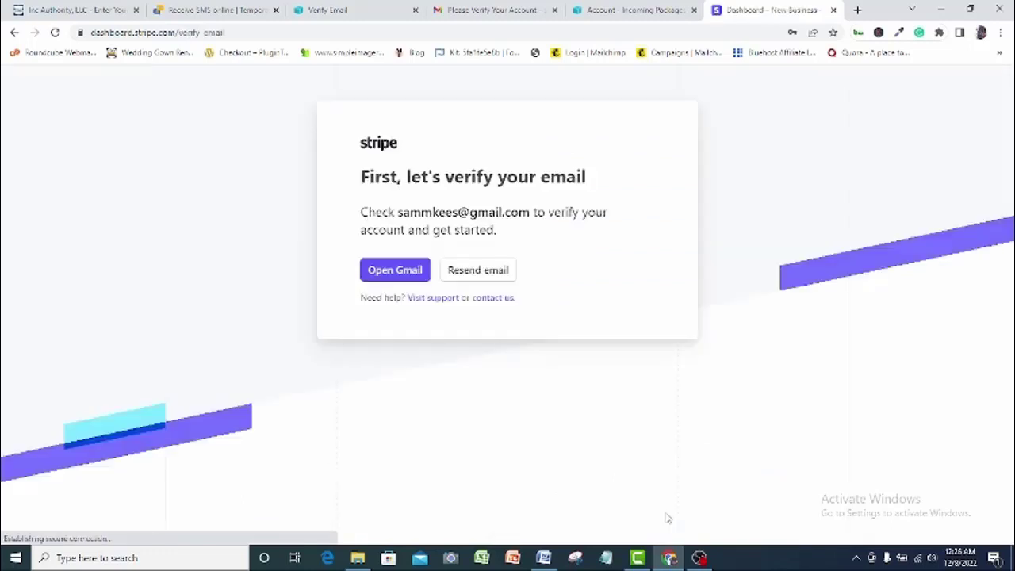
pyautogui.moveTo(544, 400)
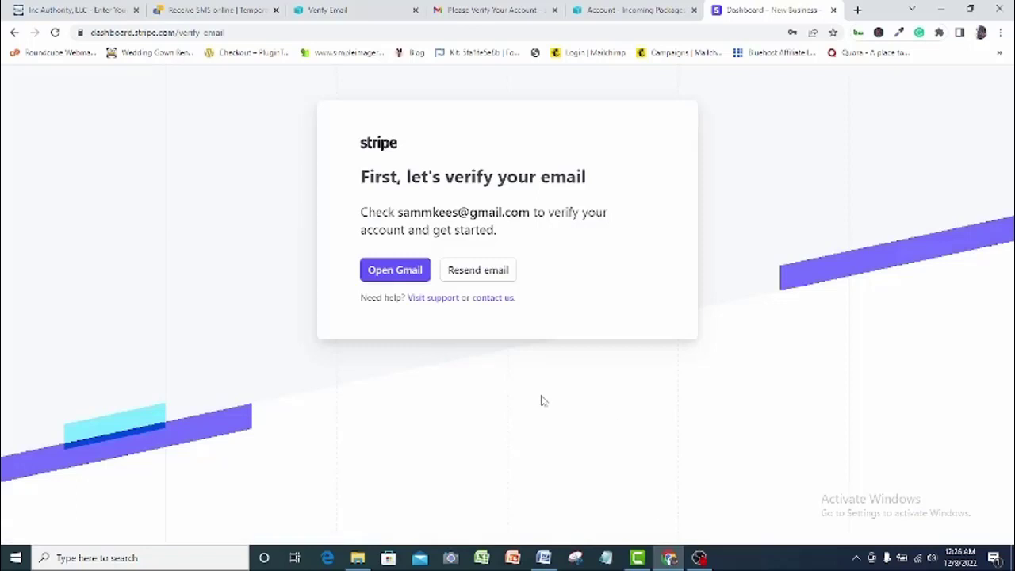
pyautogui.moveTo(411, 274)
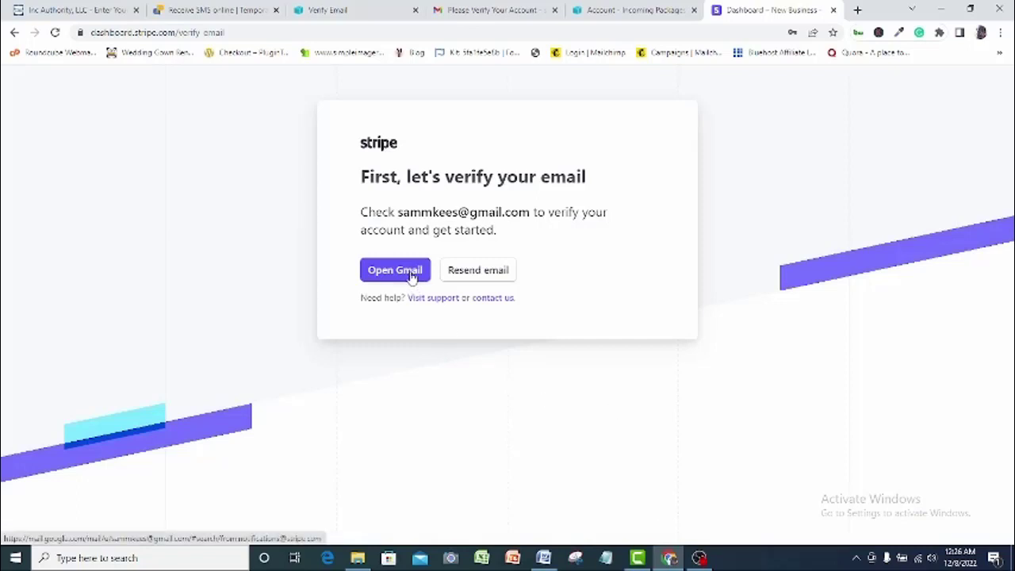
# Open the 'Verify your email to start using Stripe' message in Gmail and verify the address
pyautogui.click(395, 270)
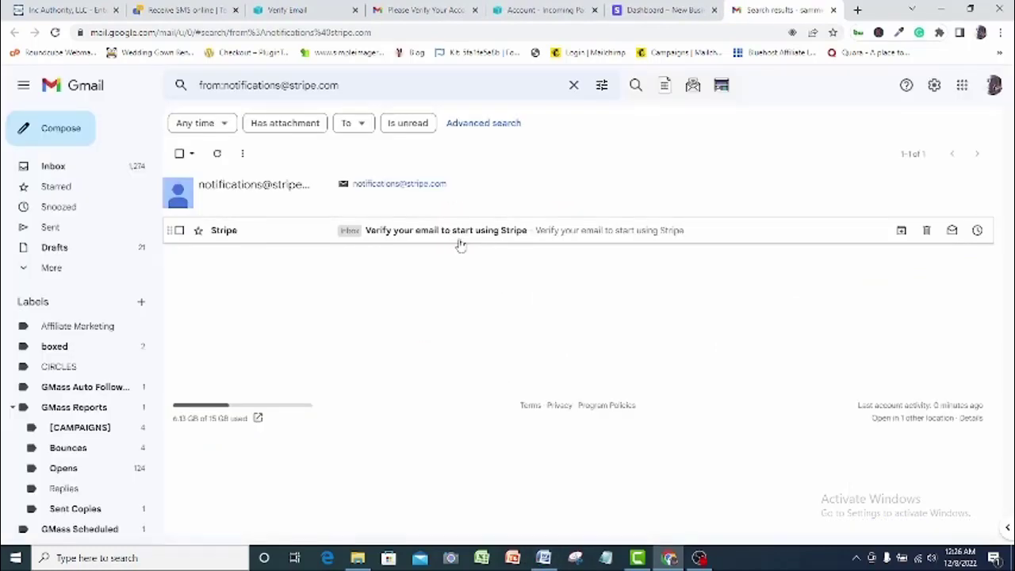
pyautogui.moveTo(581, 481)
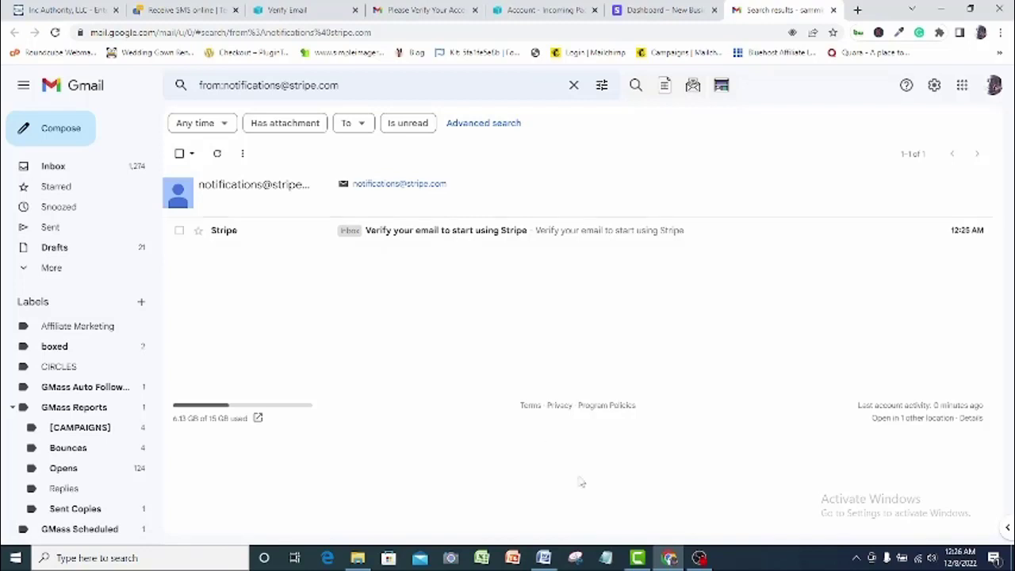
pyautogui.click(446, 230)
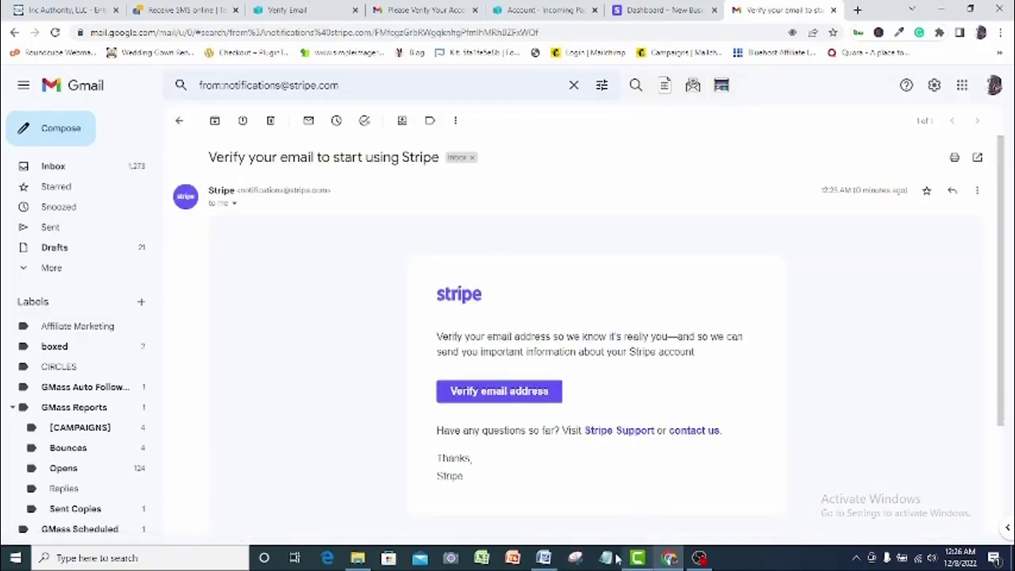
pyautogui.click(498, 391)
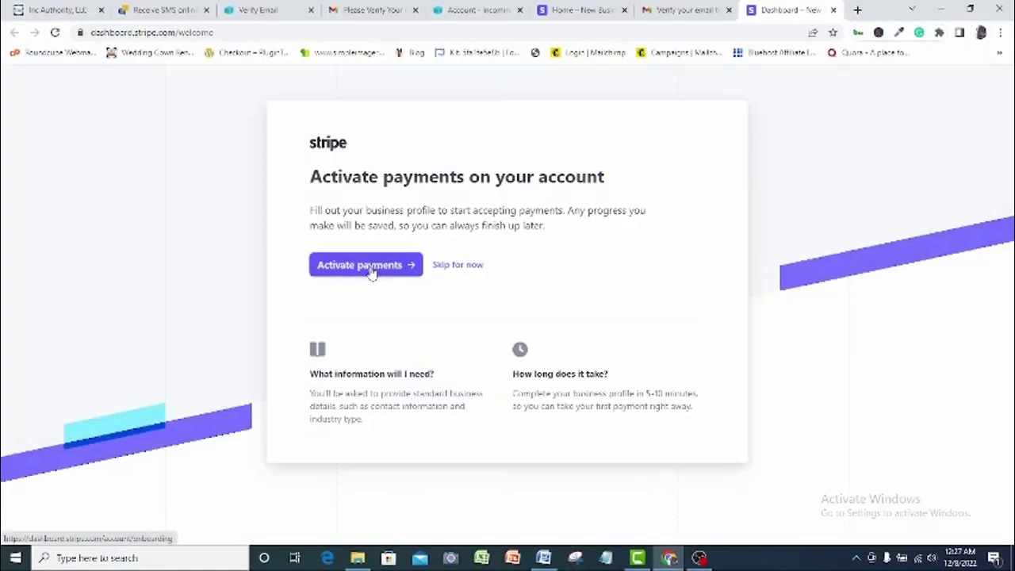
# Start Activate payments to open the 'Let's start with some basics' form
pyautogui.click(365, 265)
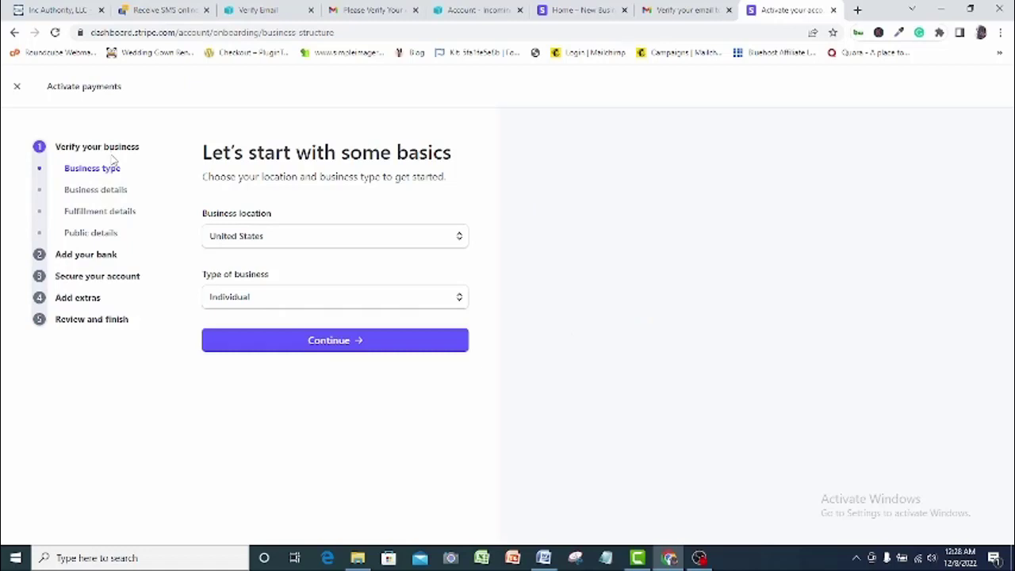
pyautogui.moveTo(118, 332)
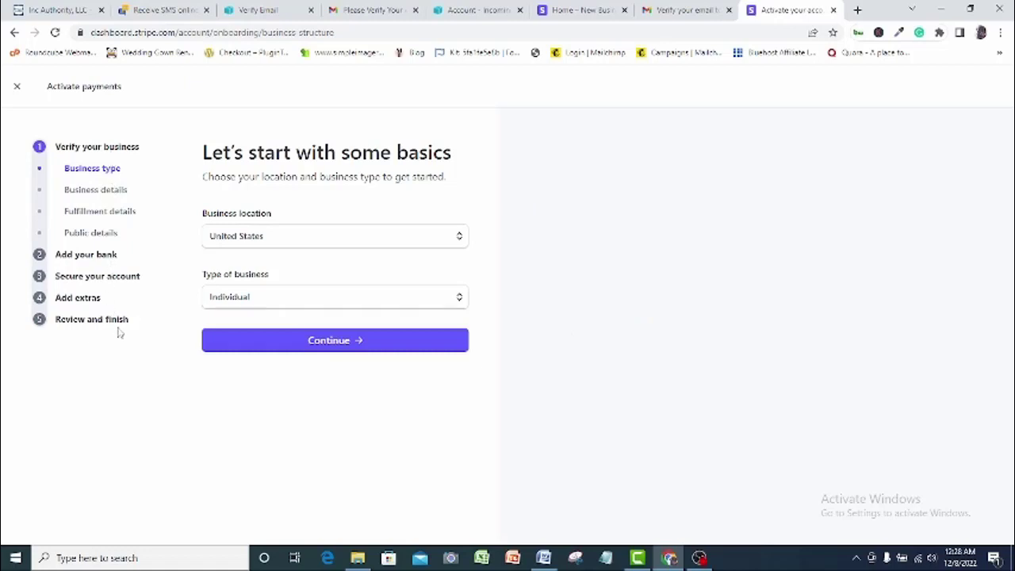
pyautogui.moveTo(103, 233)
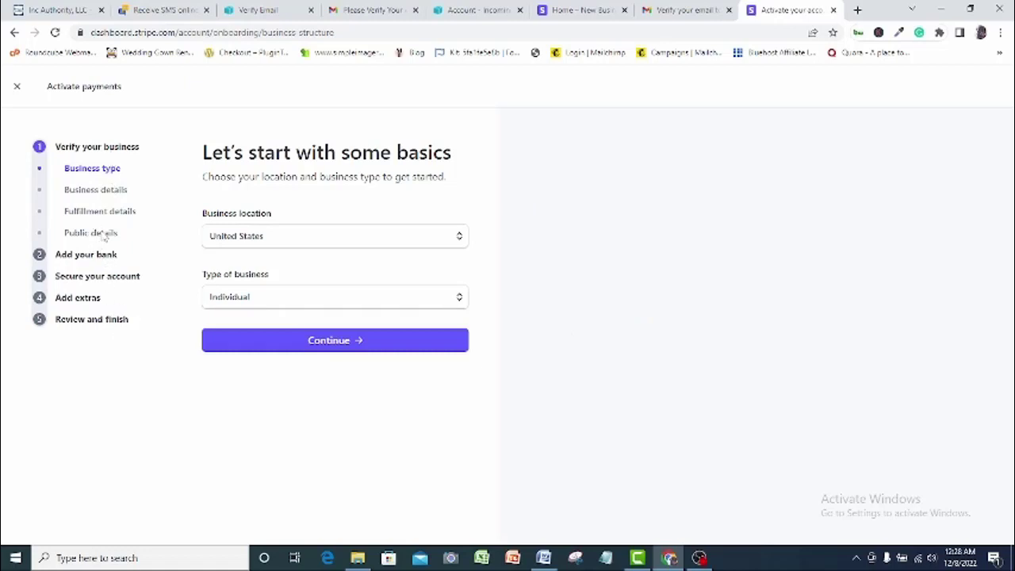
pyautogui.moveTo(99, 214)
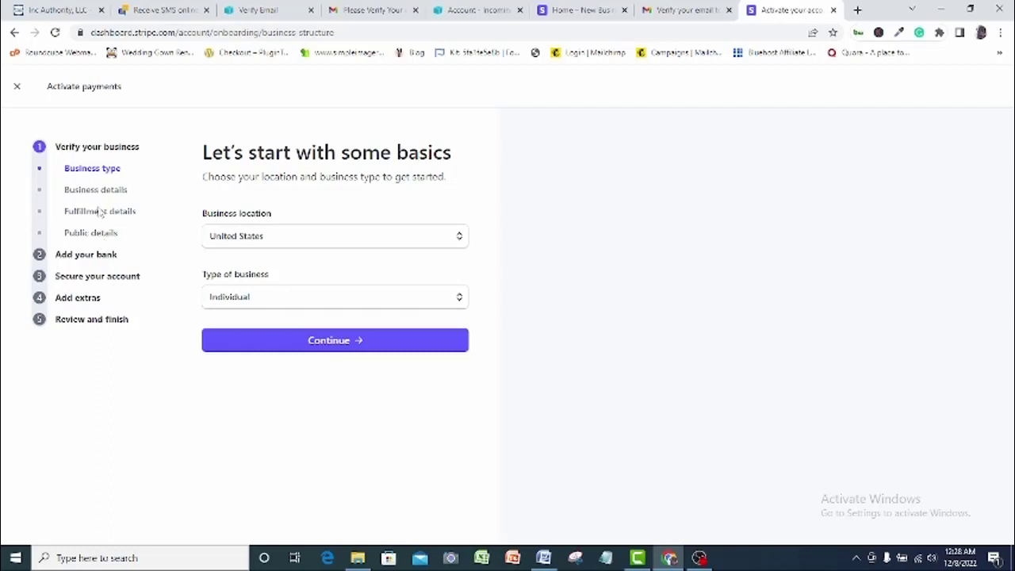